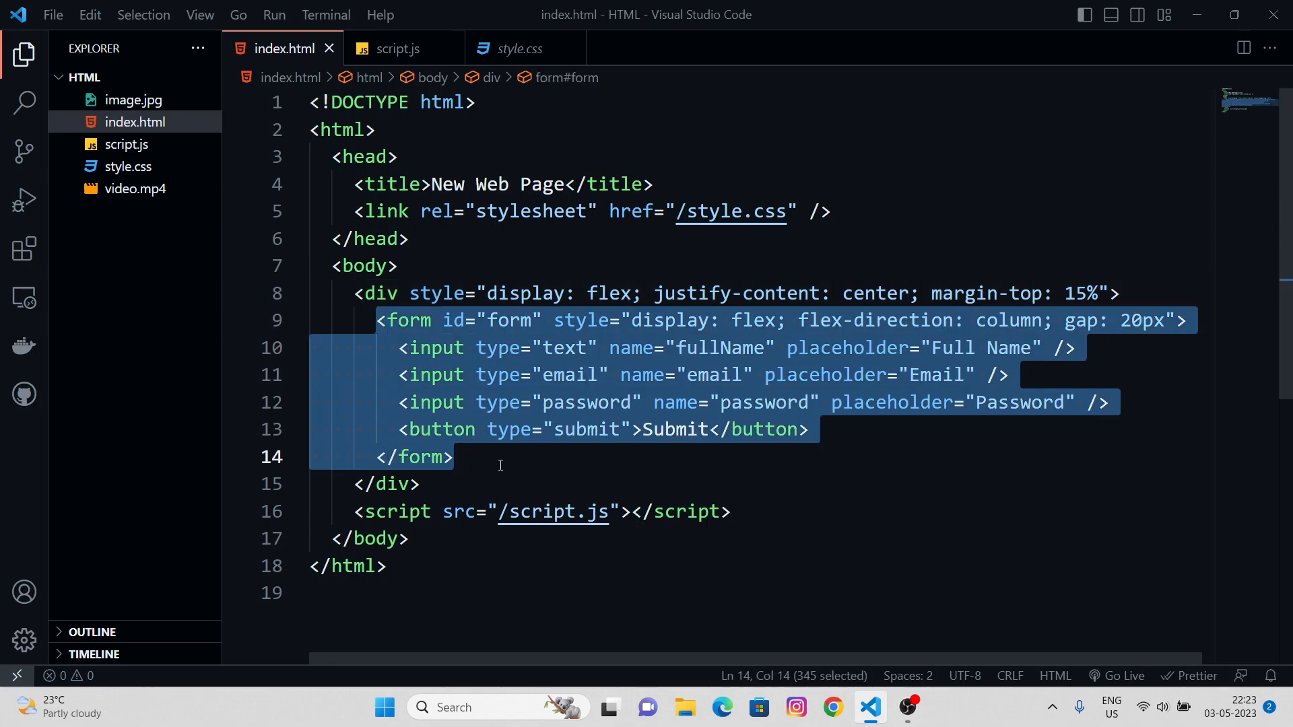
Delete the form from index.html, serve the page with Live Server, and open script.js
key("Delete")
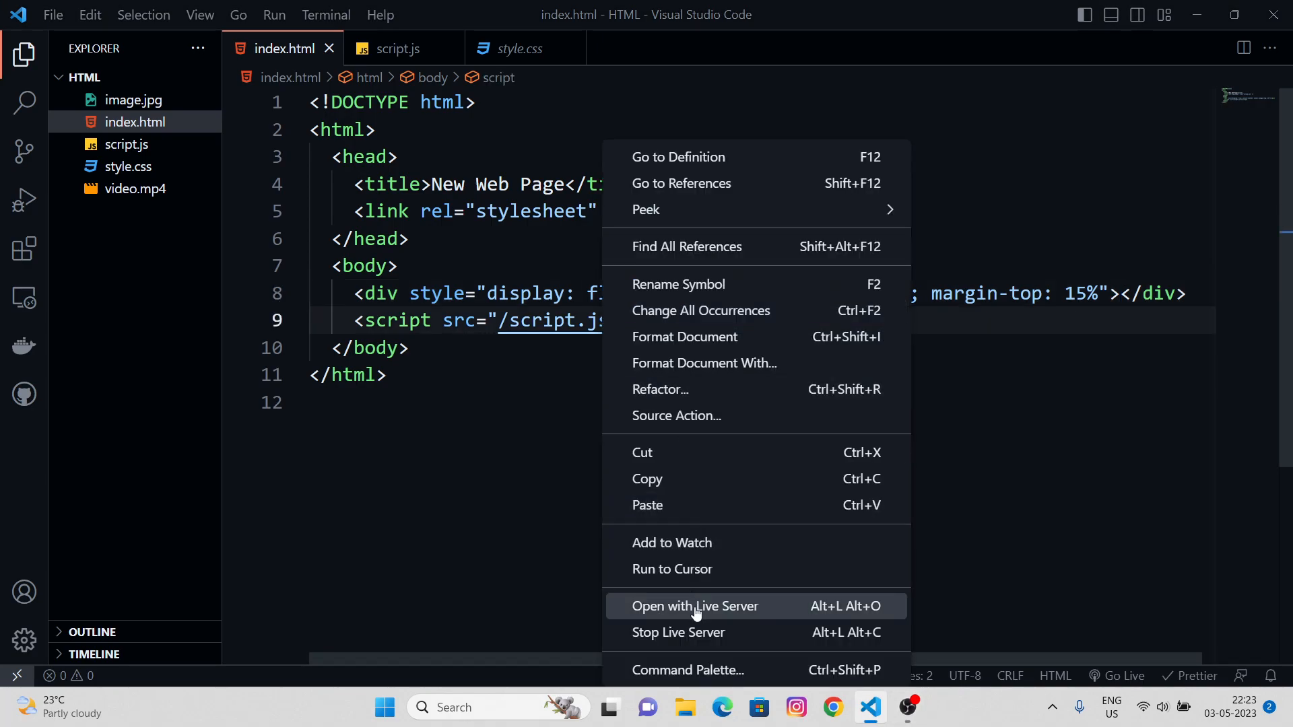
left_click(695, 606)
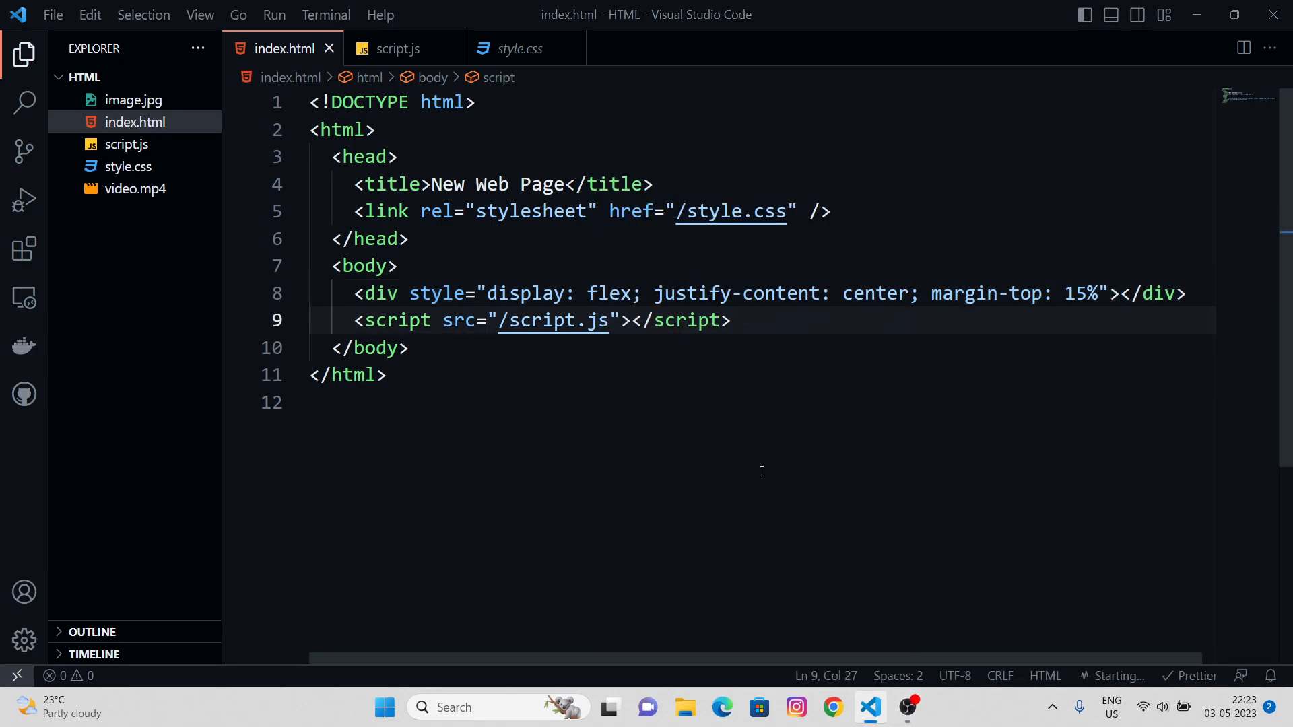
left_click(397, 49)
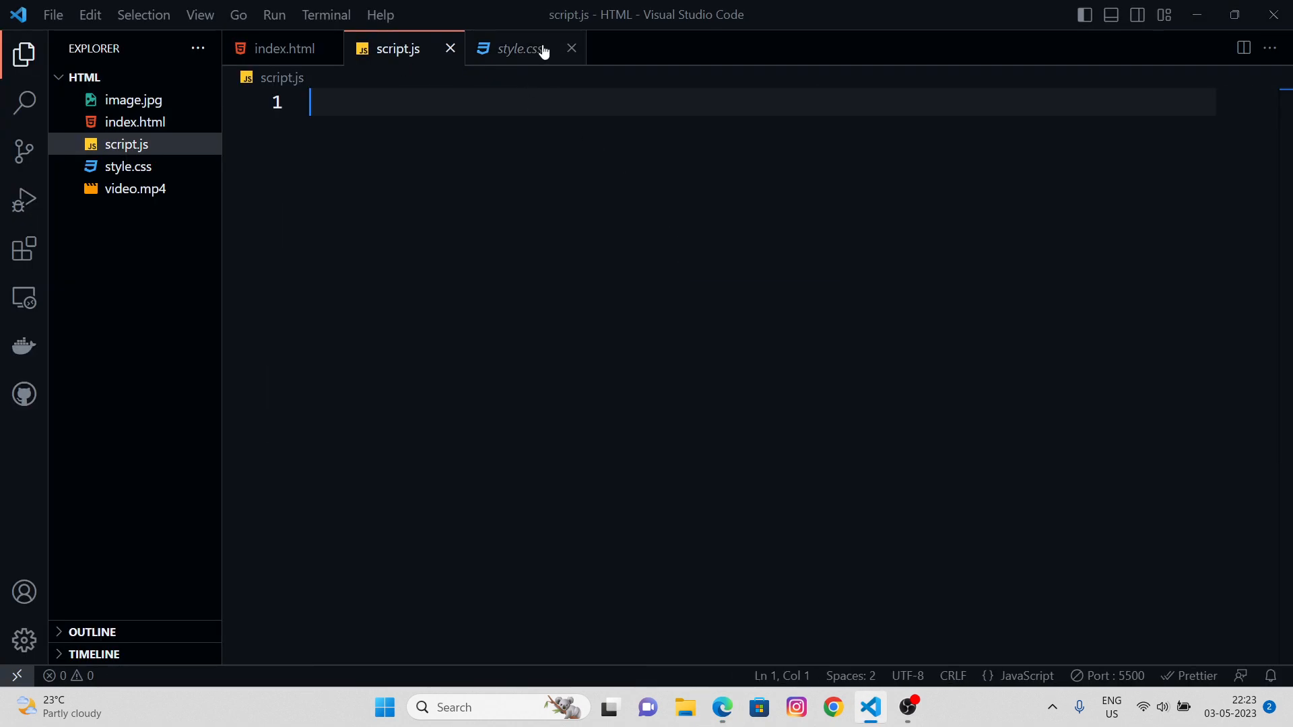
Close style.css and add a 'Click here' button inside the centred div in index.html
left_click(570, 48)
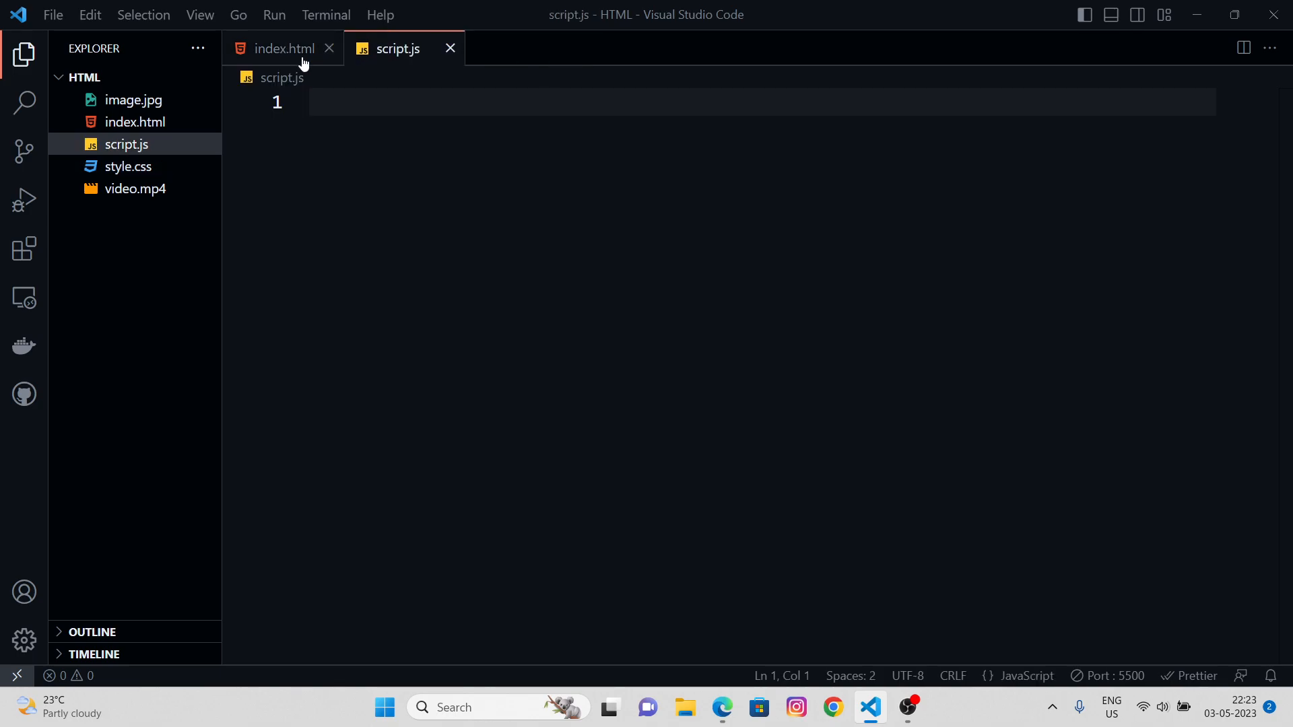
left_click(283, 48)
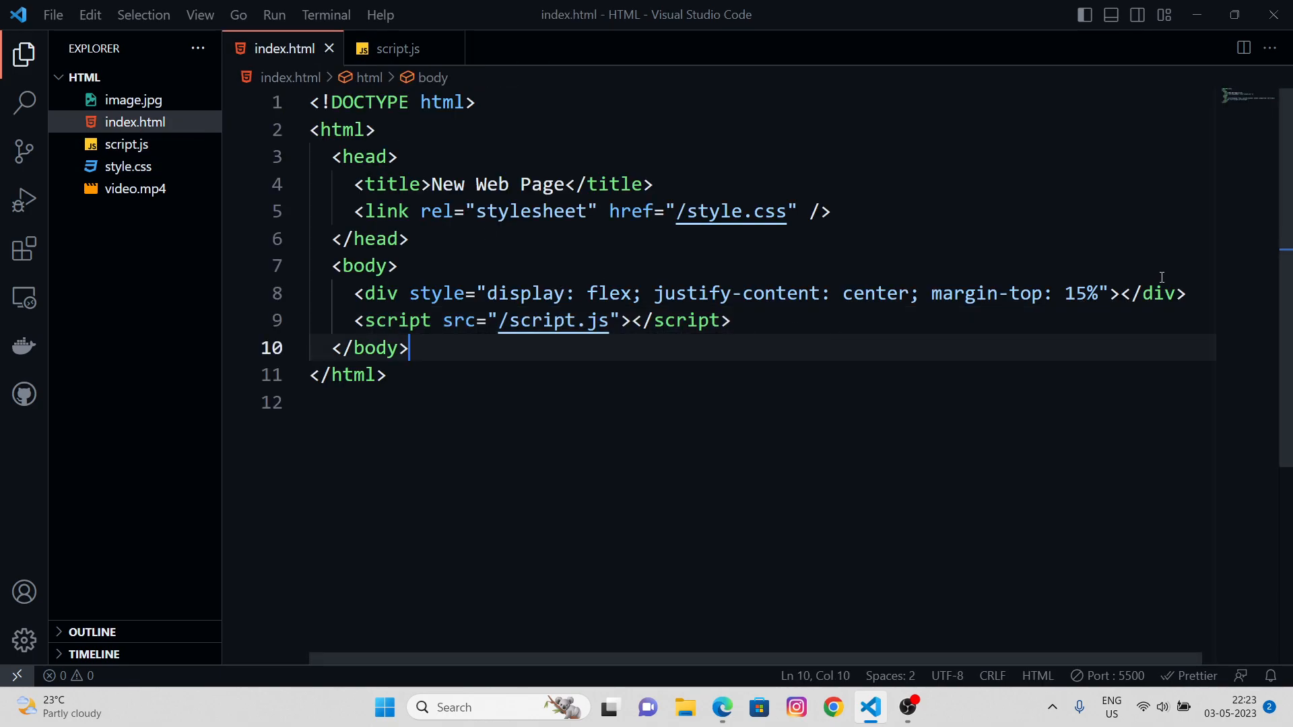
key("Enter")
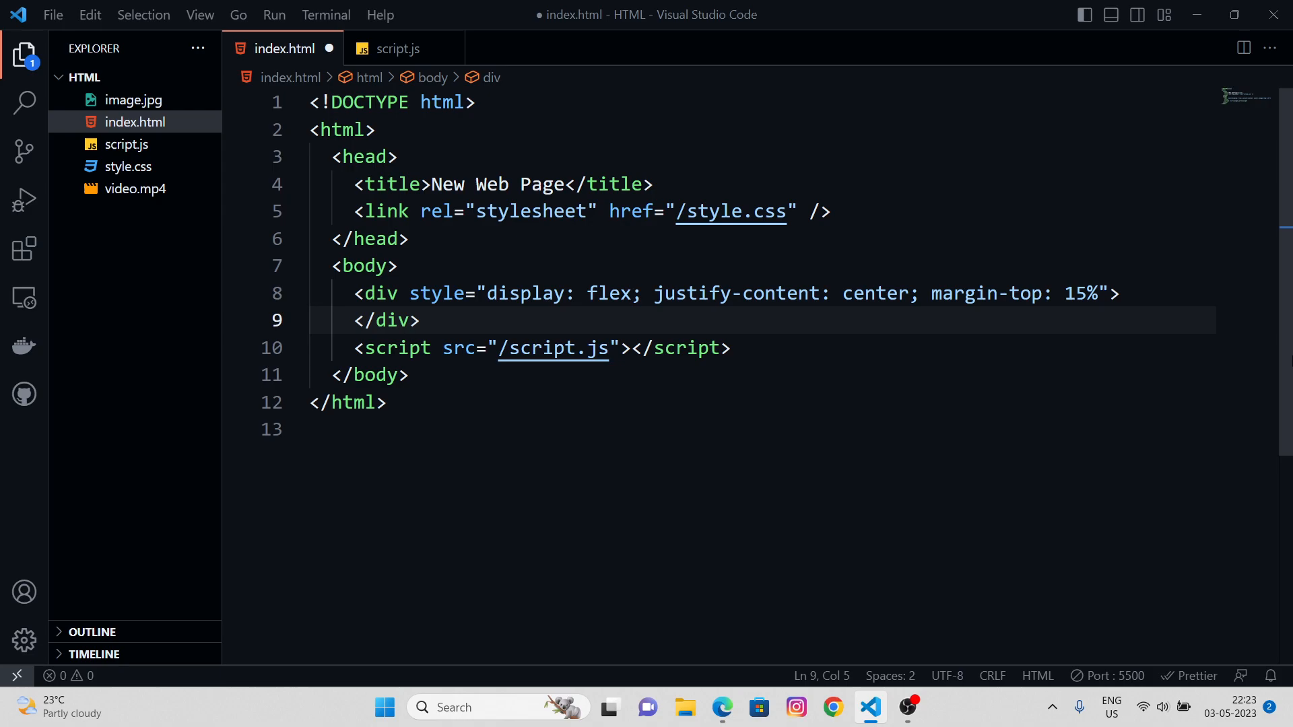
type("<button>")
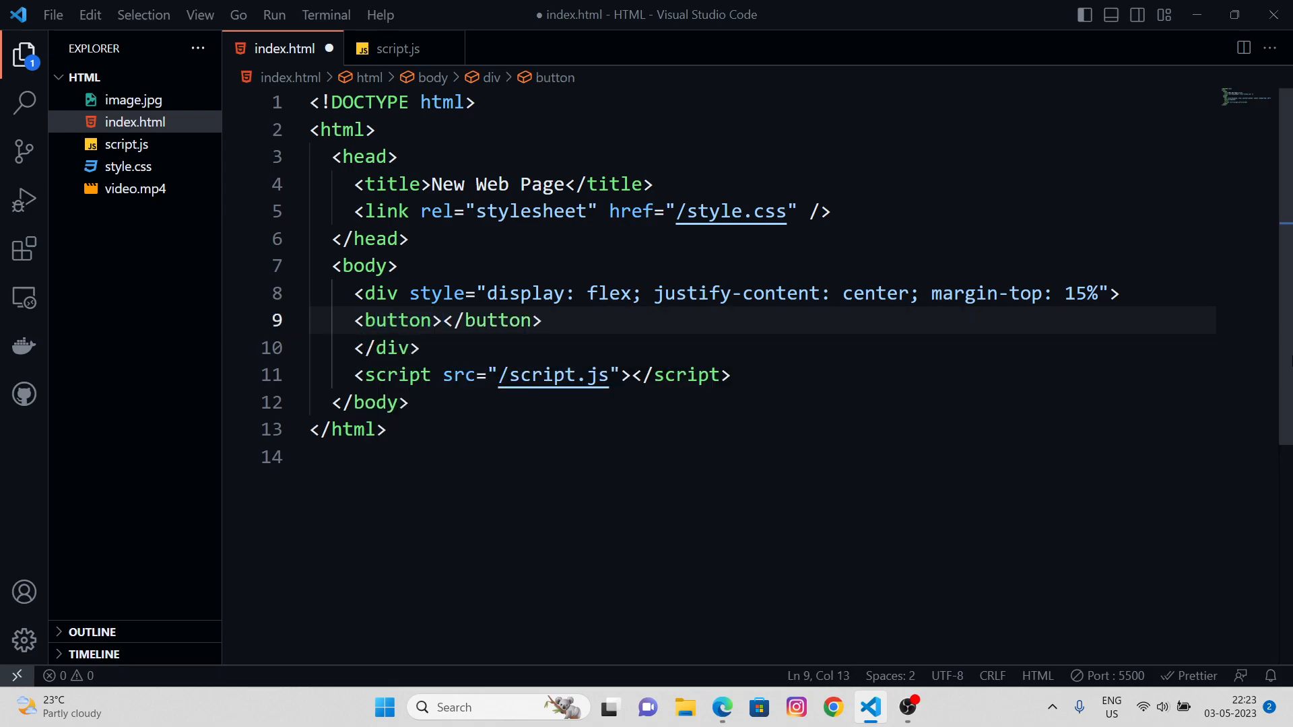
type("Click here")
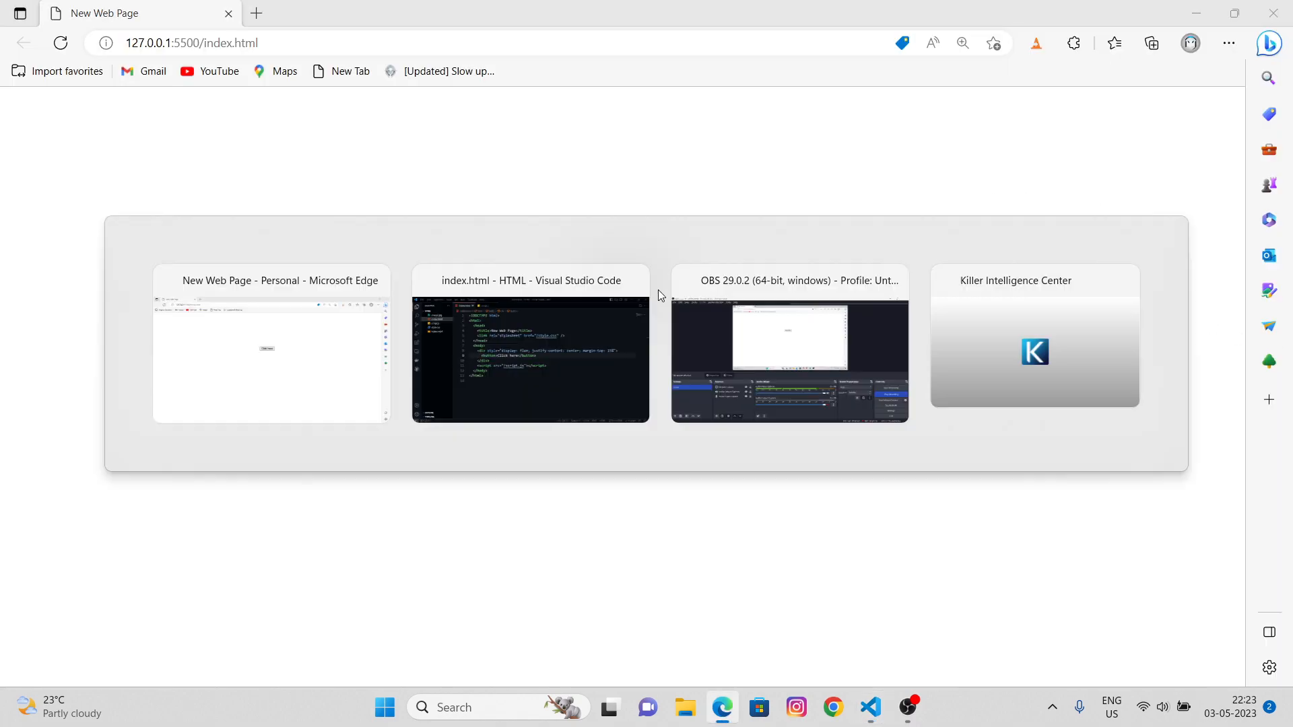
Bring the Edge live preview of the page to the front
left_click(530, 359)
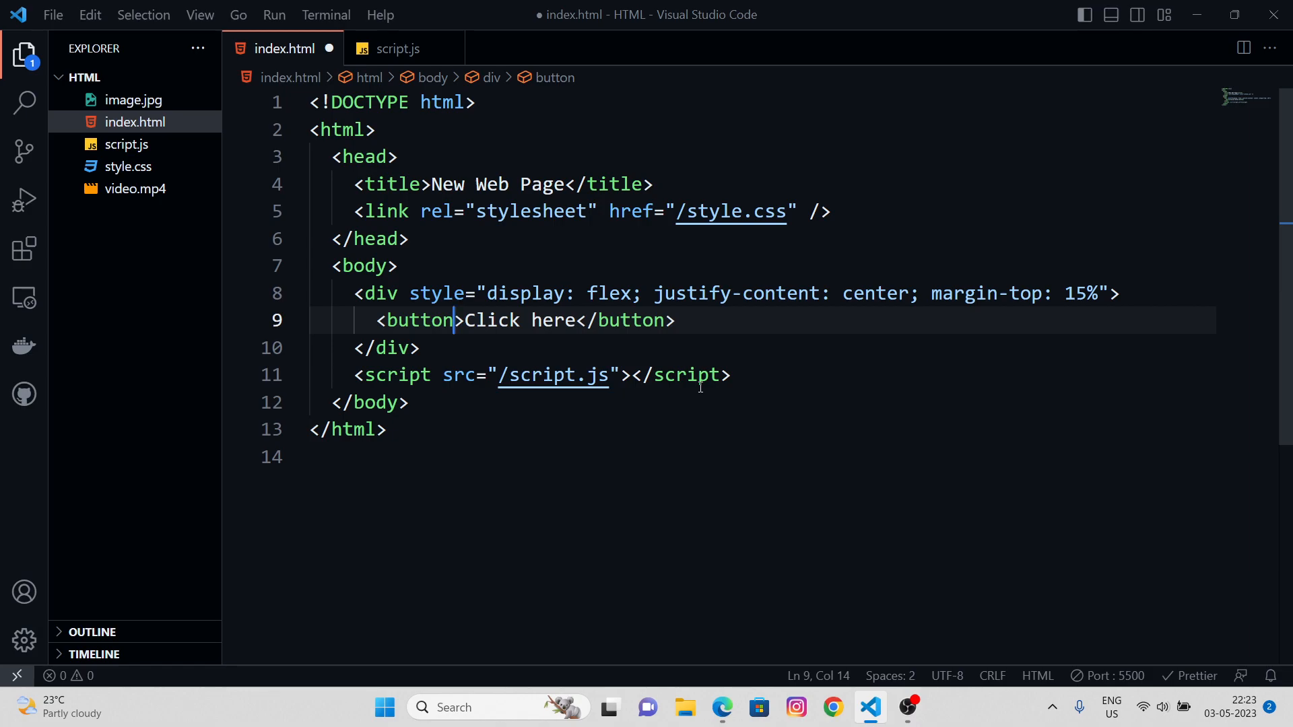
Give the Click here button the id 'btn', then switch to script.js
key("ctrl+s")
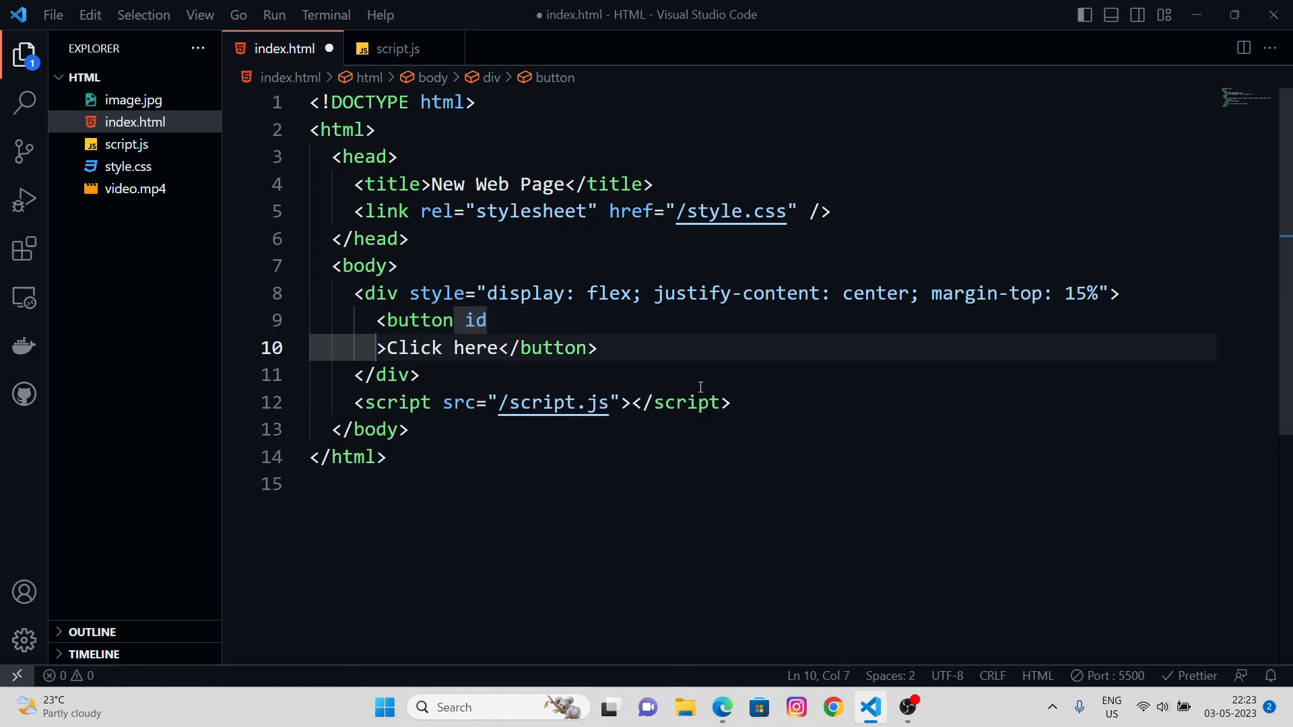
type("=\"\">Click here</button>")
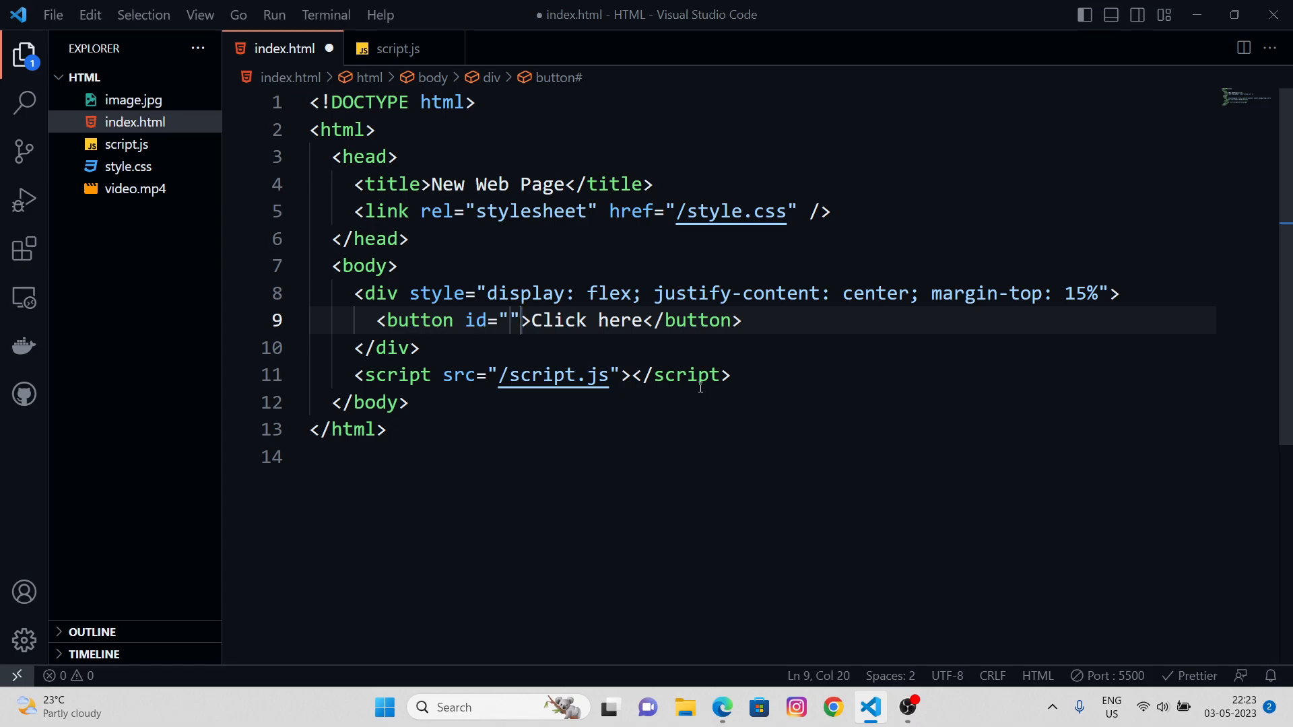
type("btn")
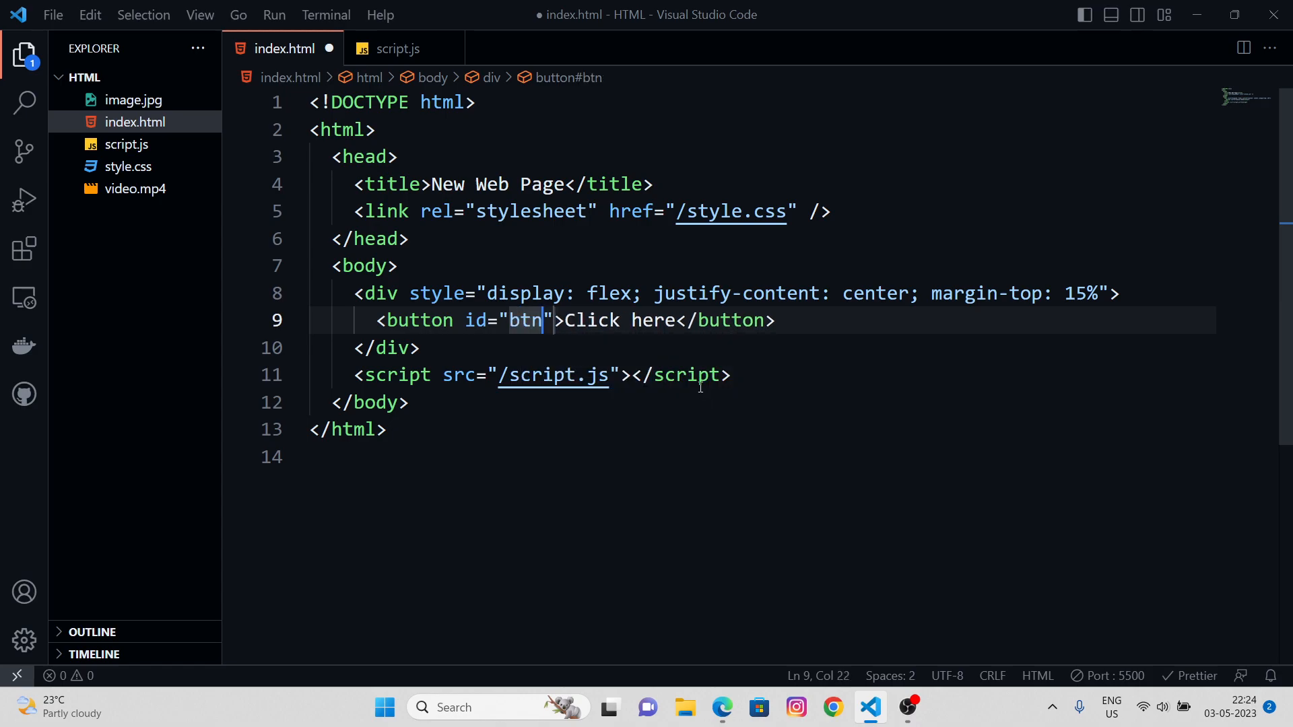
left_click(396, 48)
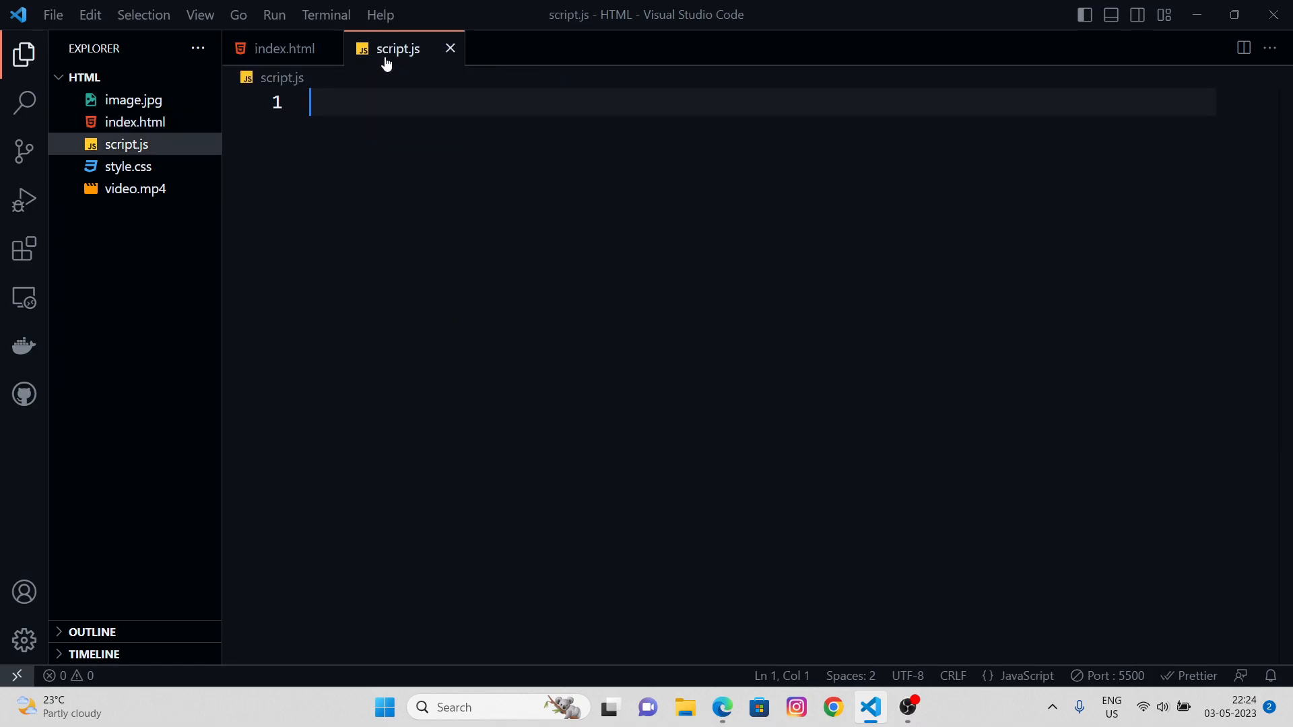
Declare const btn = document.getElementById("btn") in script.js and check the page in Edge
type("c")
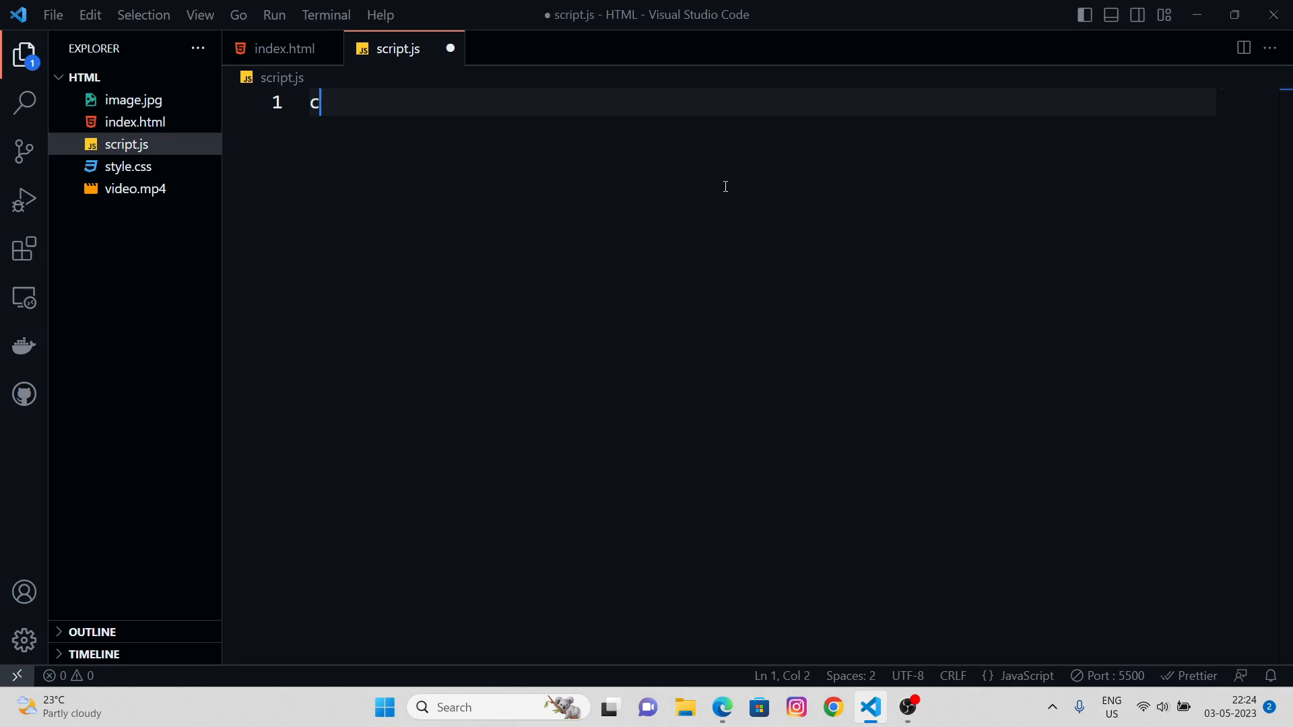
type("onst btn =")
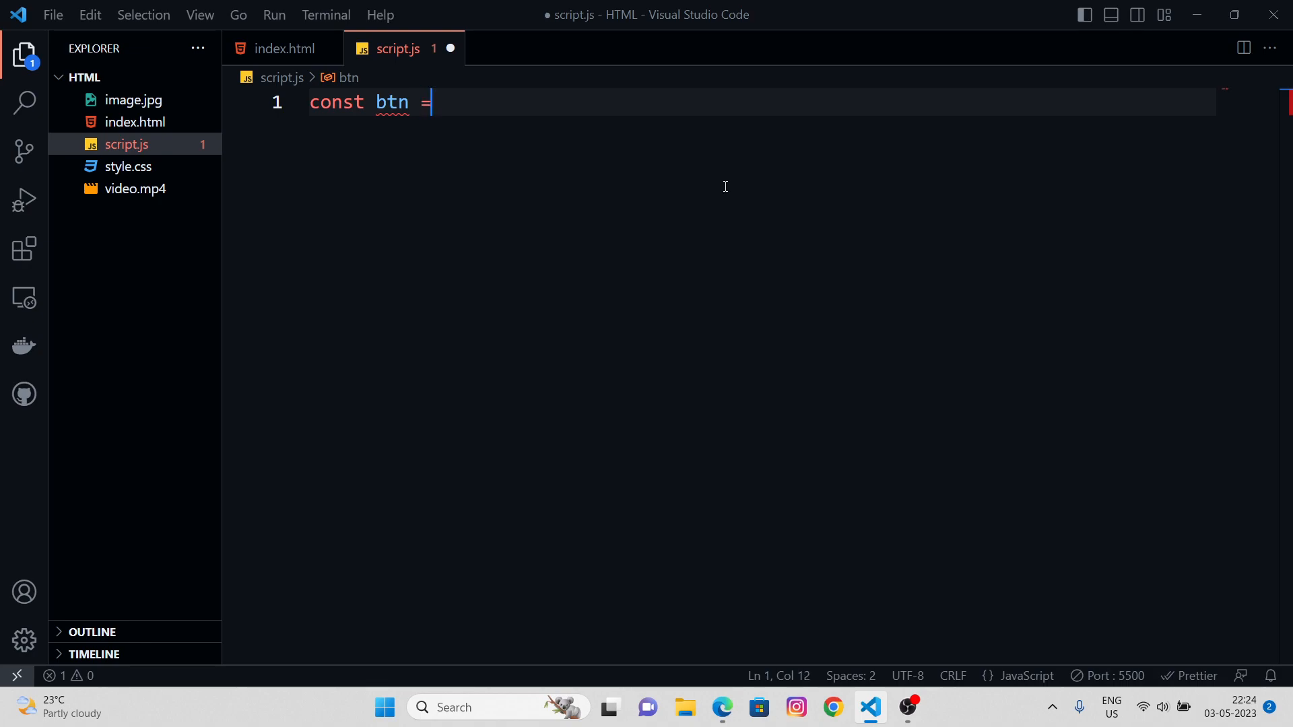
type("document.ge")
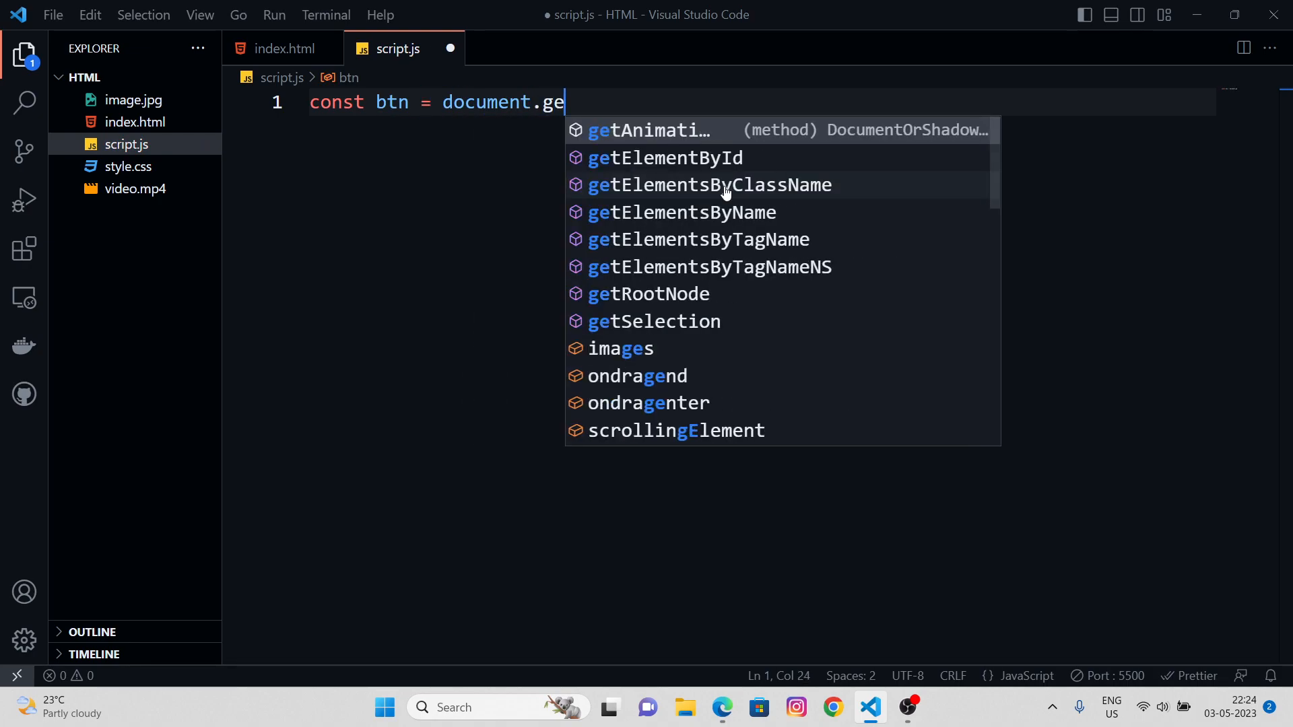
left_click(665, 158)
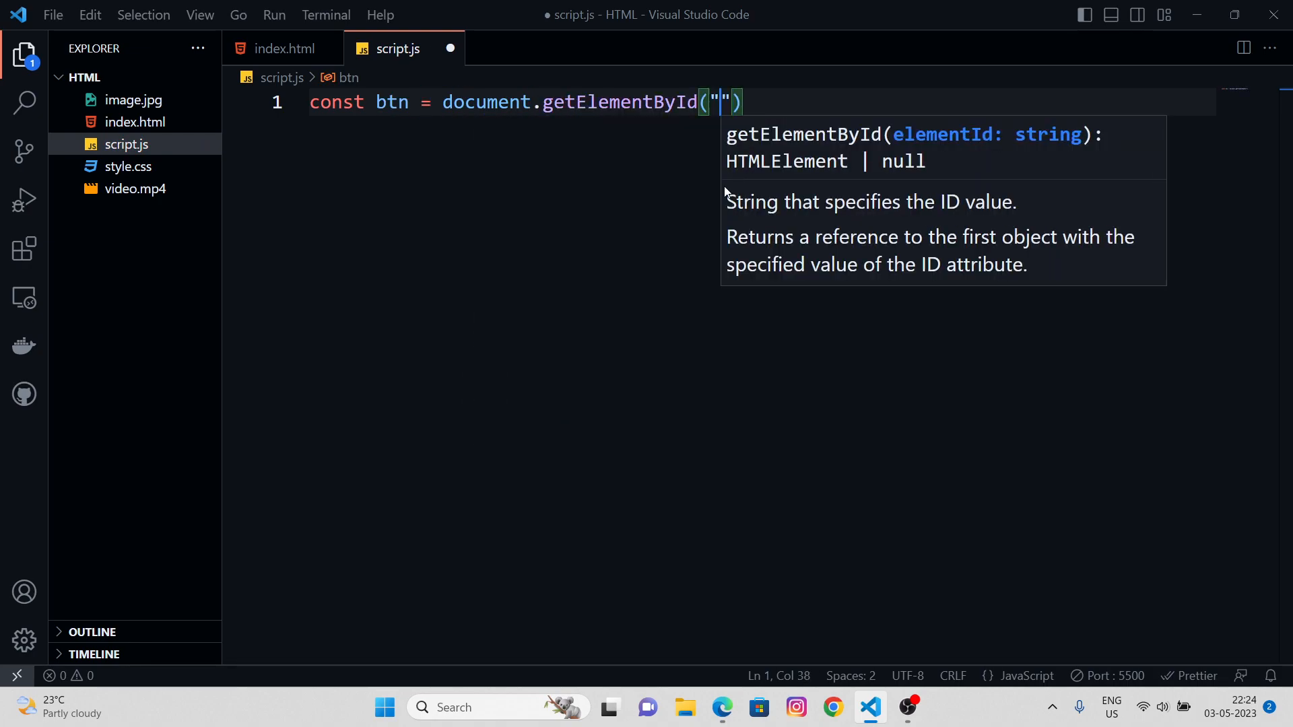
type("btn")
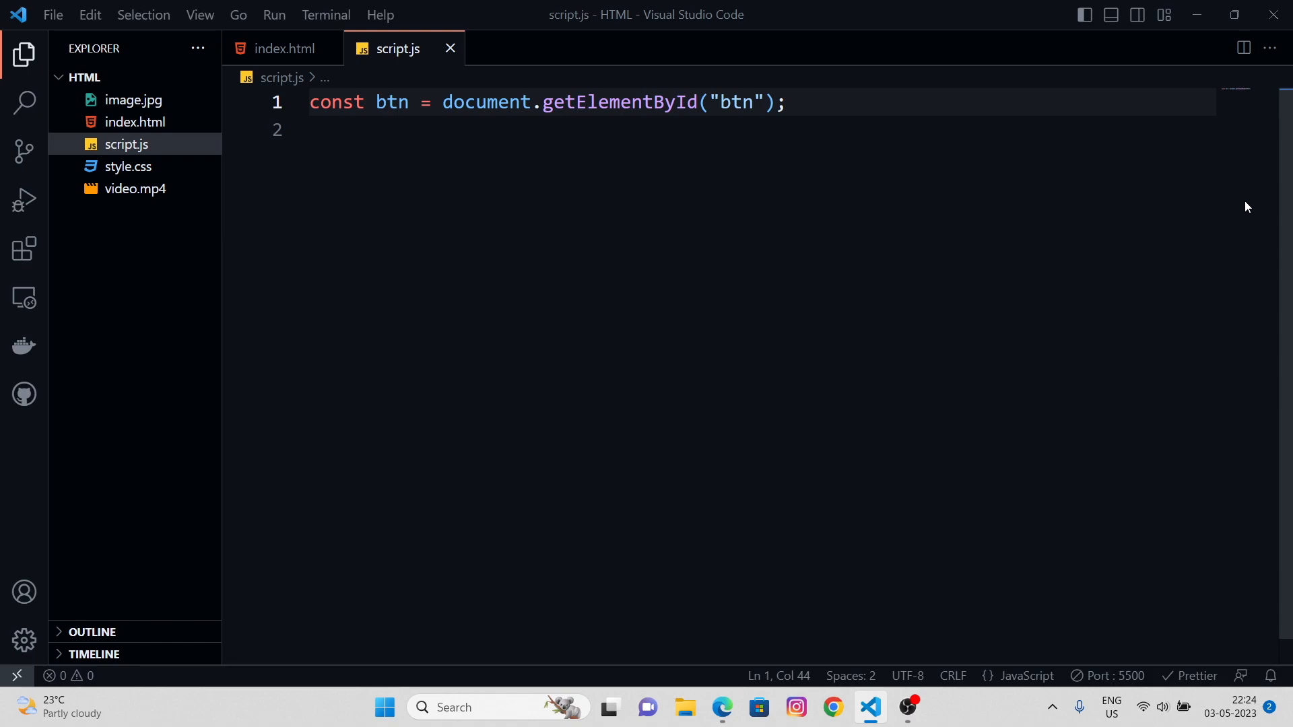
key("Enter")
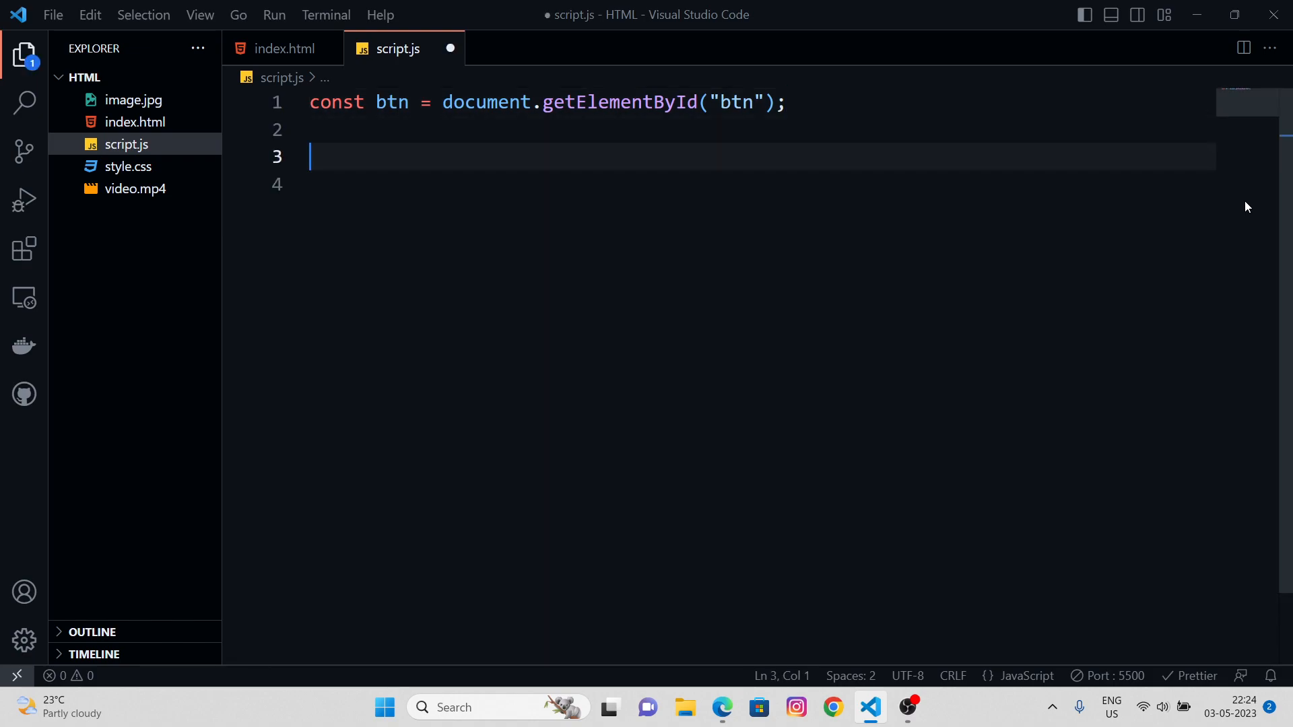
left_click(721, 708)
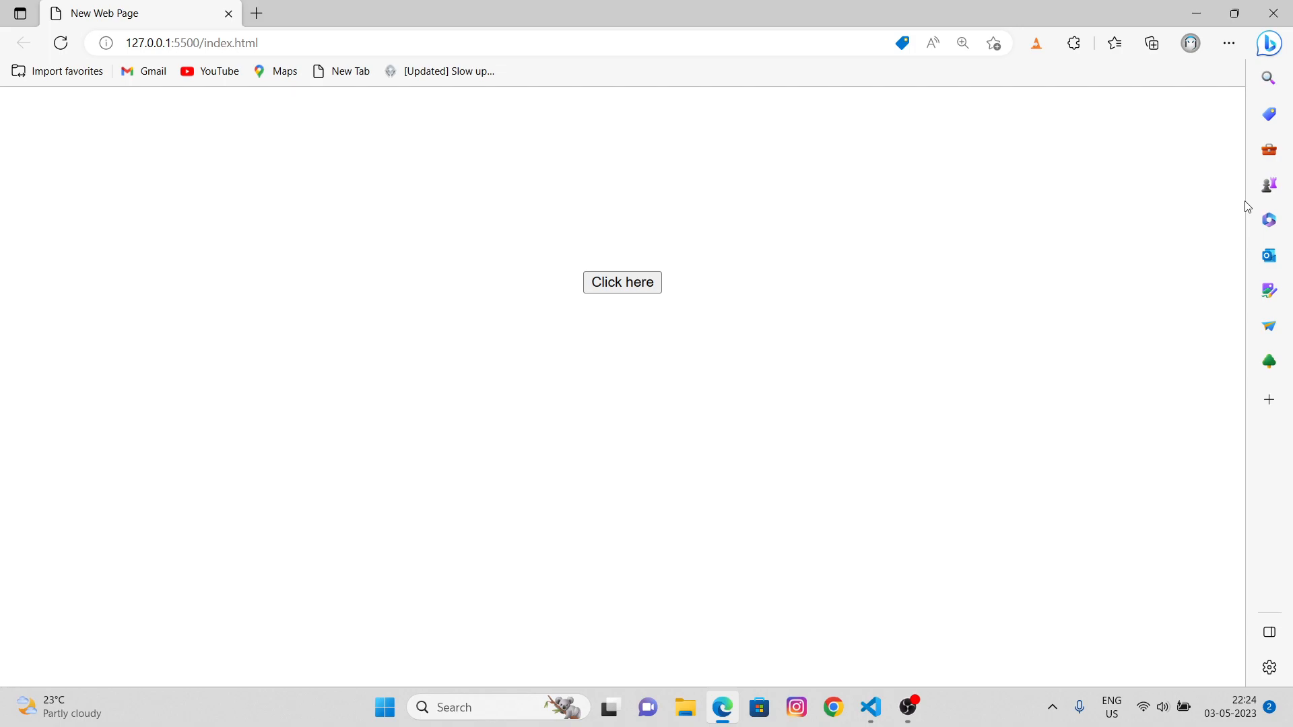
Set the button's background to lightgray in script.js and preview the gray button in Edge
left_click(870, 708)
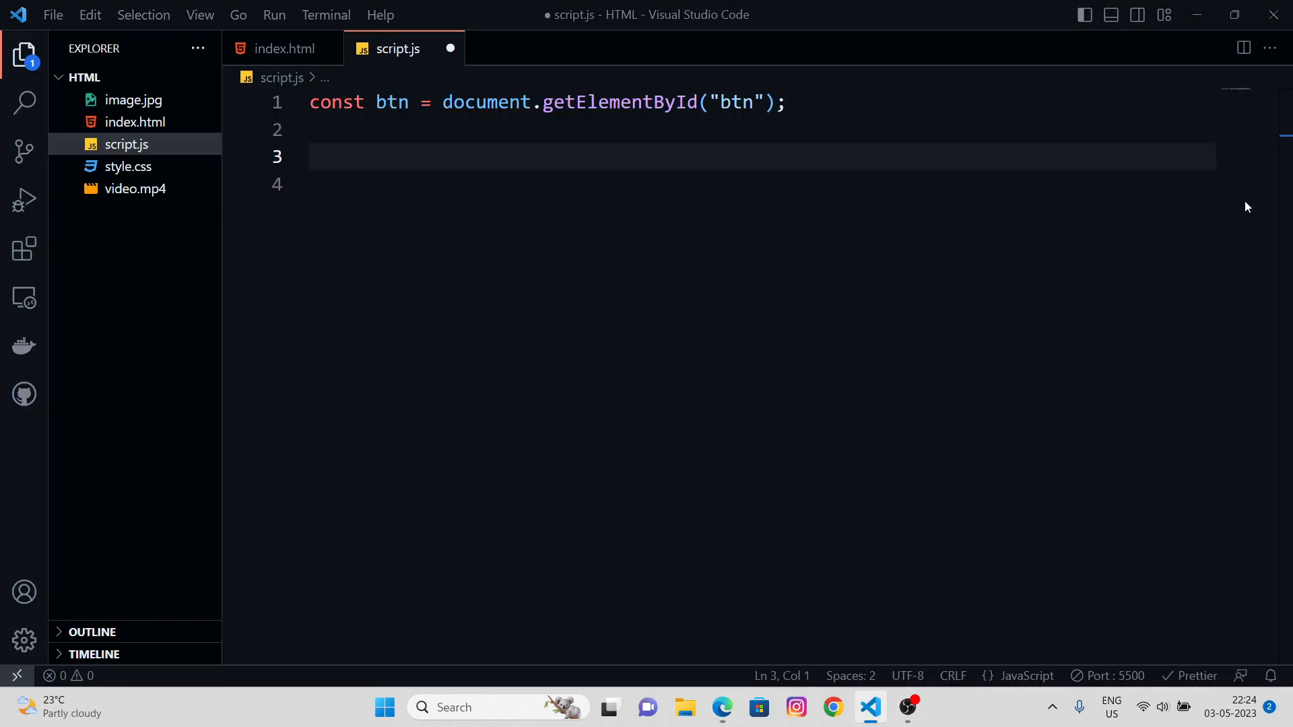
type("btn.")
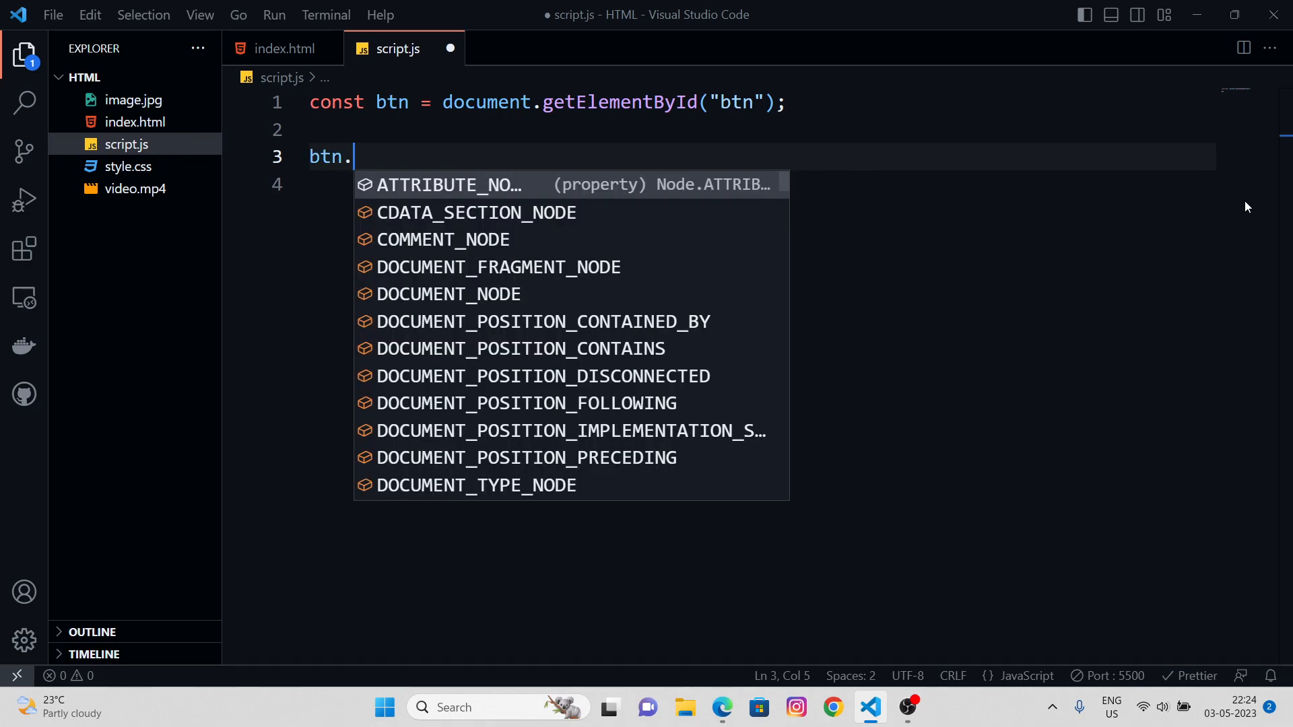
type("style")
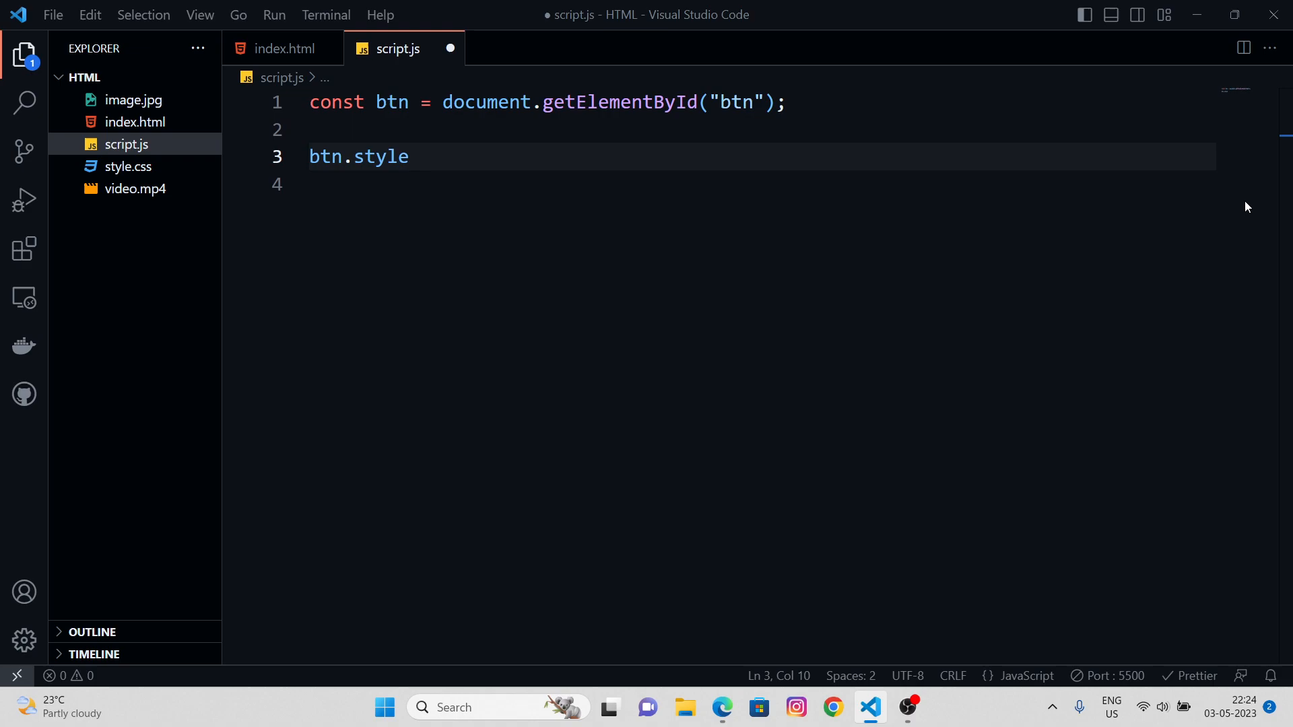
type(".")
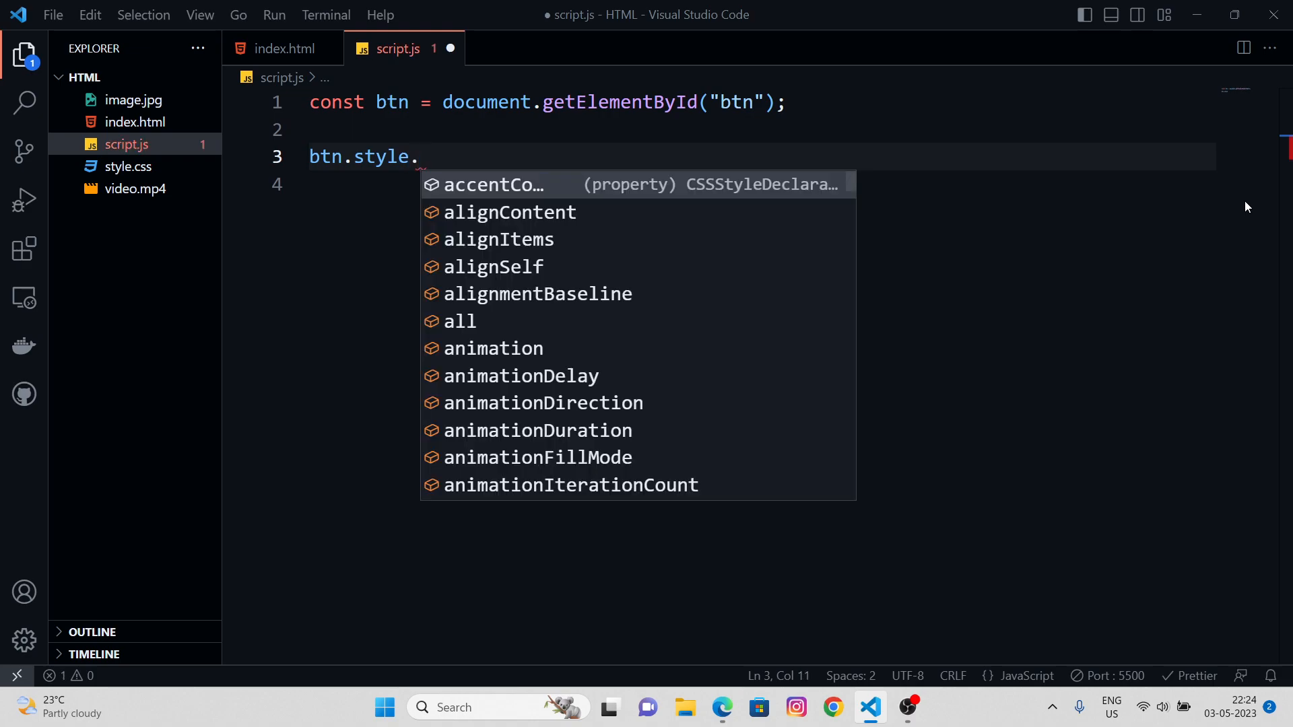
type("backgroundColor =")
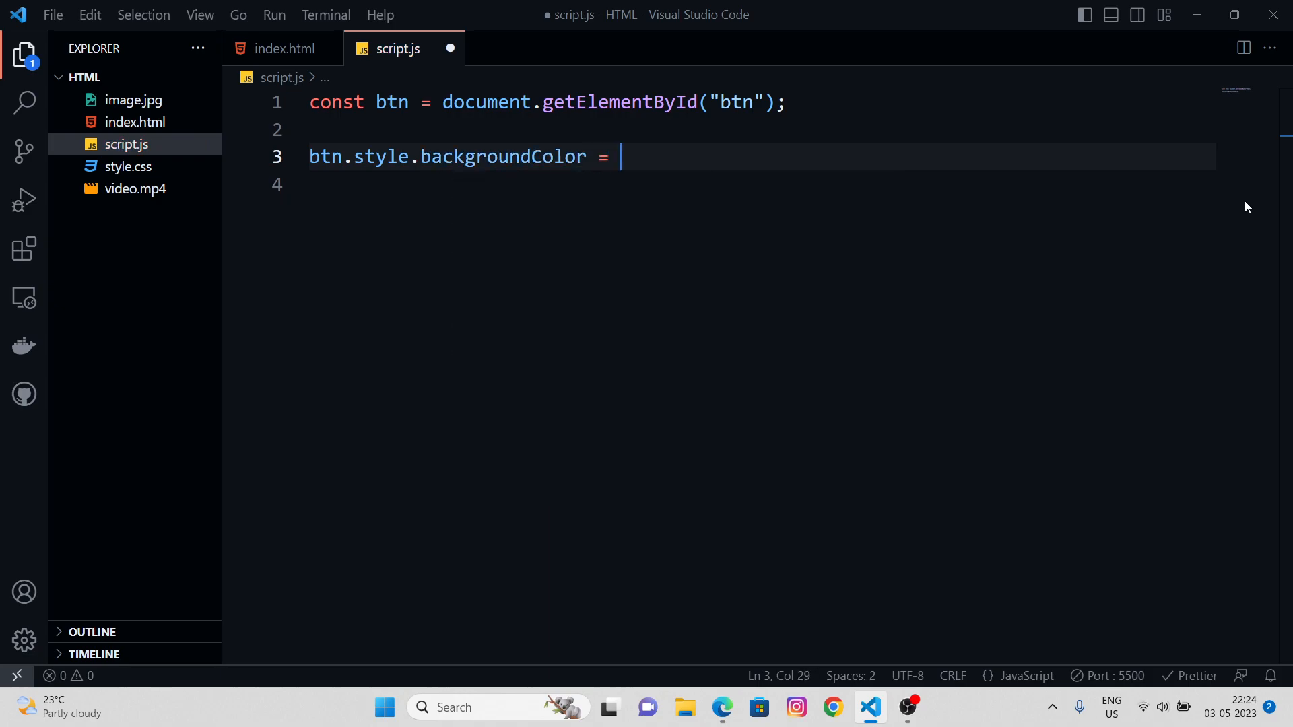
type("\"light\"")
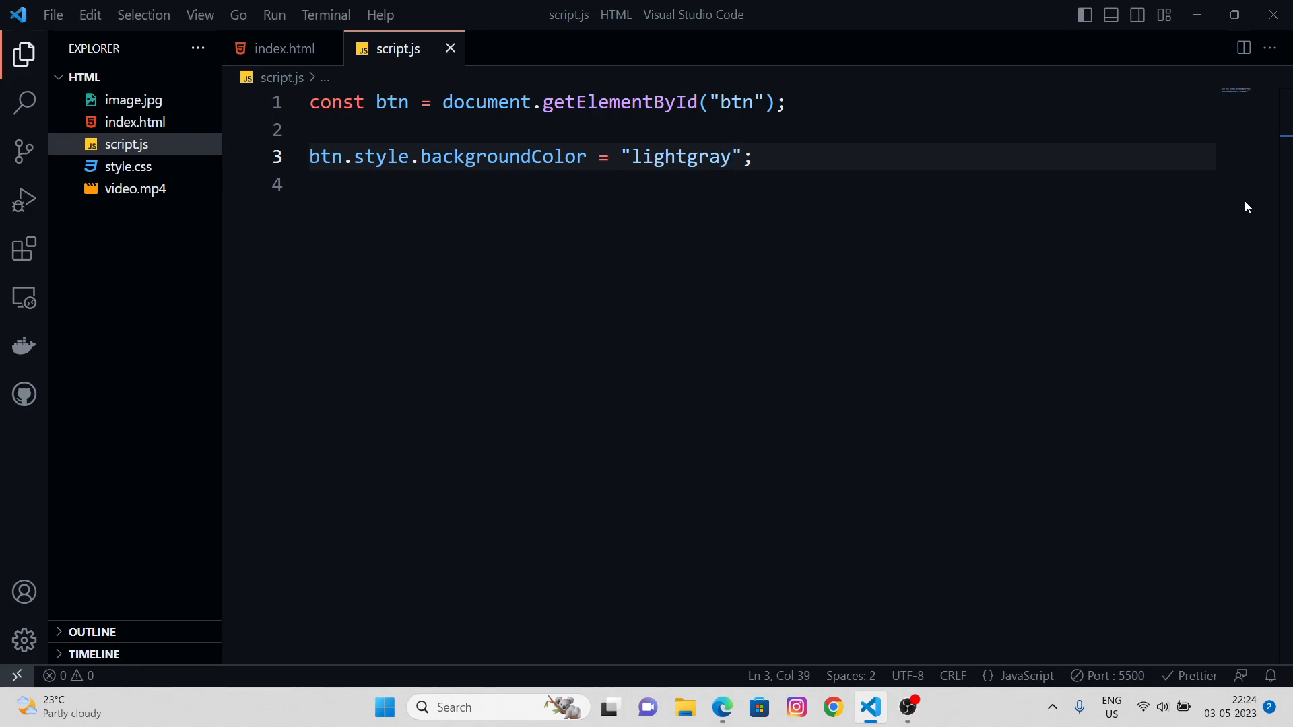
left_click(720, 708)
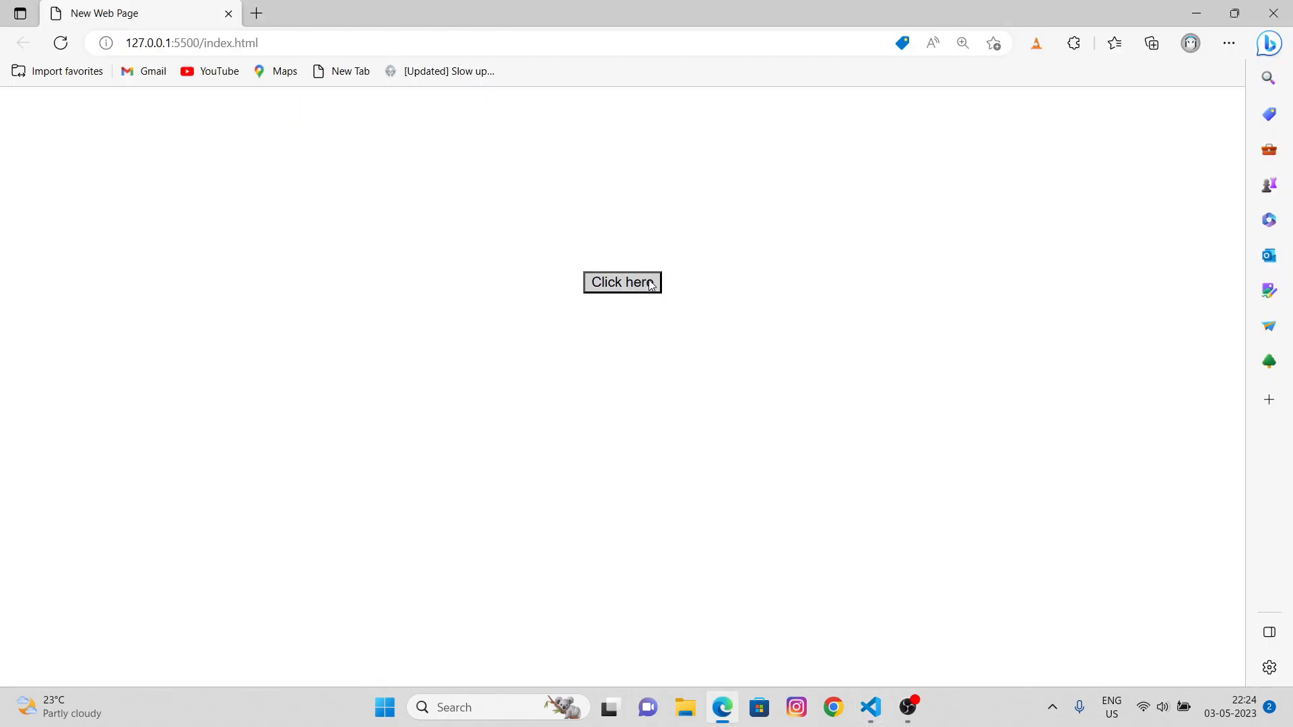
Start giving the button 10px padding with btn.style.padding in script.js
left_click(870, 708)
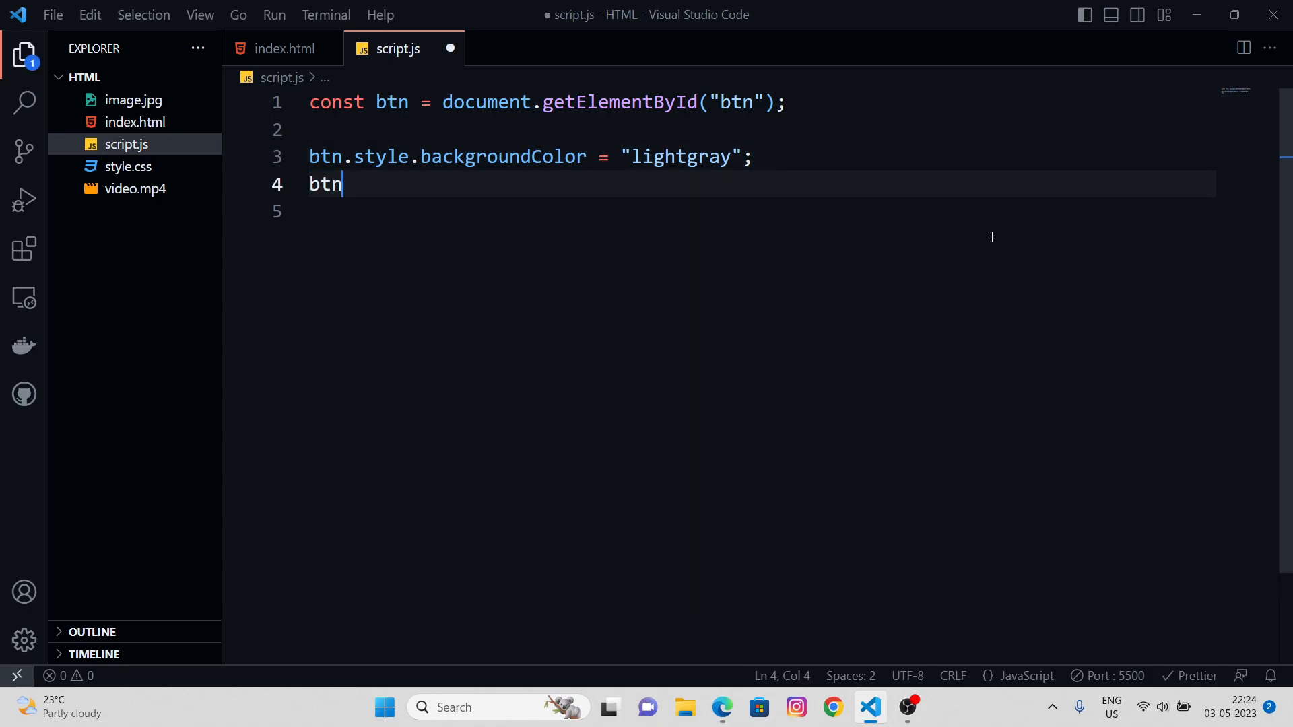
type(".style.")
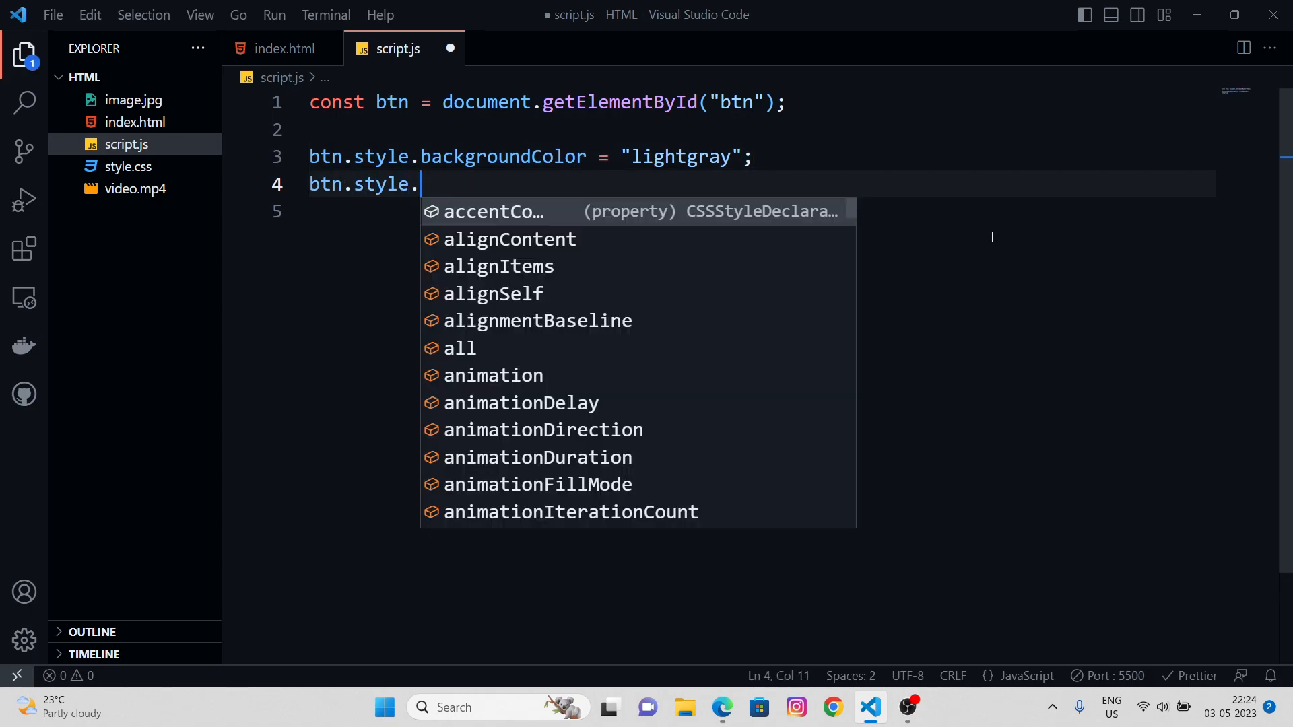
type("padding =")
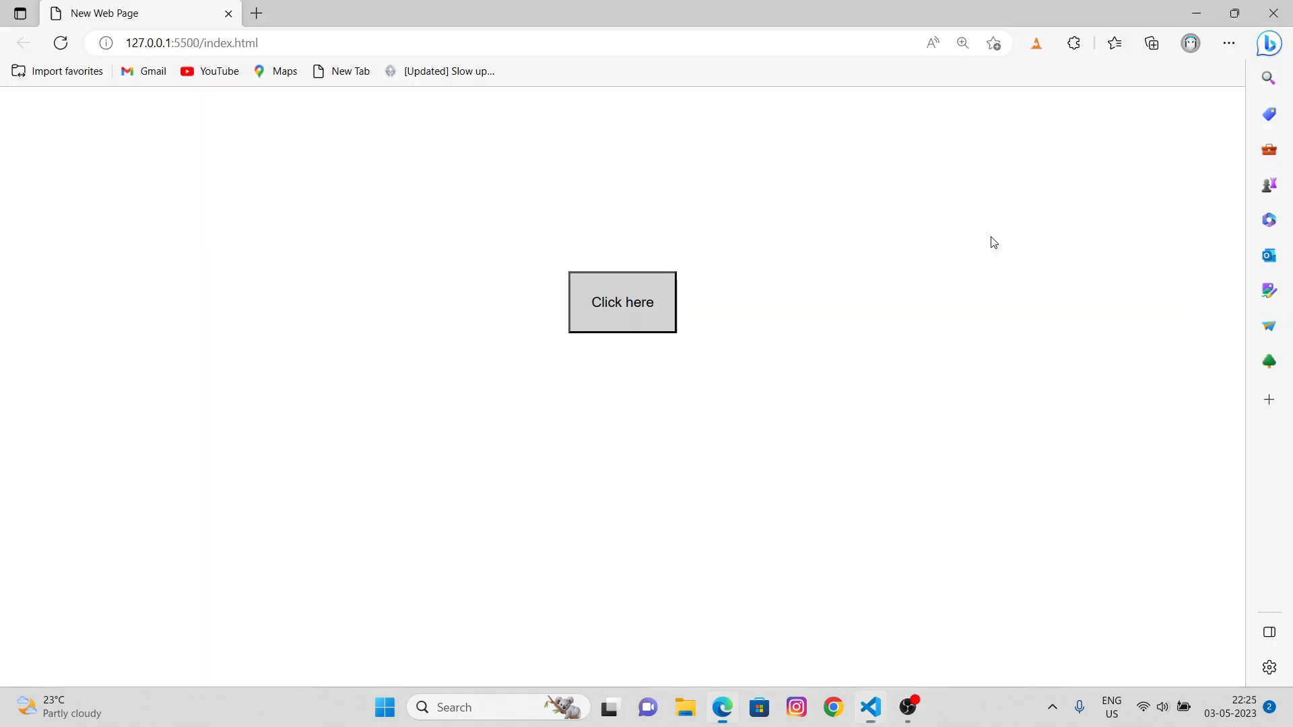
Add btn.style.borderRadius = "10px" to script.js and preview the rounded button in Edge
left_click(869, 714)
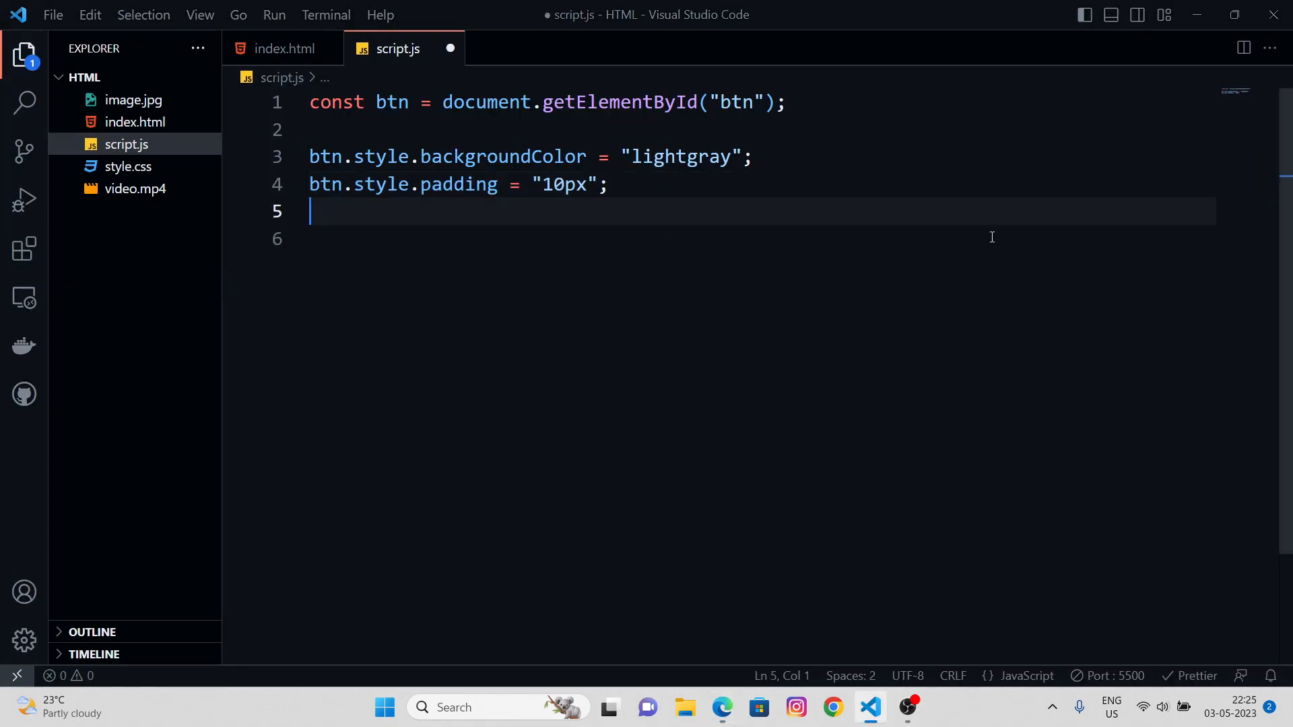
type("btn.style")
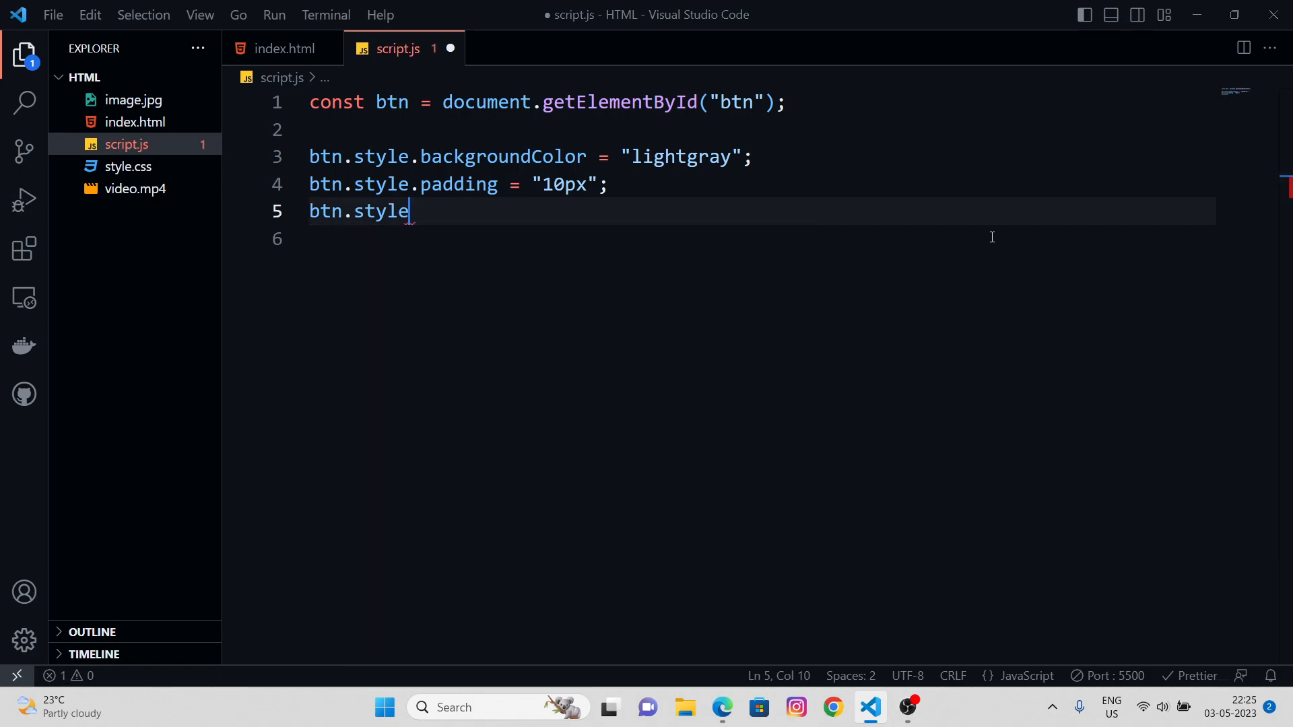
type(".")
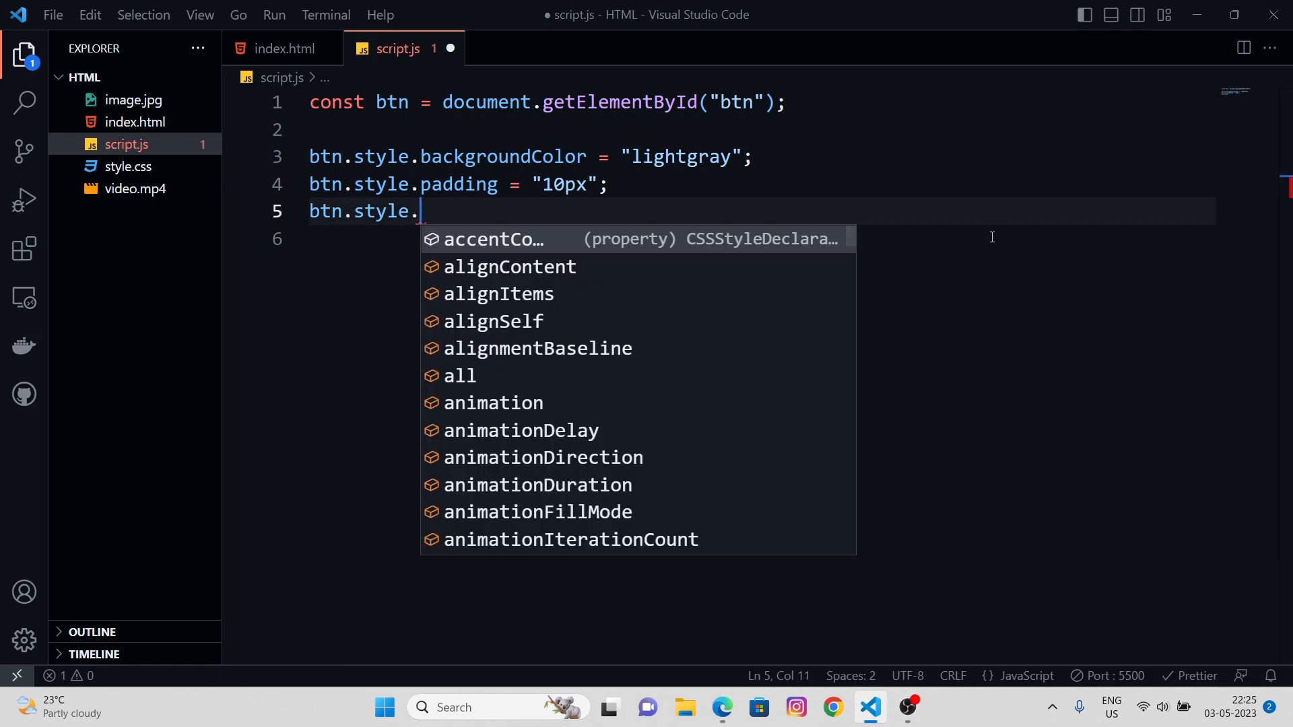
type("bnor")
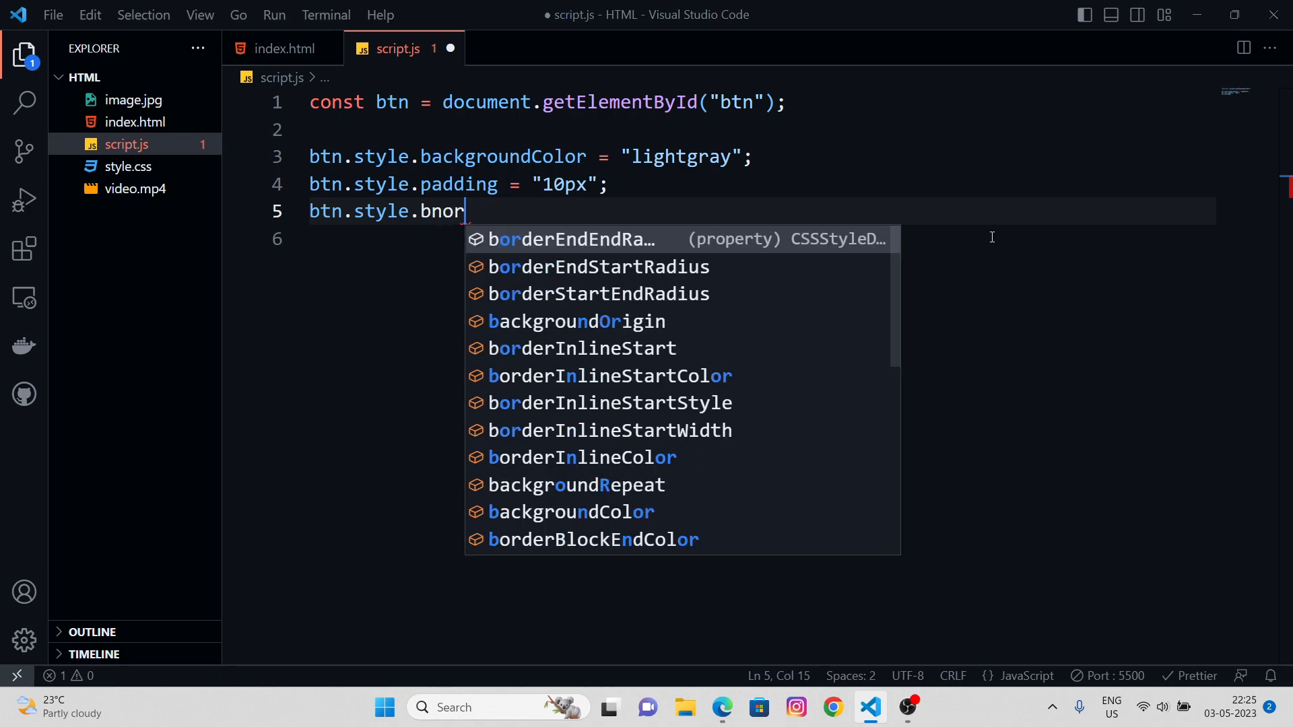
type("borderRadius = \"")
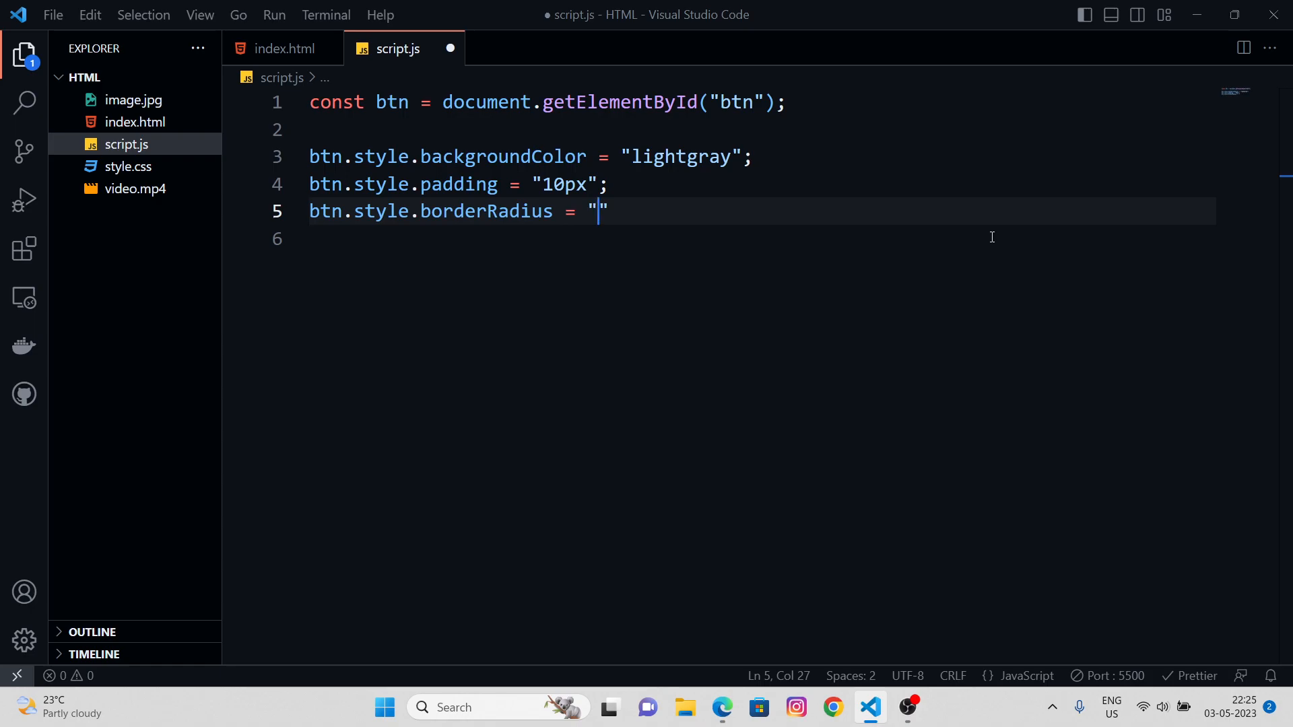
left_click(721, 708)
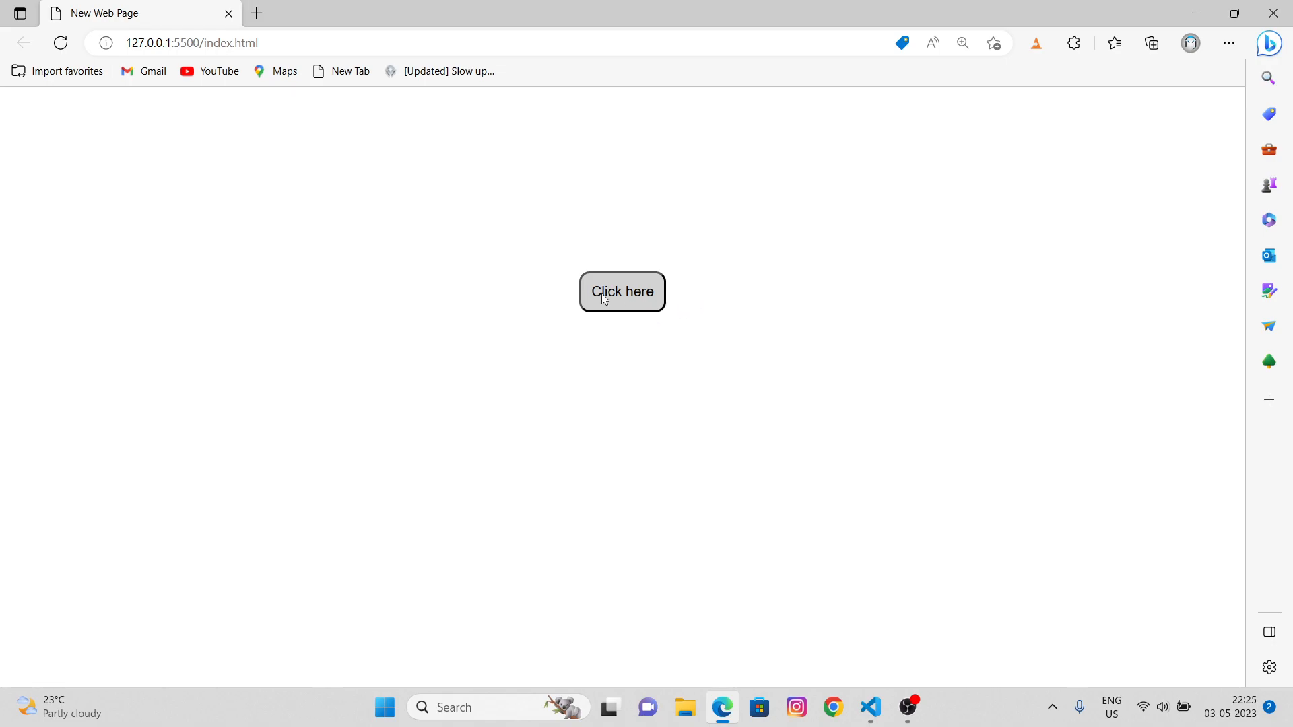
mouse_move(716, 355)
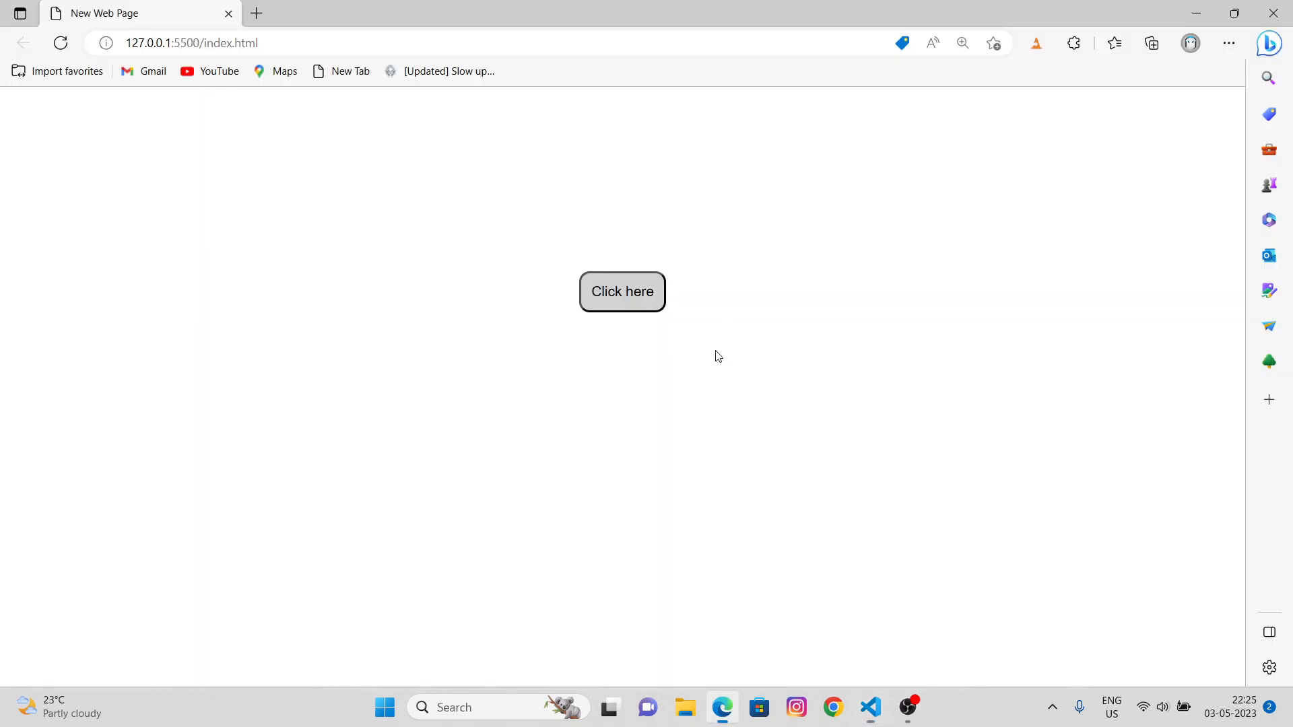
mouse_move(595, 291)
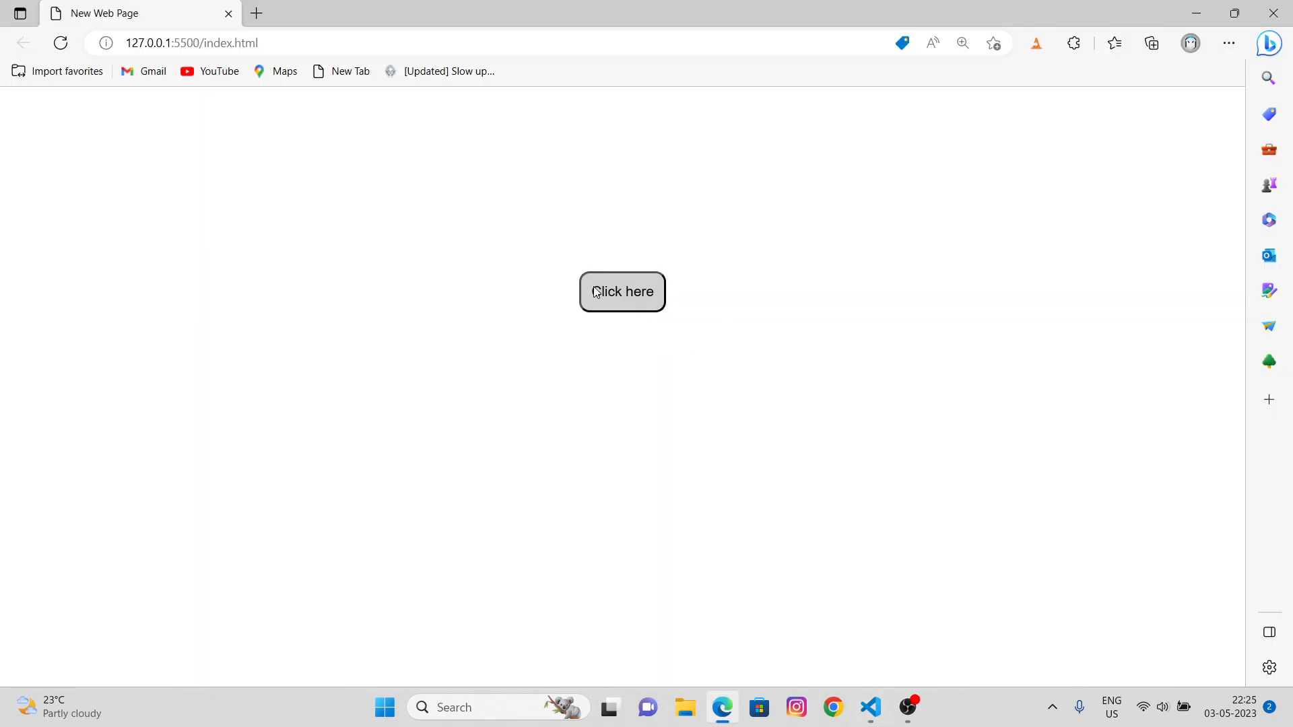
mouse_move(645, 325)
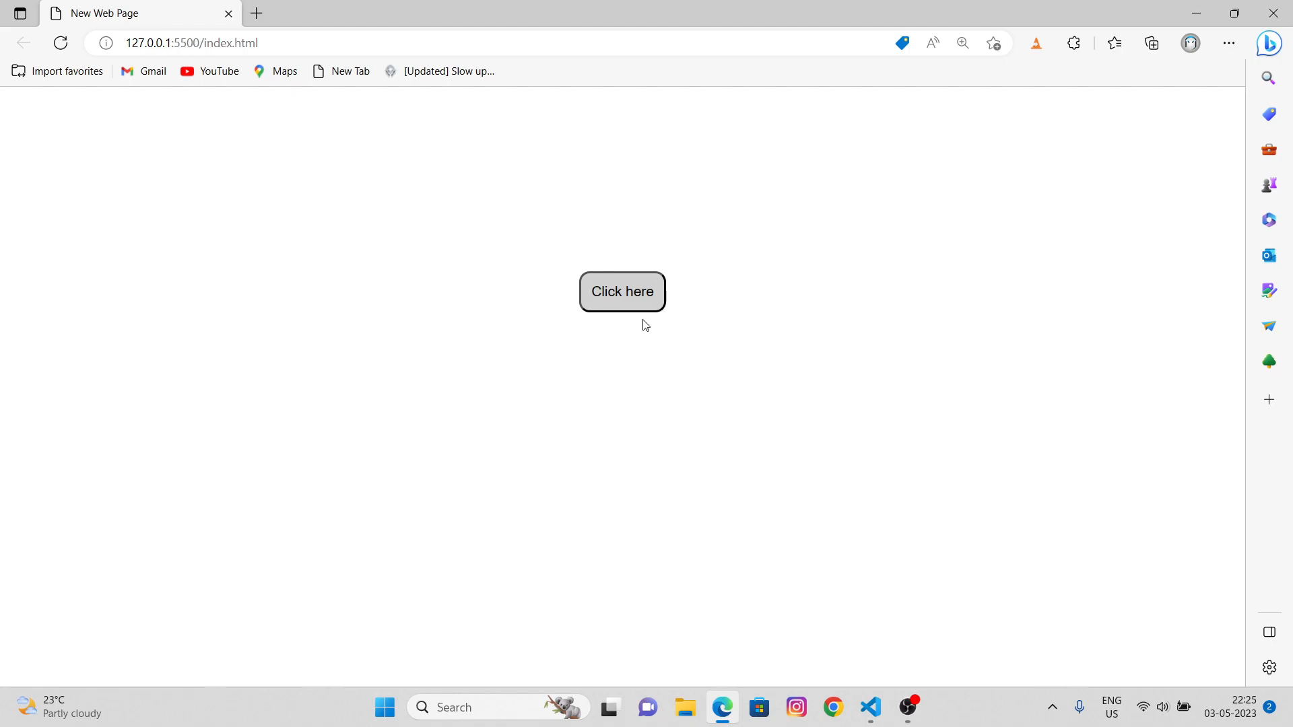
mouse_move(875, 379)
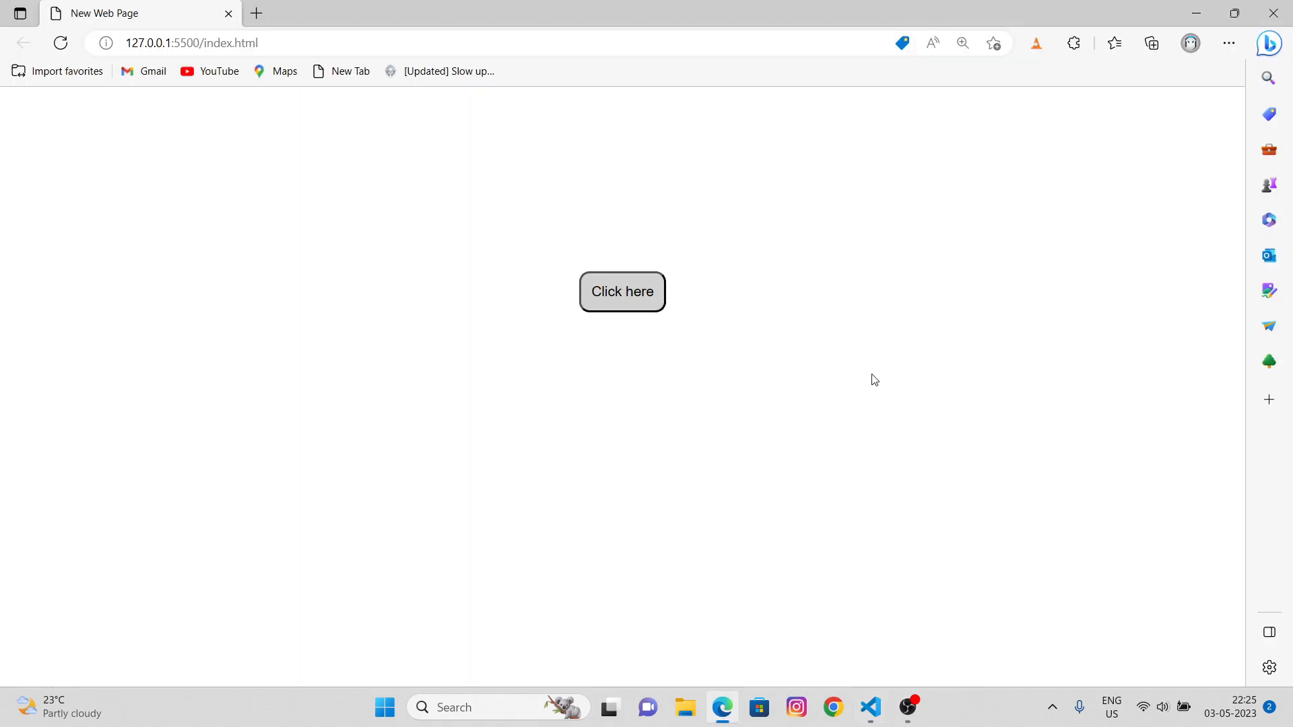
mouse_move(656, 342)
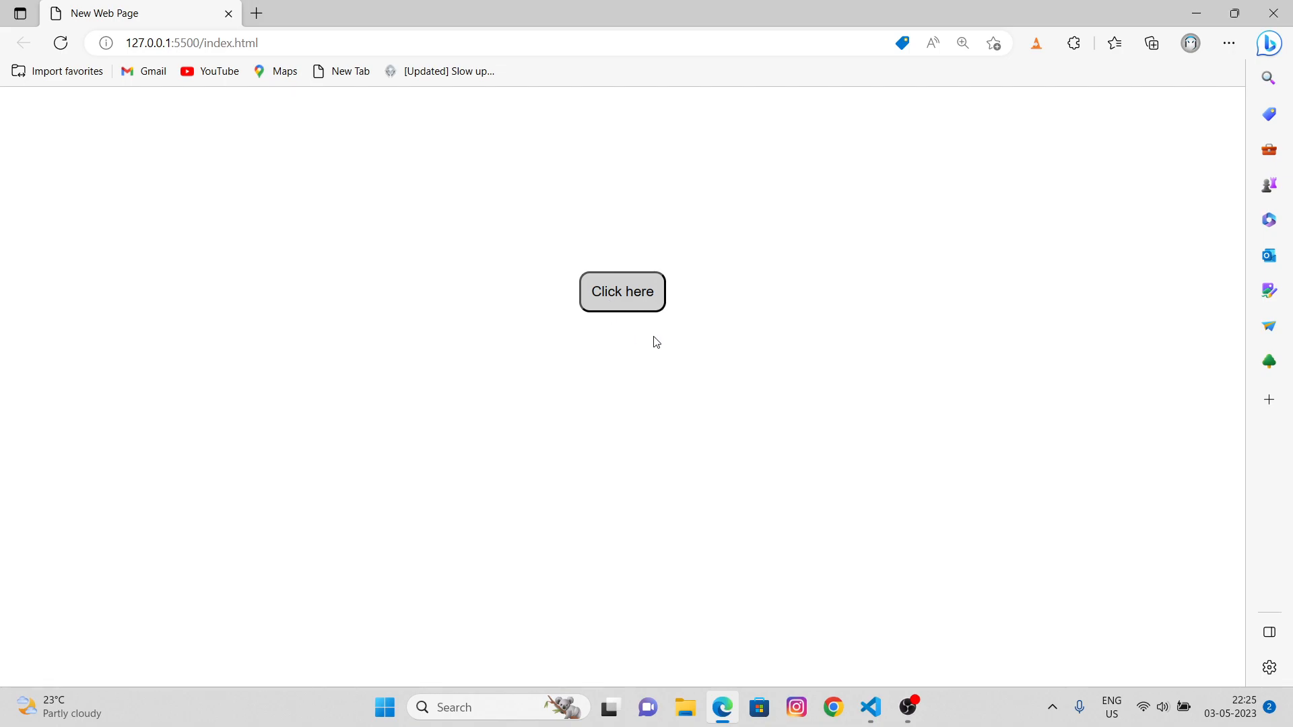
mouse_move(630, 331)
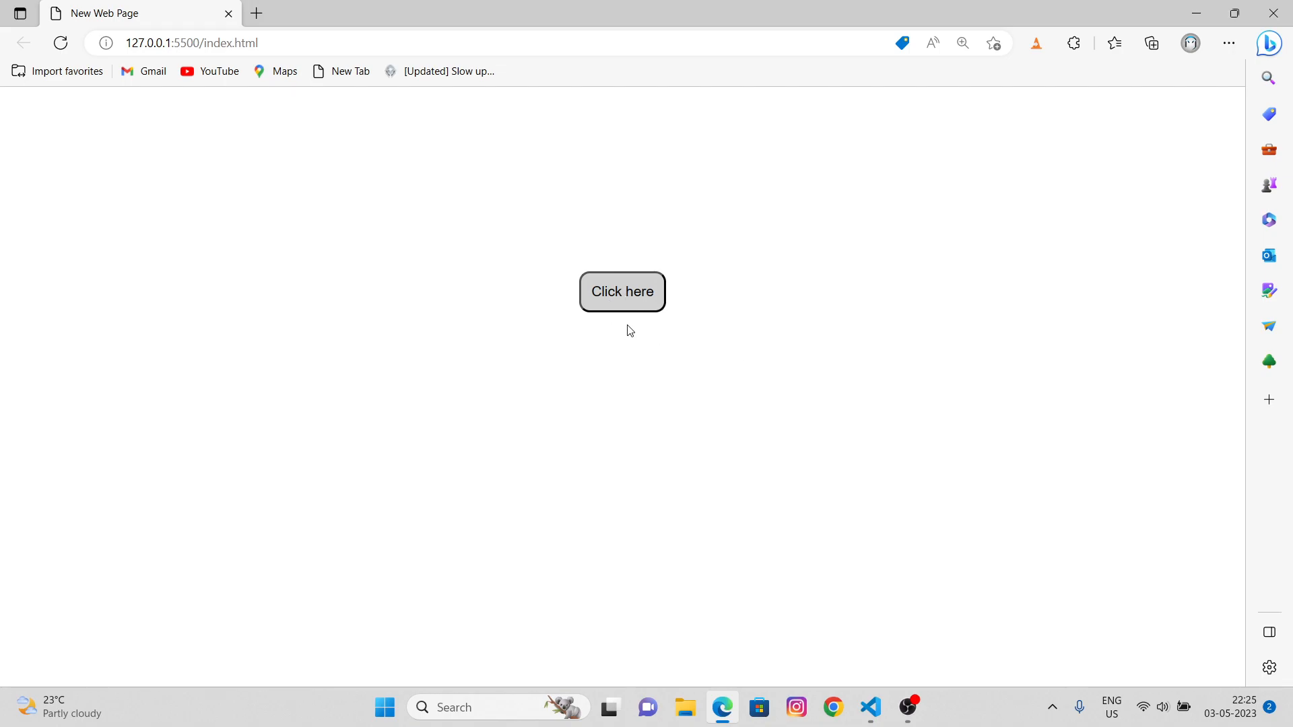
mouse_move(640, 308)
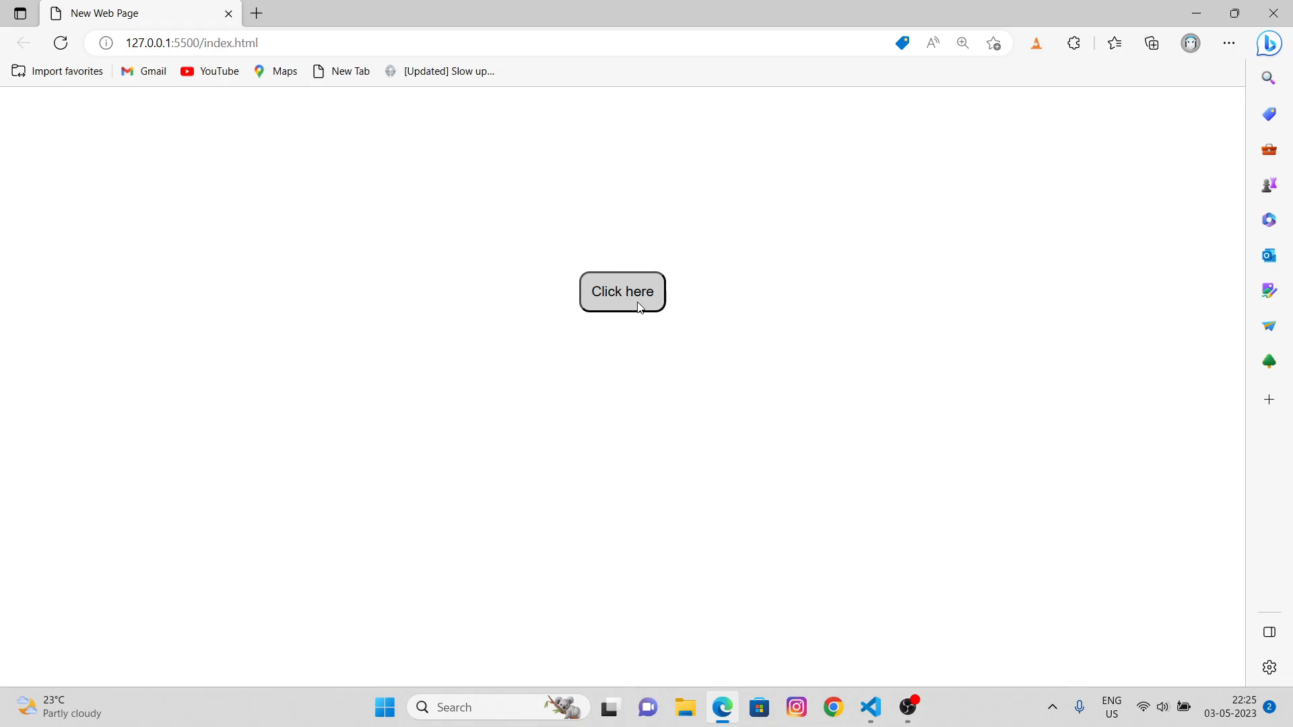
mouse_move(642, 310)
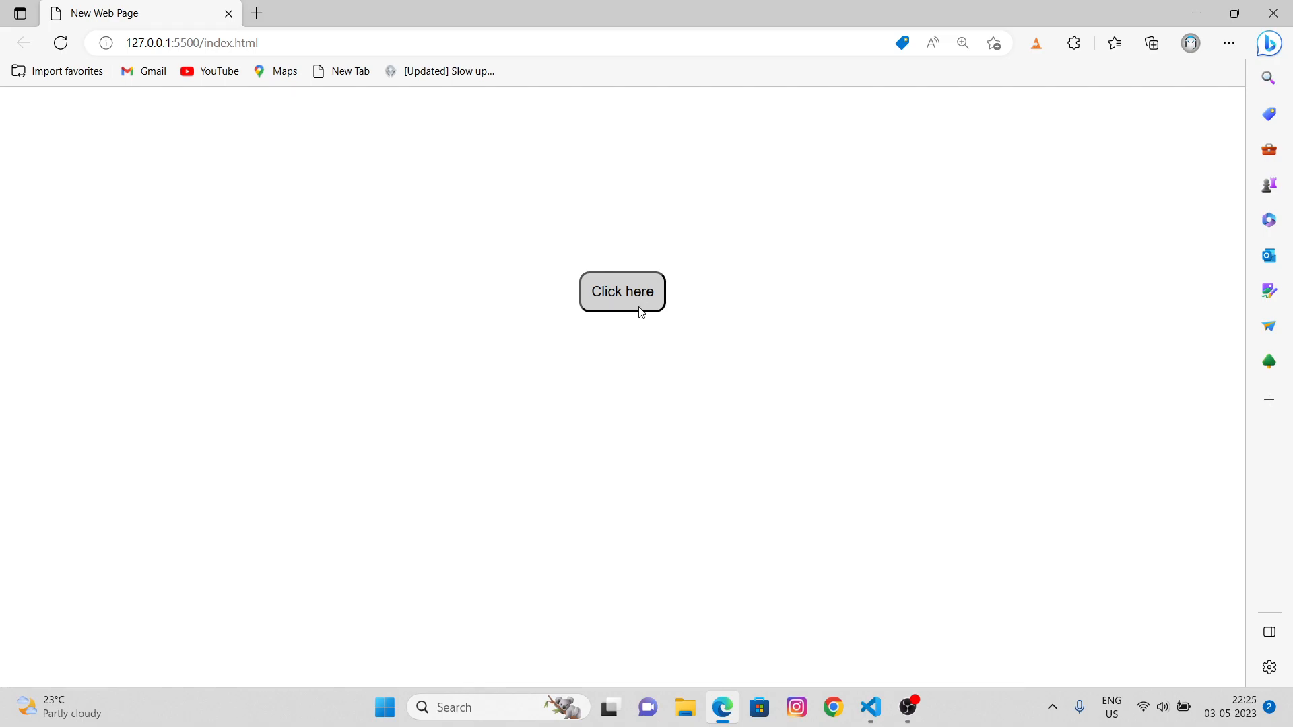
mouse_move(603, 332)
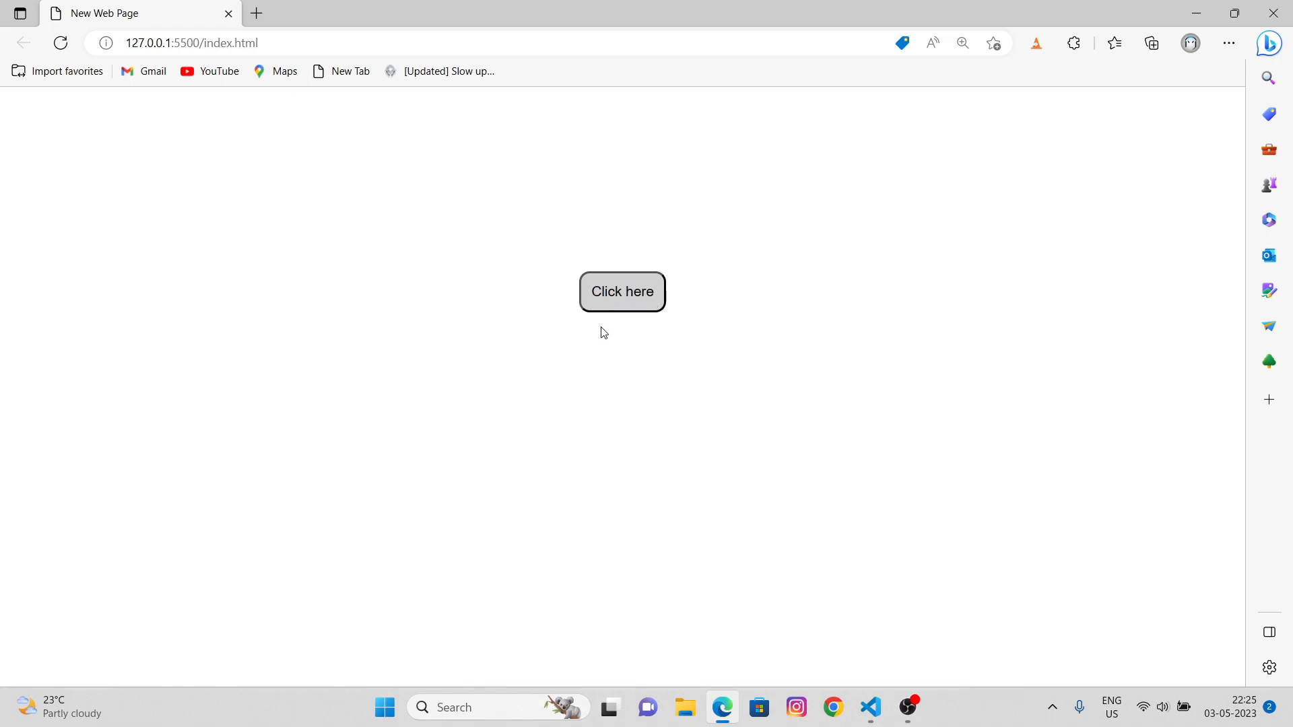
mouse_move(626, 303)
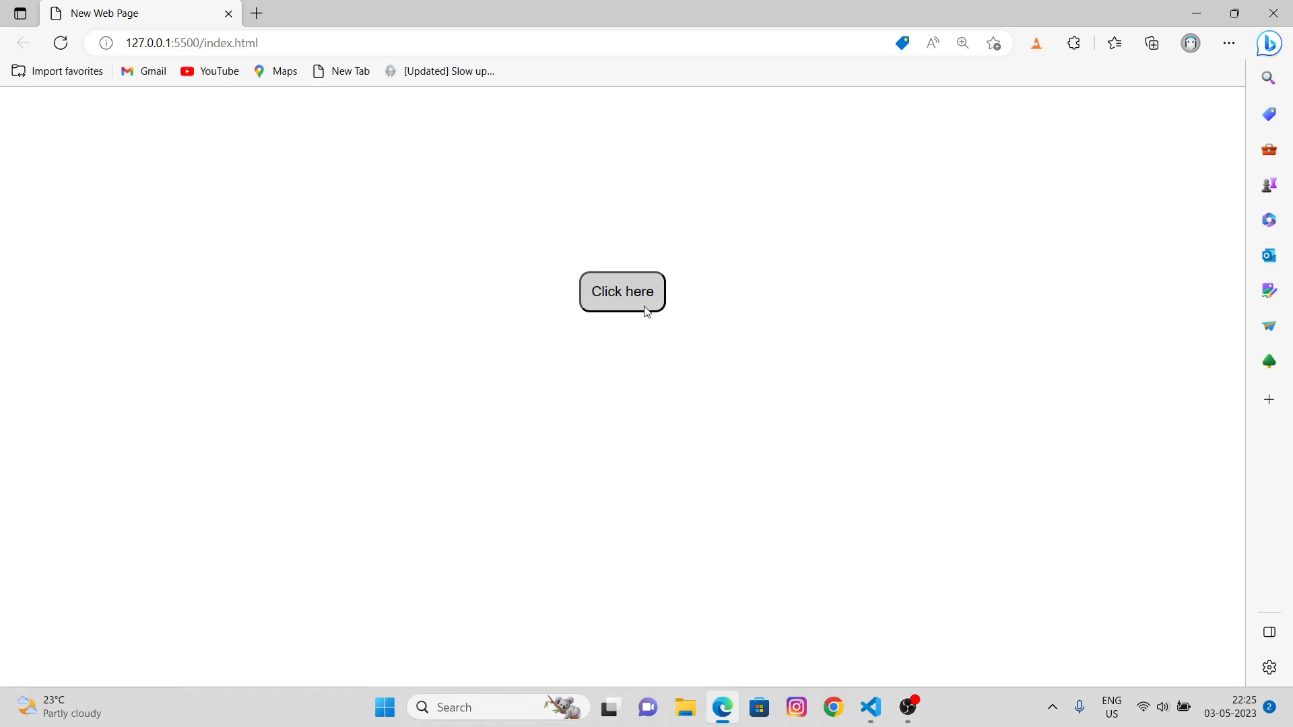
mouse_move(632, 283)
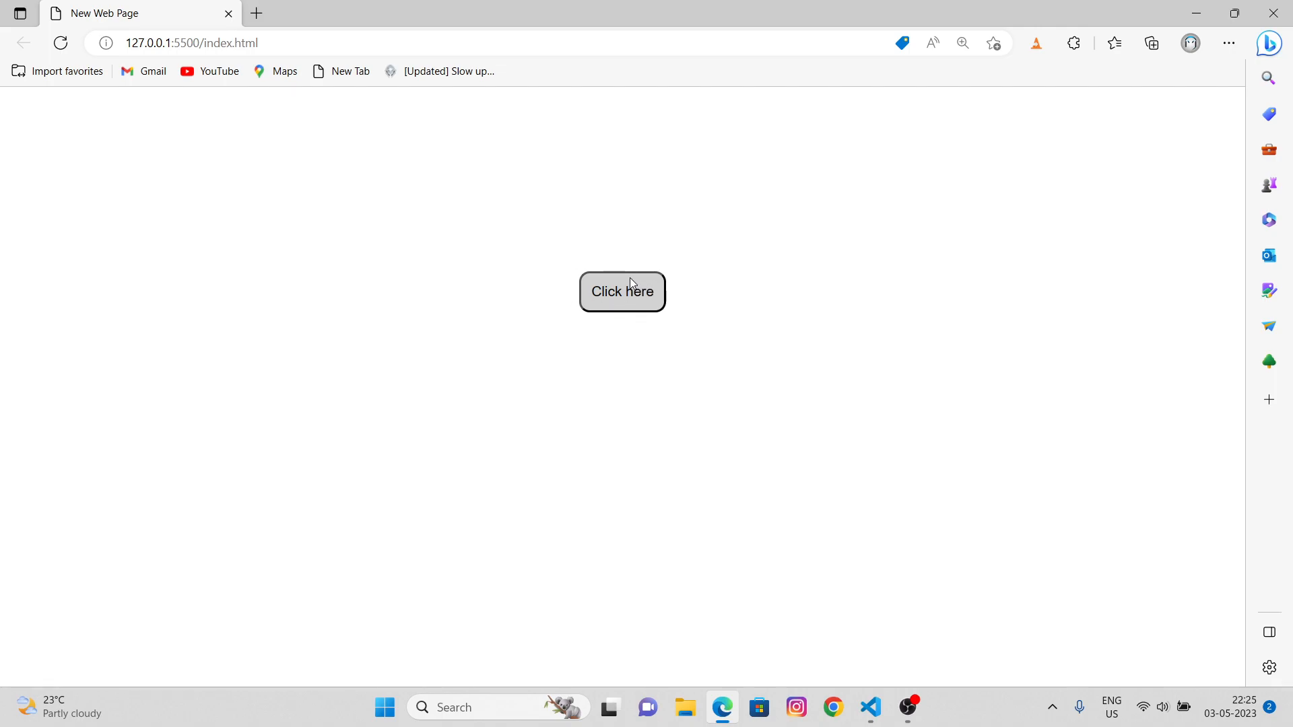
mouse_move(629, 301)
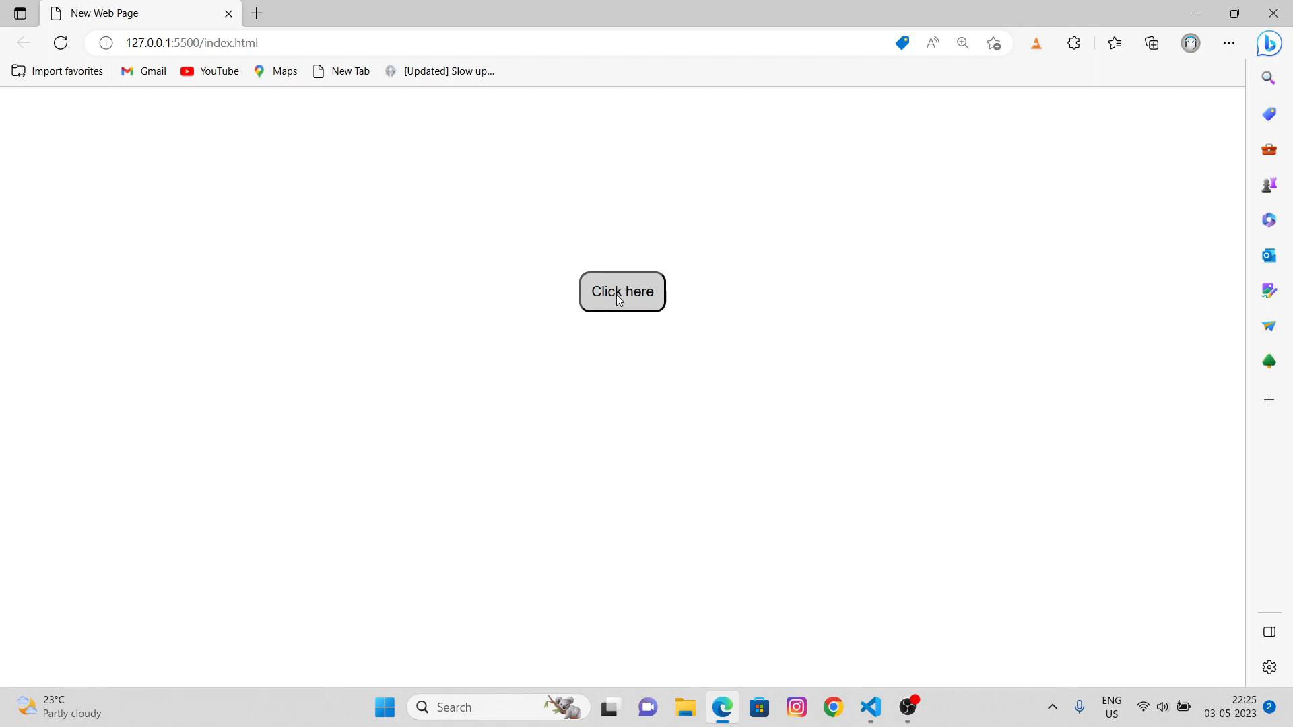
mouse_move(636, 302)
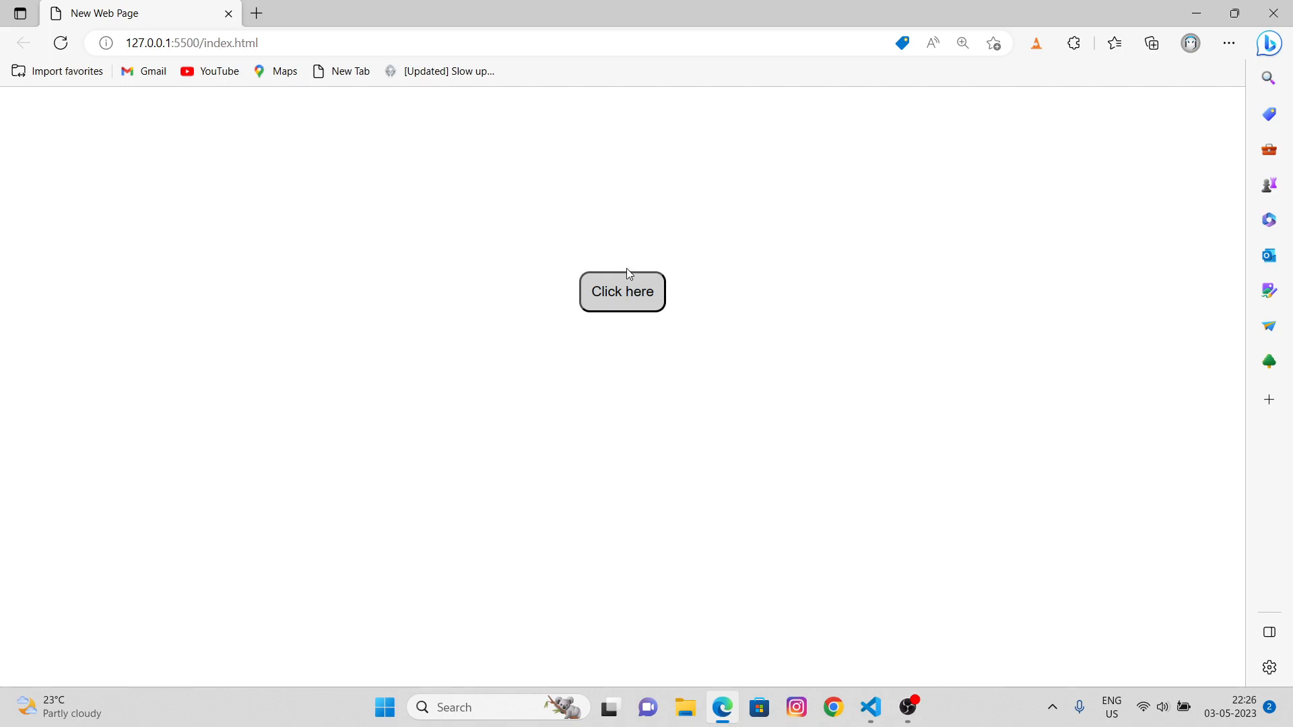
Return from the Edge preview to script.js in VS Code
left_click(870, 708)
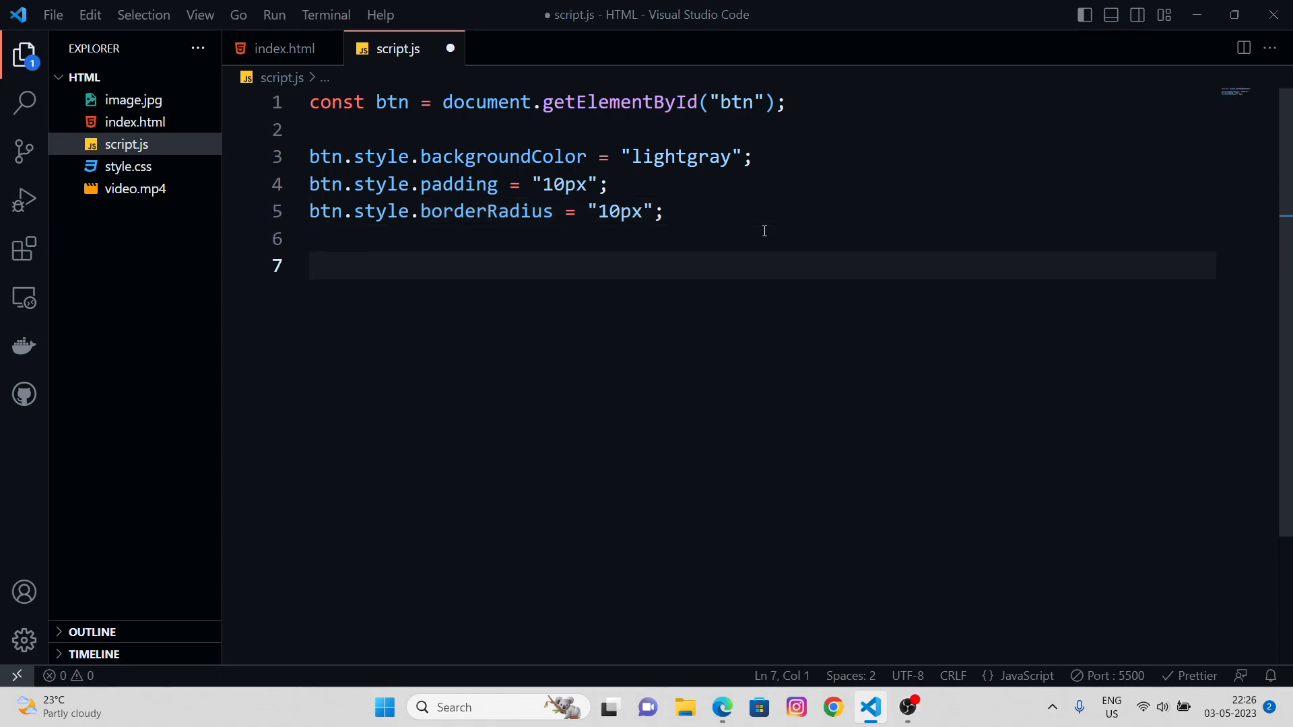
Add btn.addEventListener("mouseenter", () => {}) with an empty callback, glancing at Edge
type("btn.addEventListener")
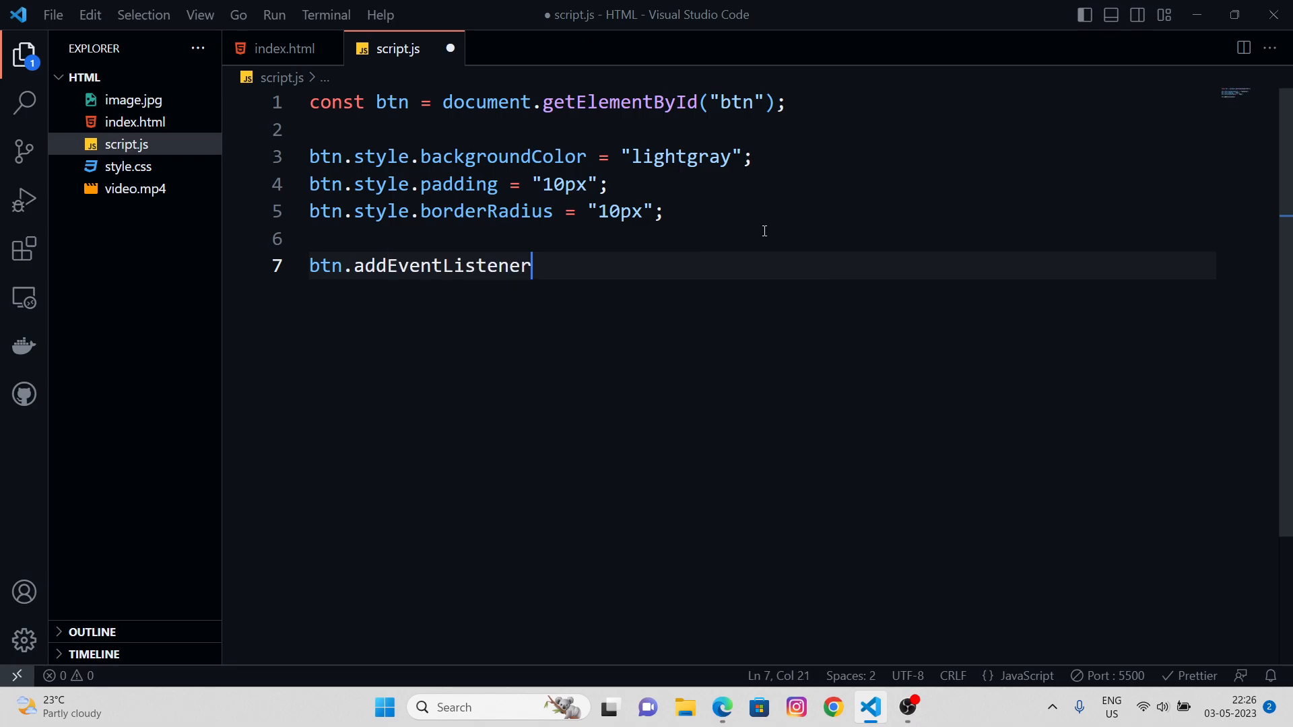
type("(")
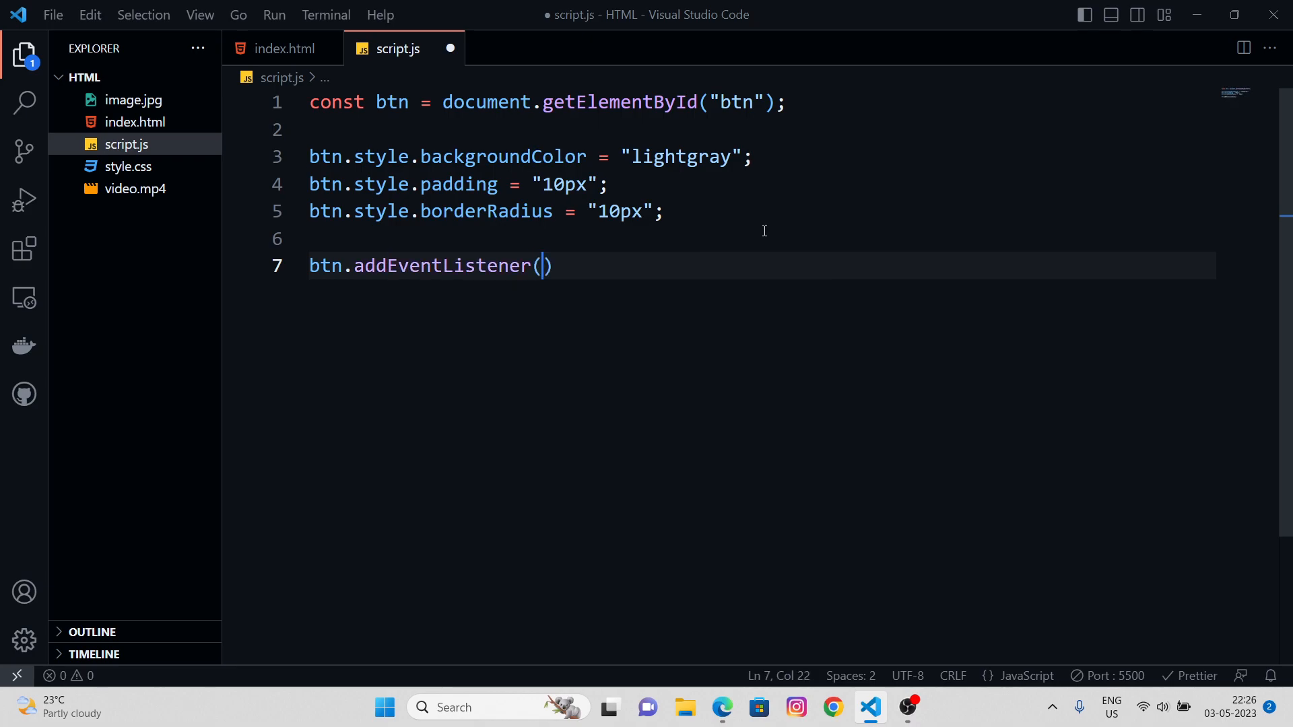
type("\"")
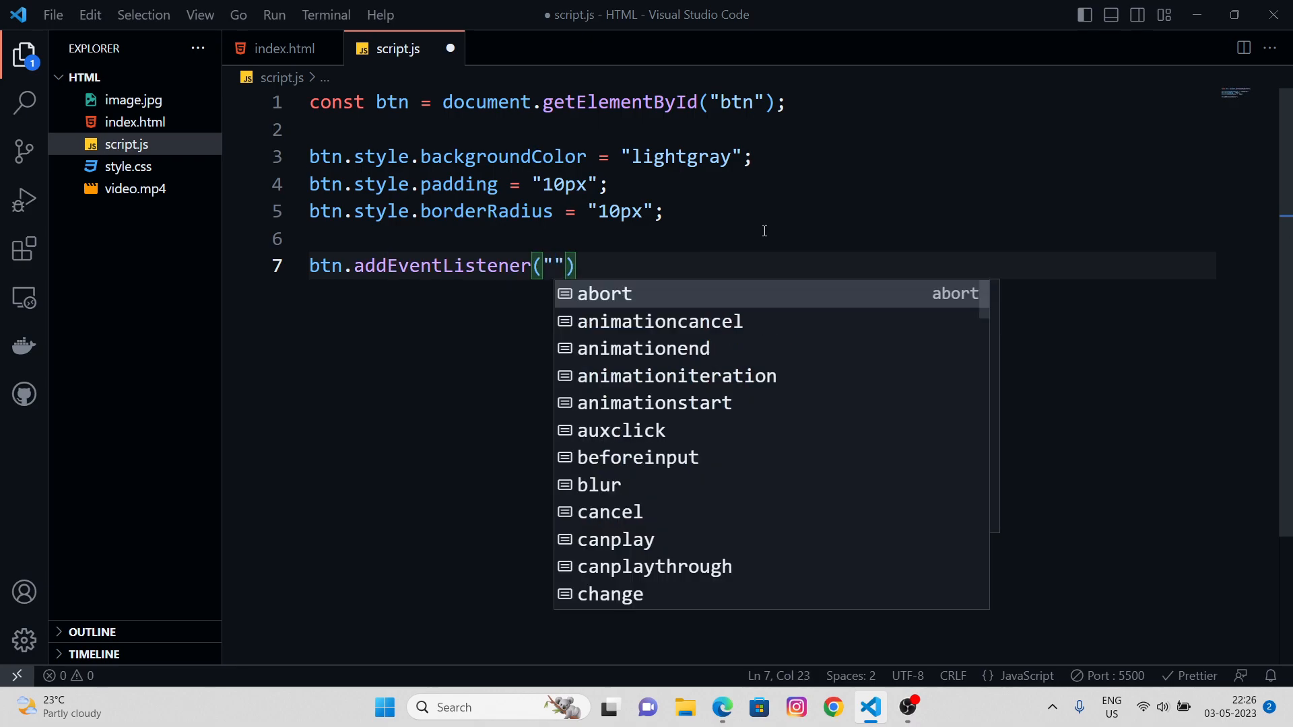
type("mouseenter")
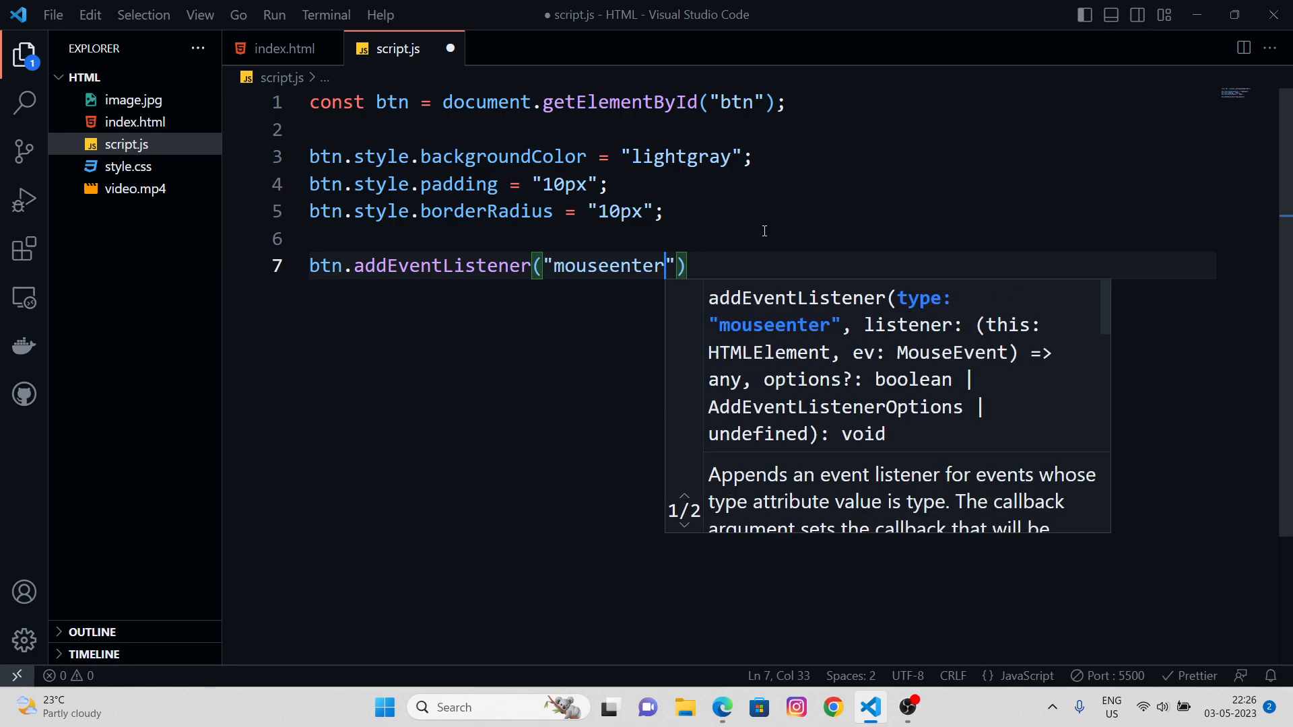
type(",(")
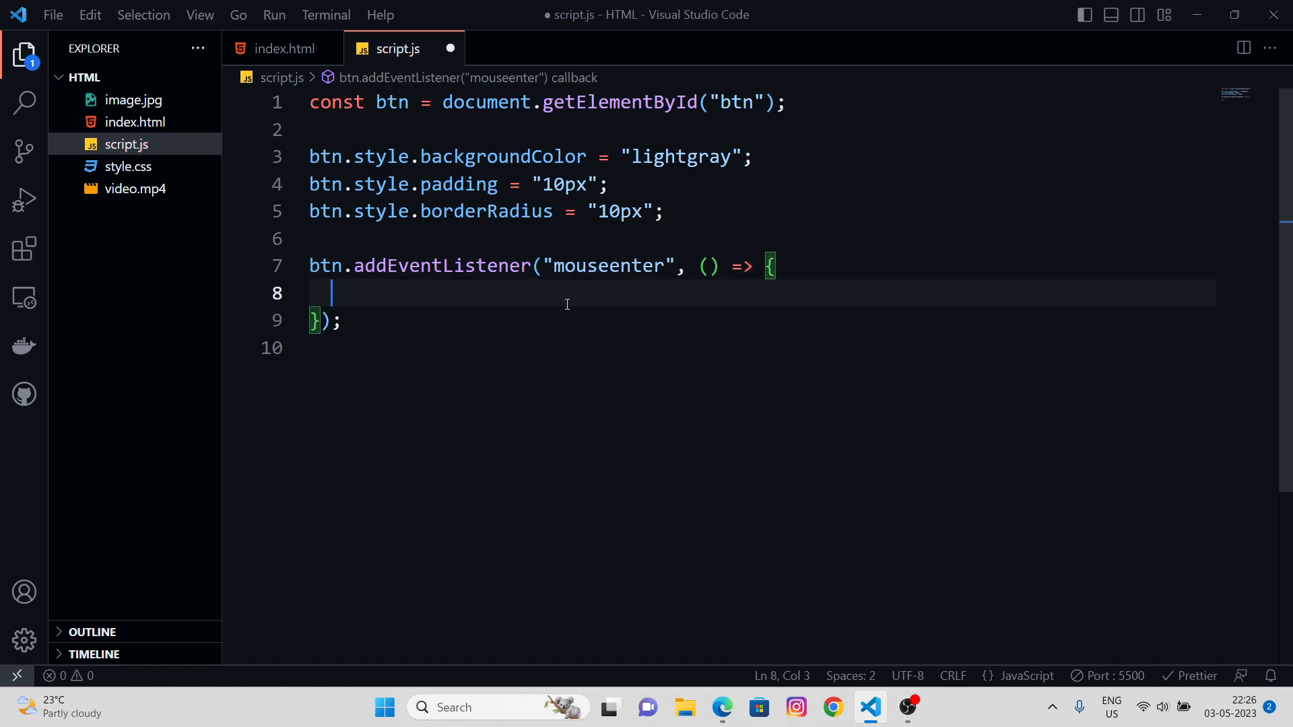
left_click(722, 708)
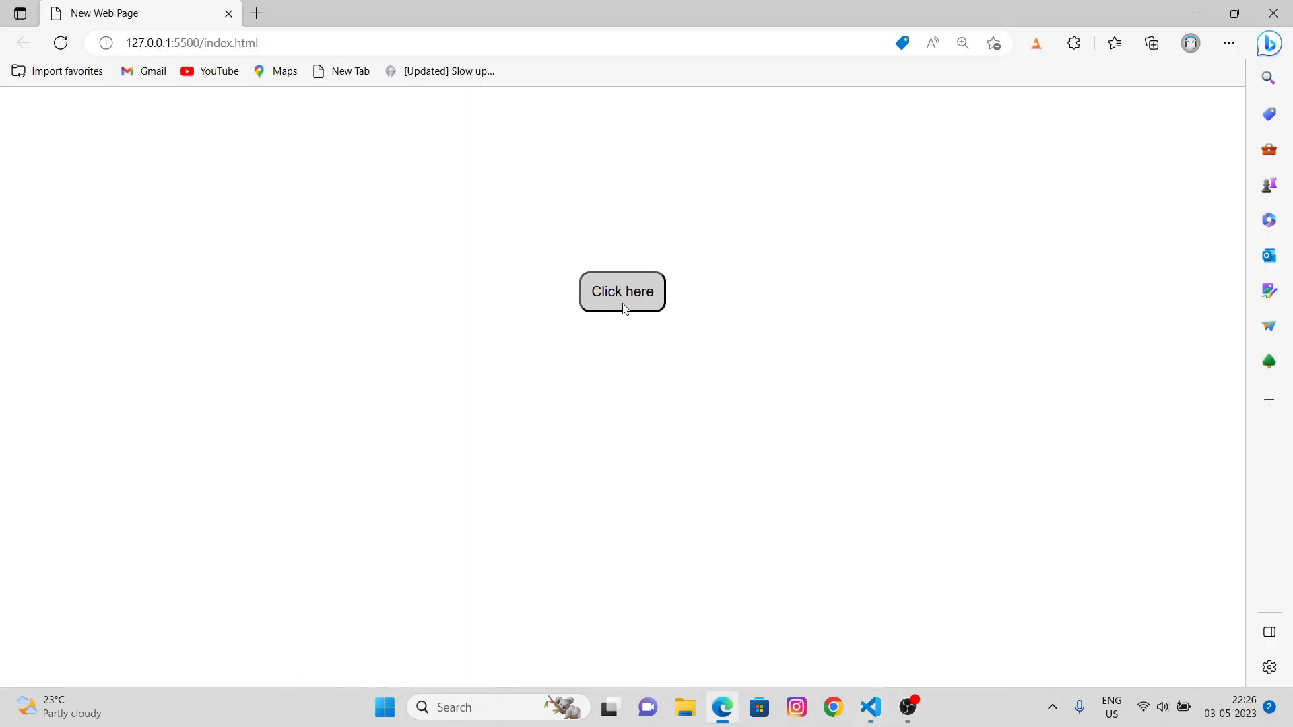
left_click(869, 714)
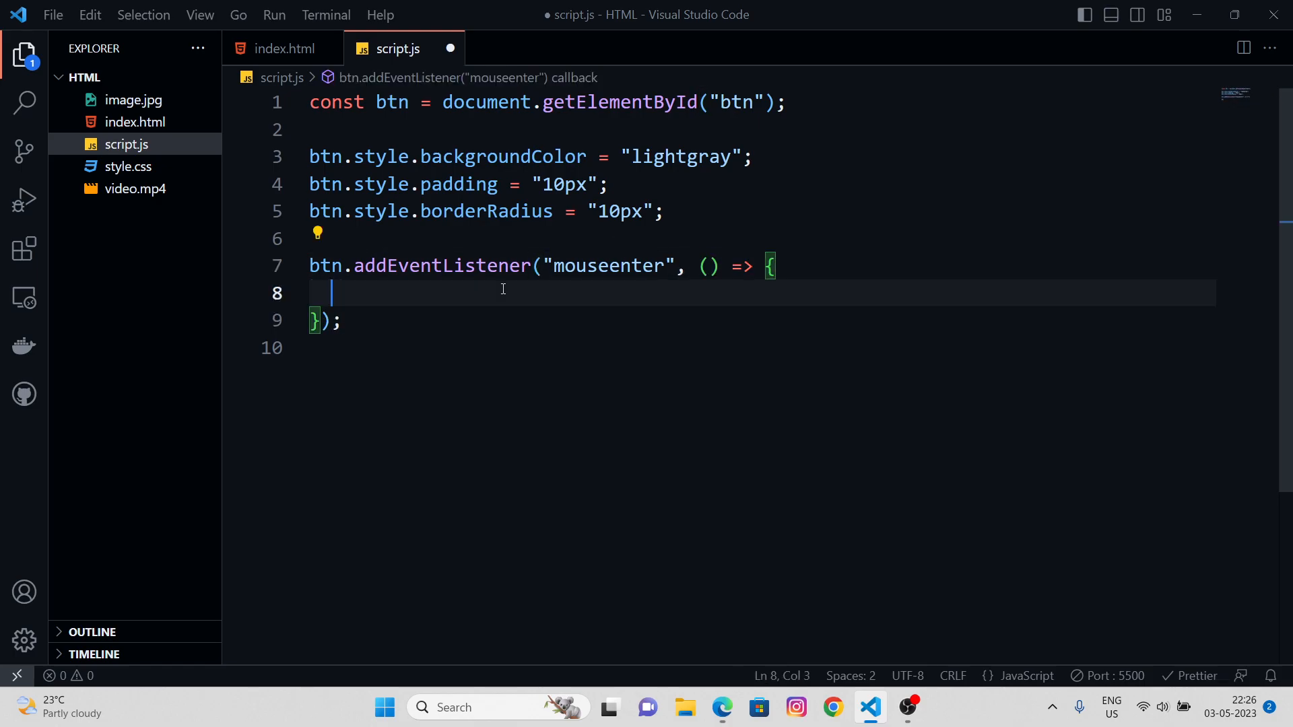
Give the callback an event parameter e and type e.currentTarget.style inside it
type("e")
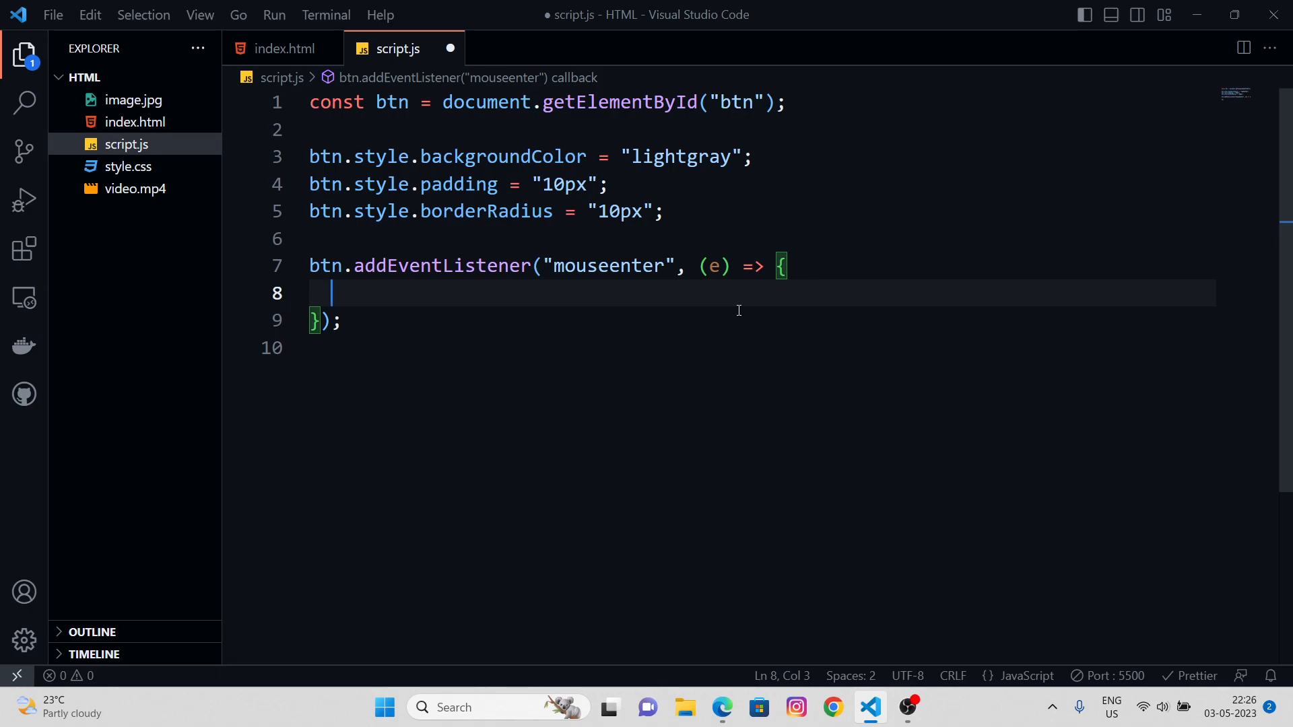
type("e")
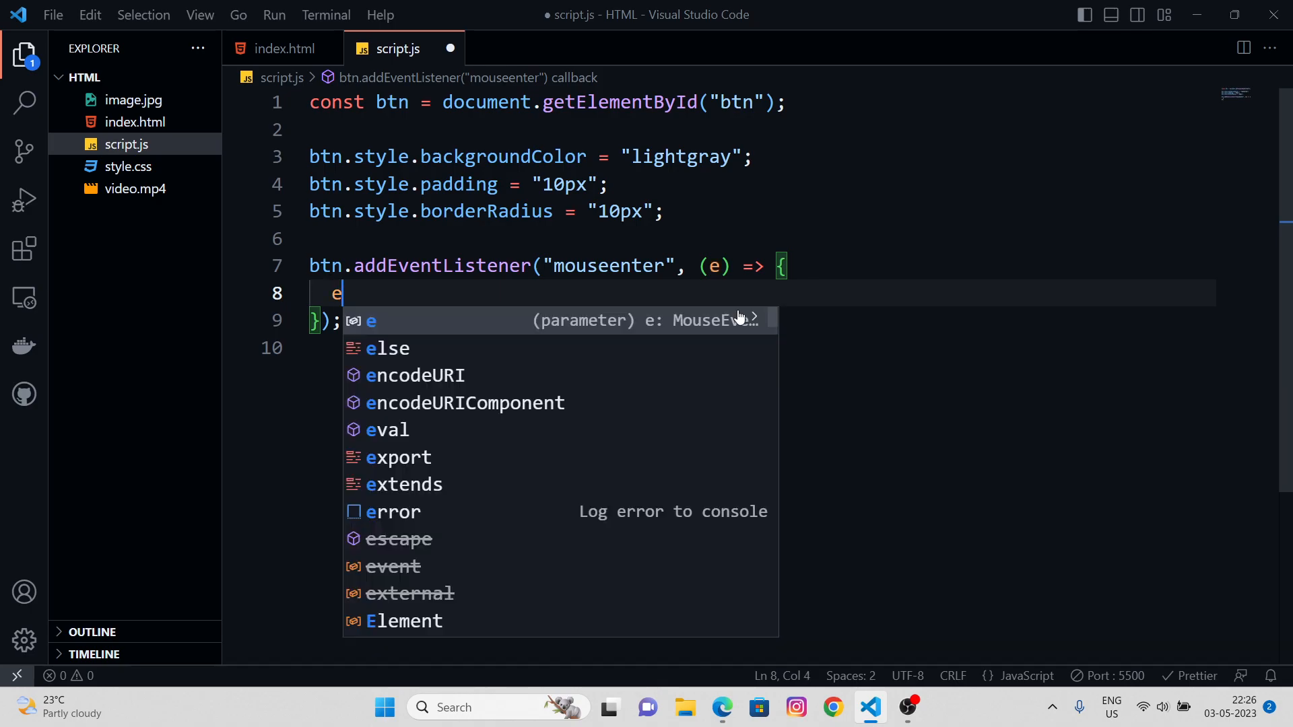
type(".currentTarget.")
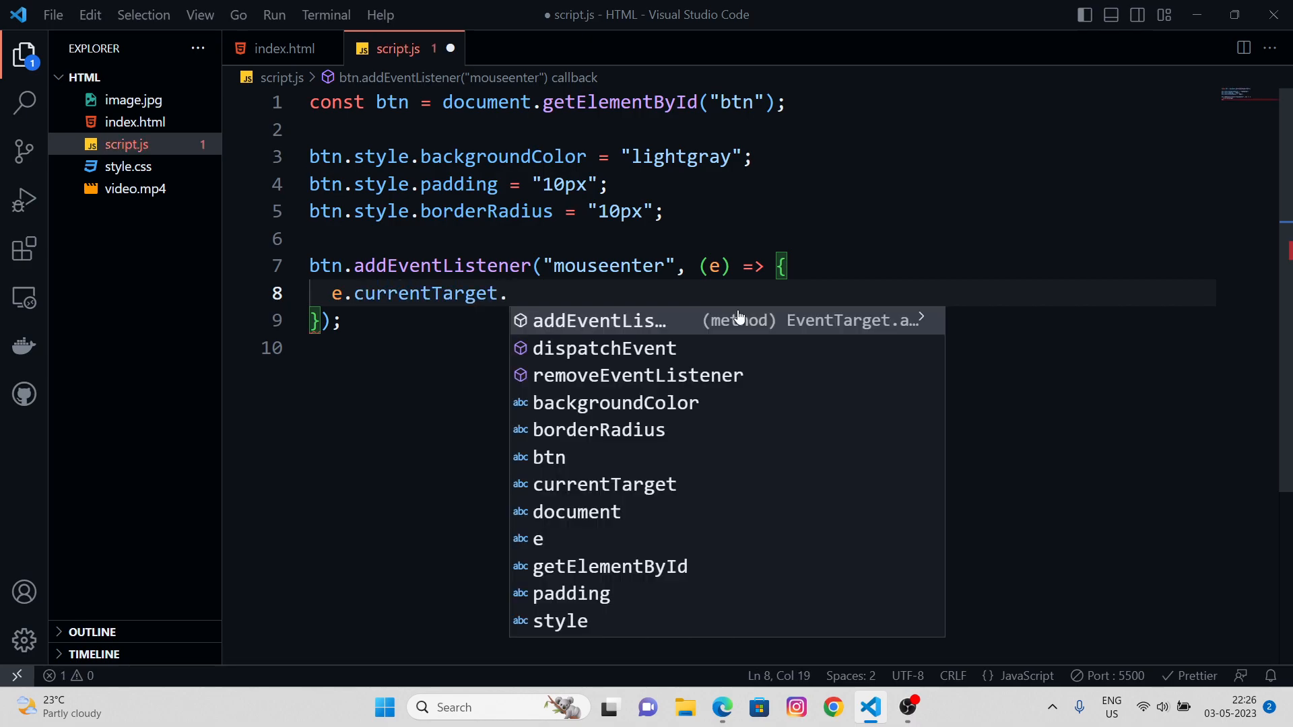
key("Backspace")
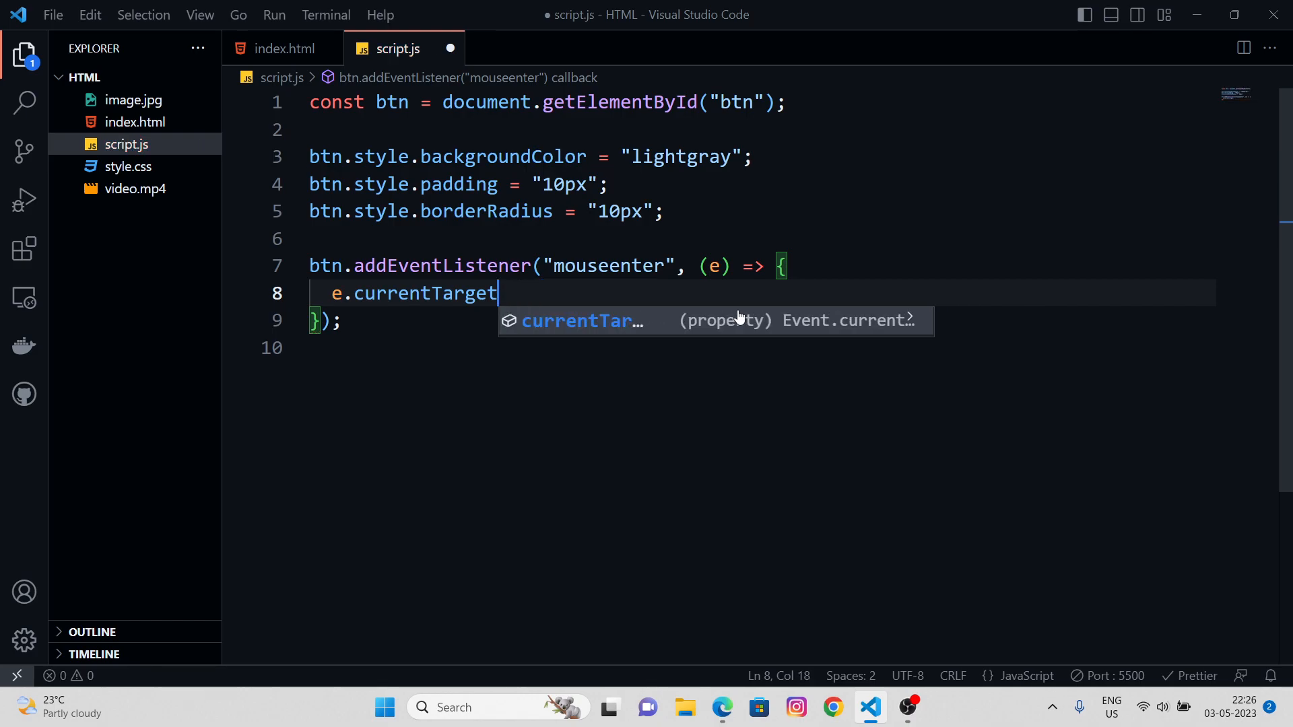
key("Backspace")
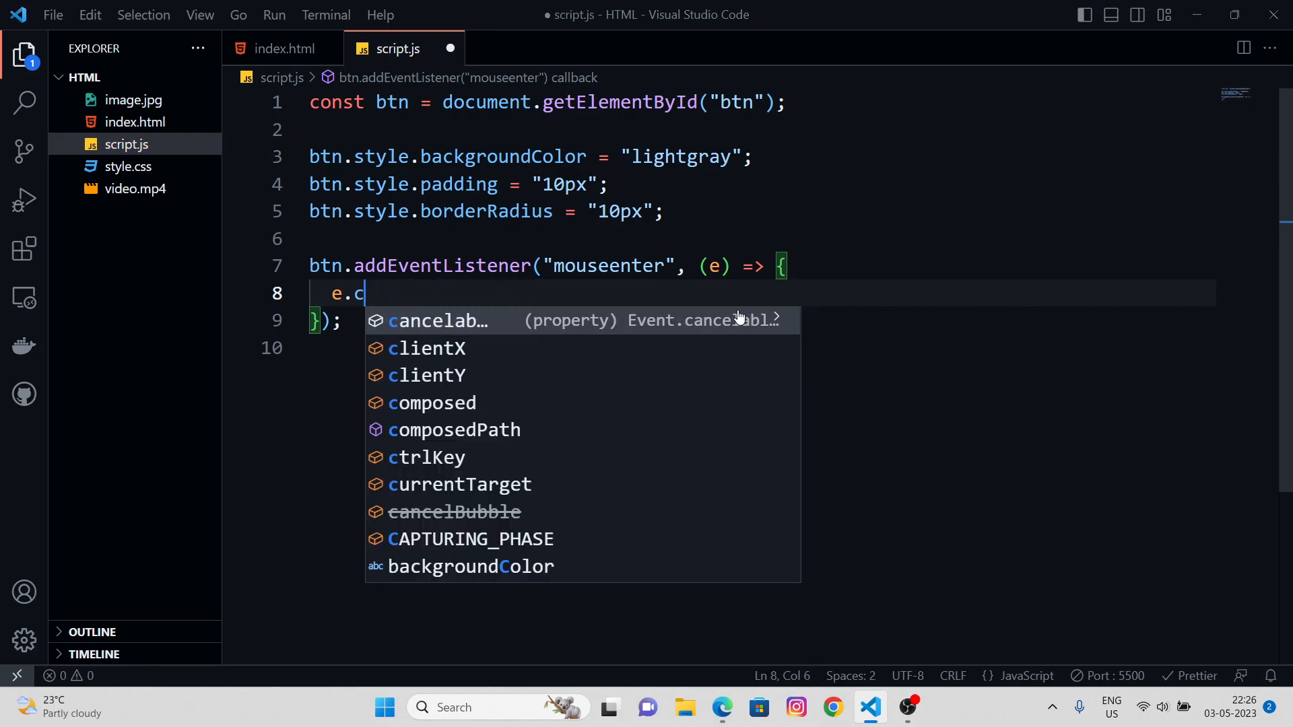
type("target,")
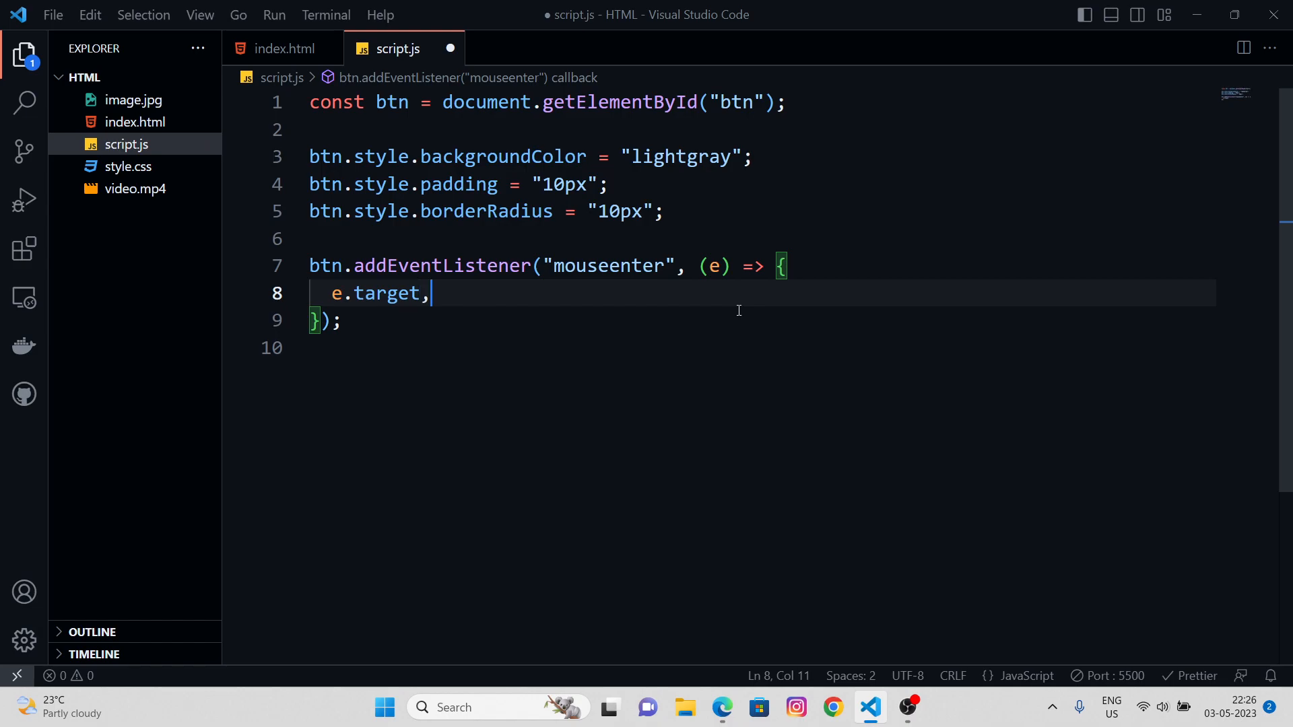
key("Backspace")
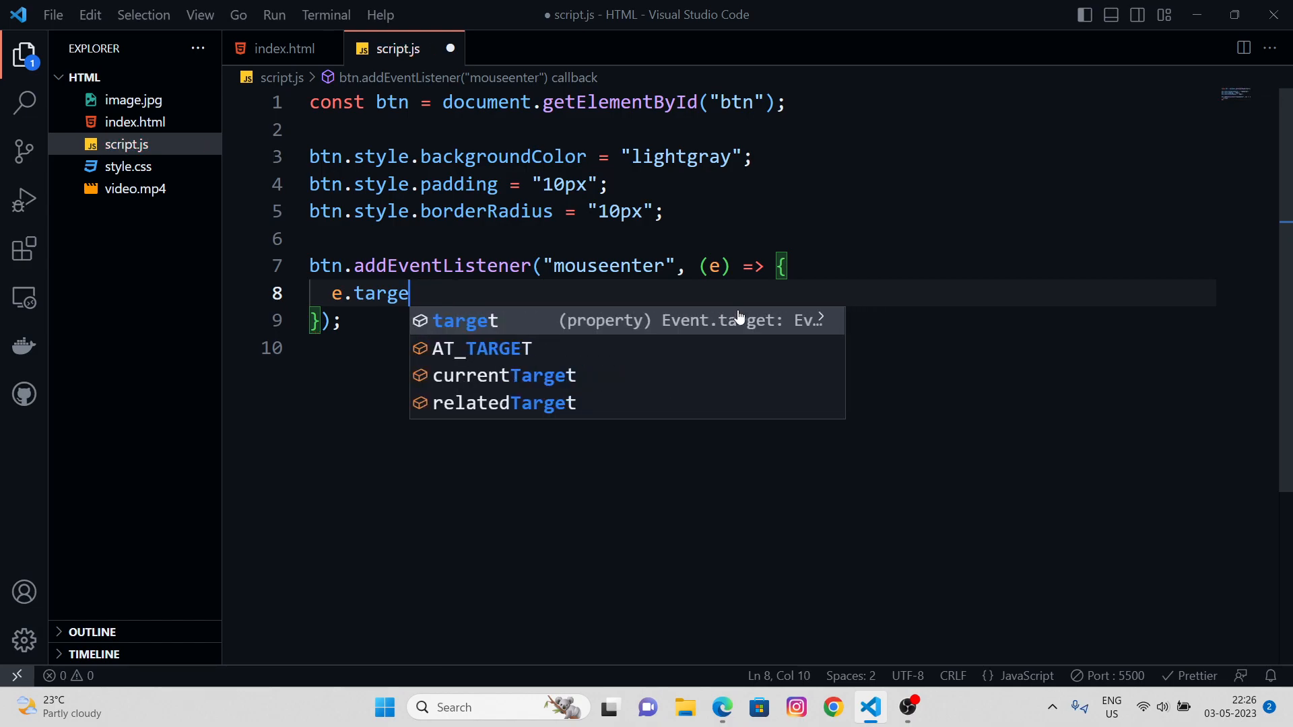
left_click(504, 375)
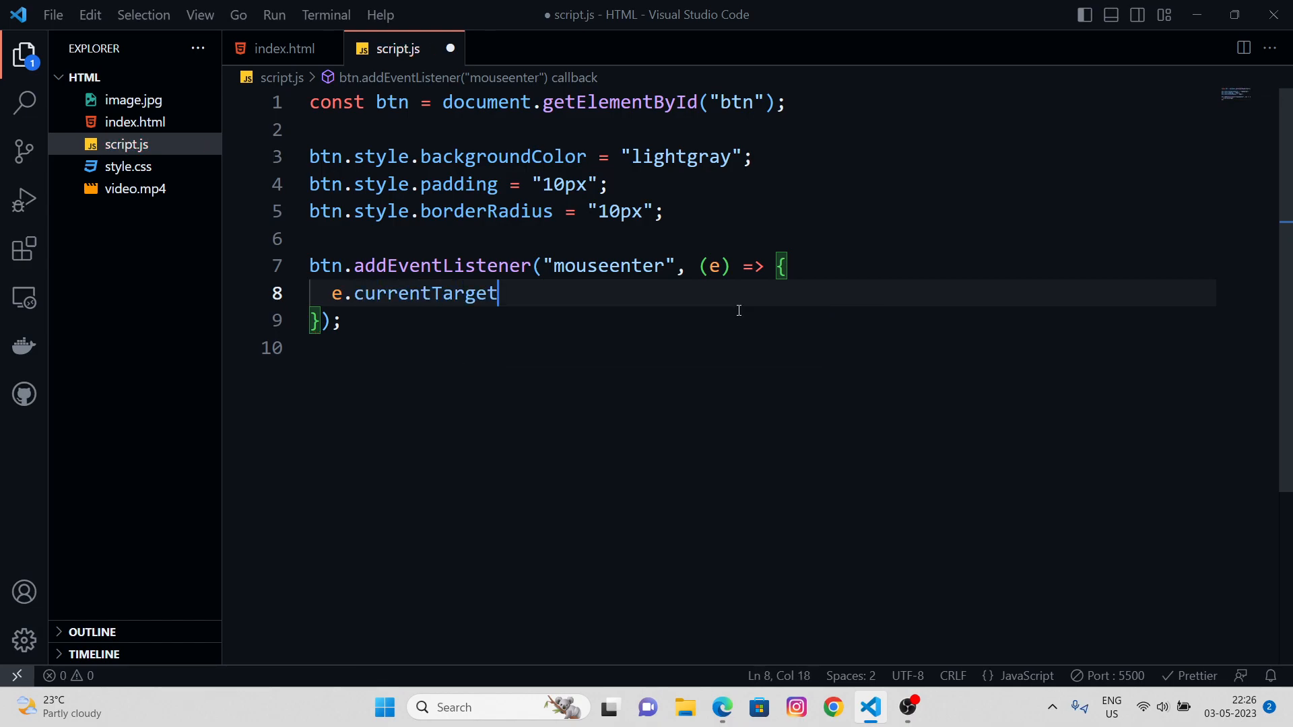
type(".style")
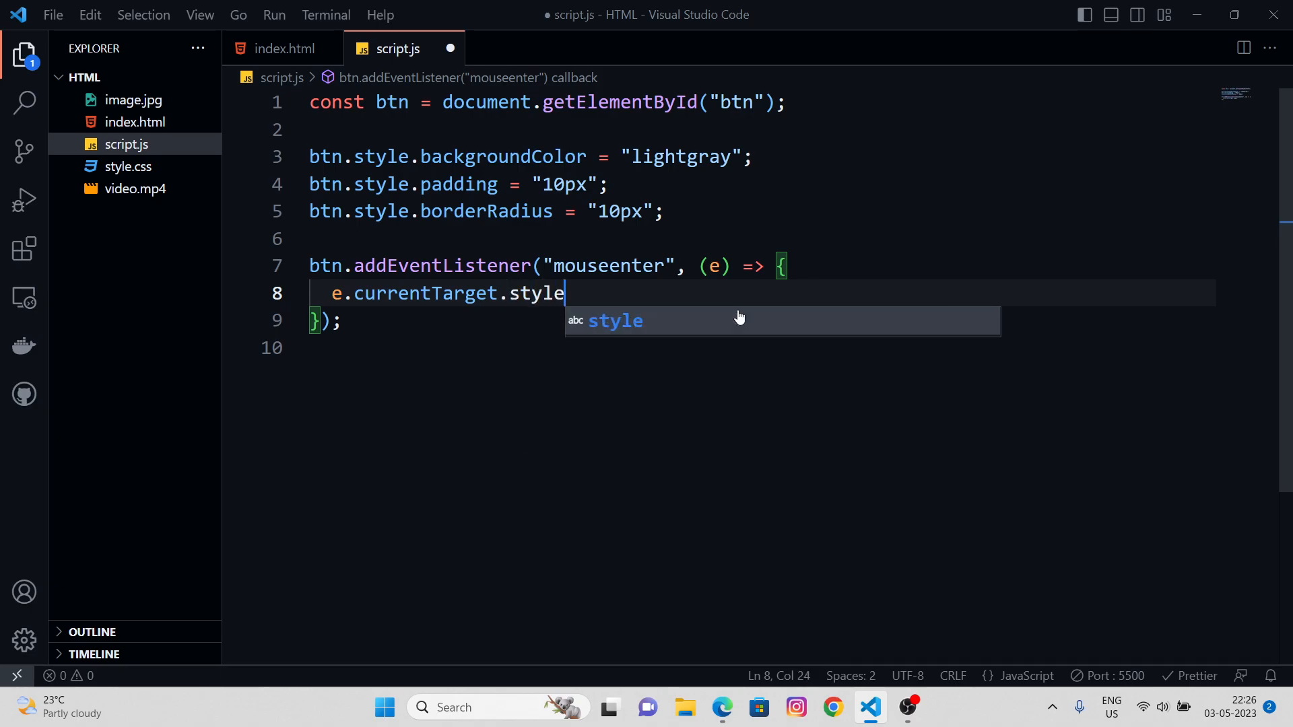
key("Escape")
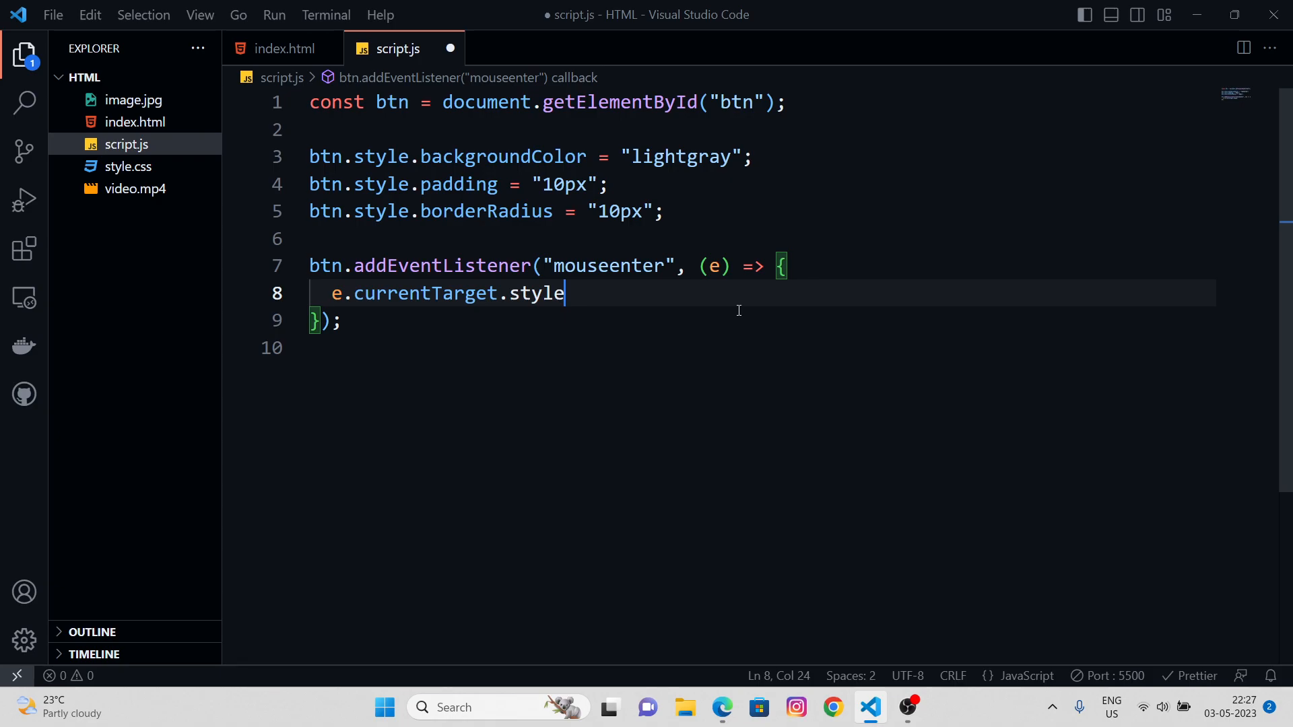
Complete the statement so marginTop is set to "10px"
type(".")
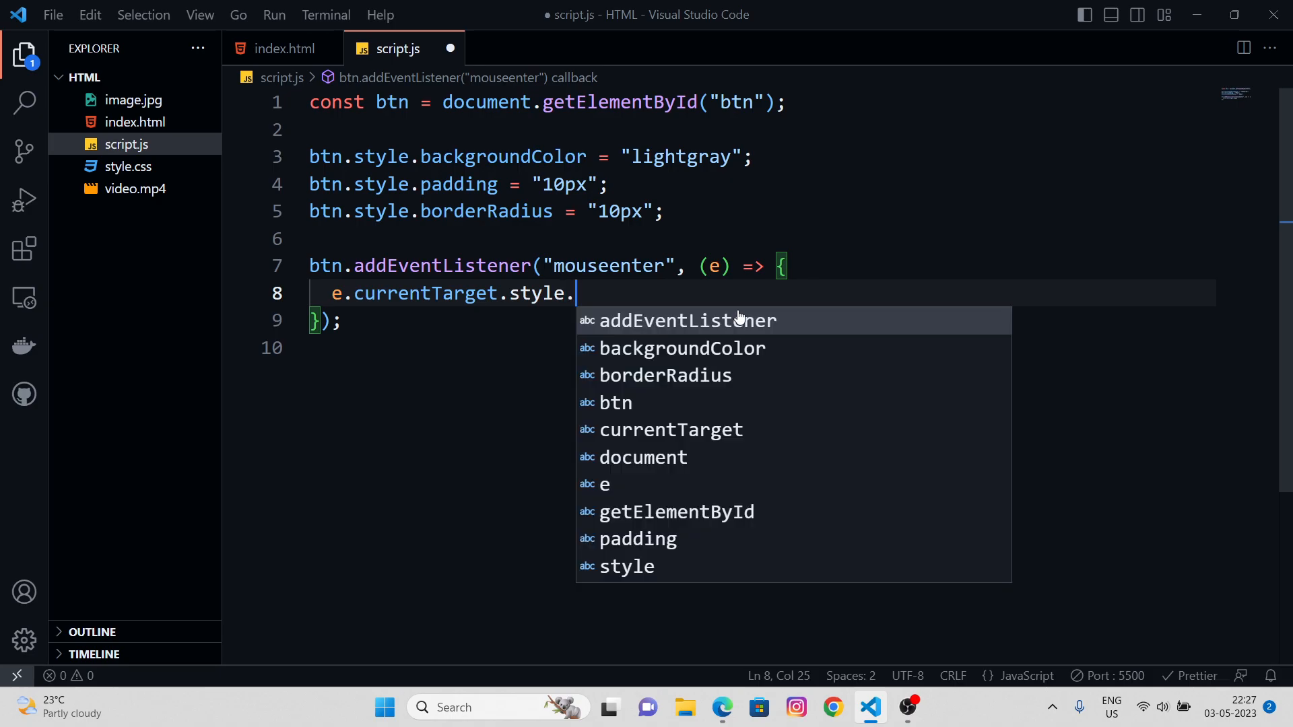
type("margi")
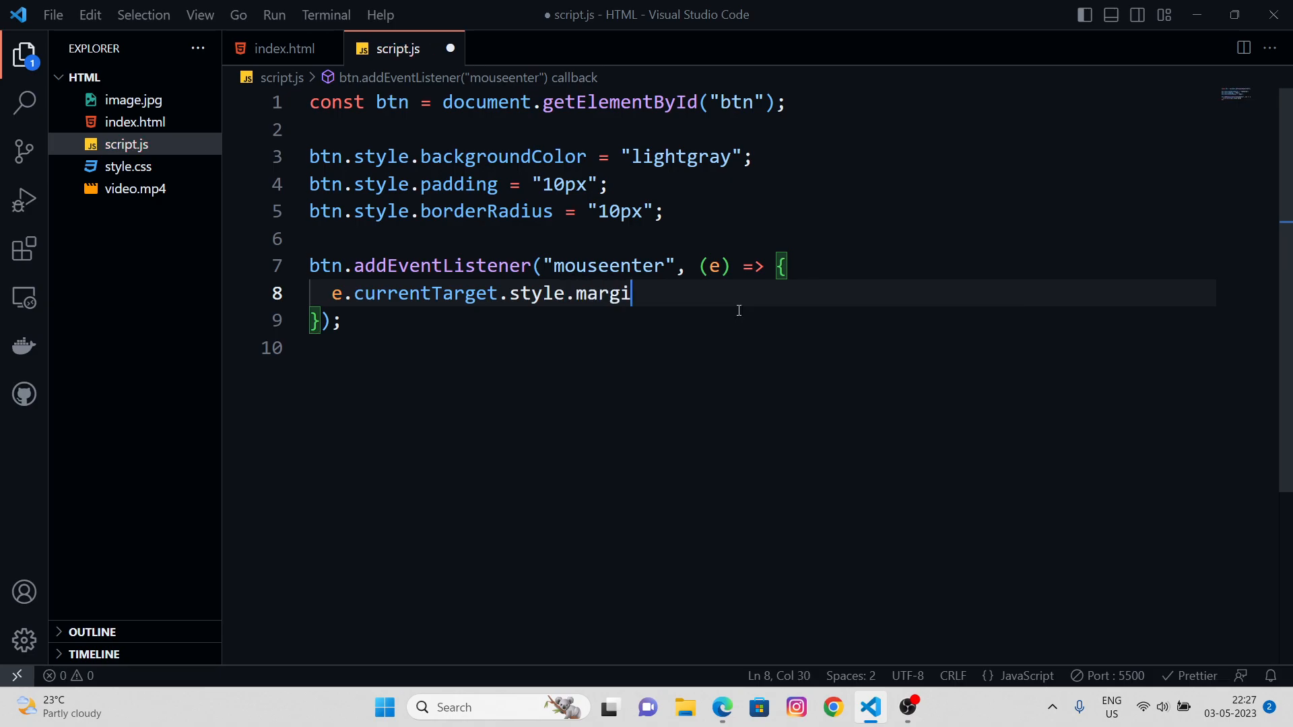
type("nTop")
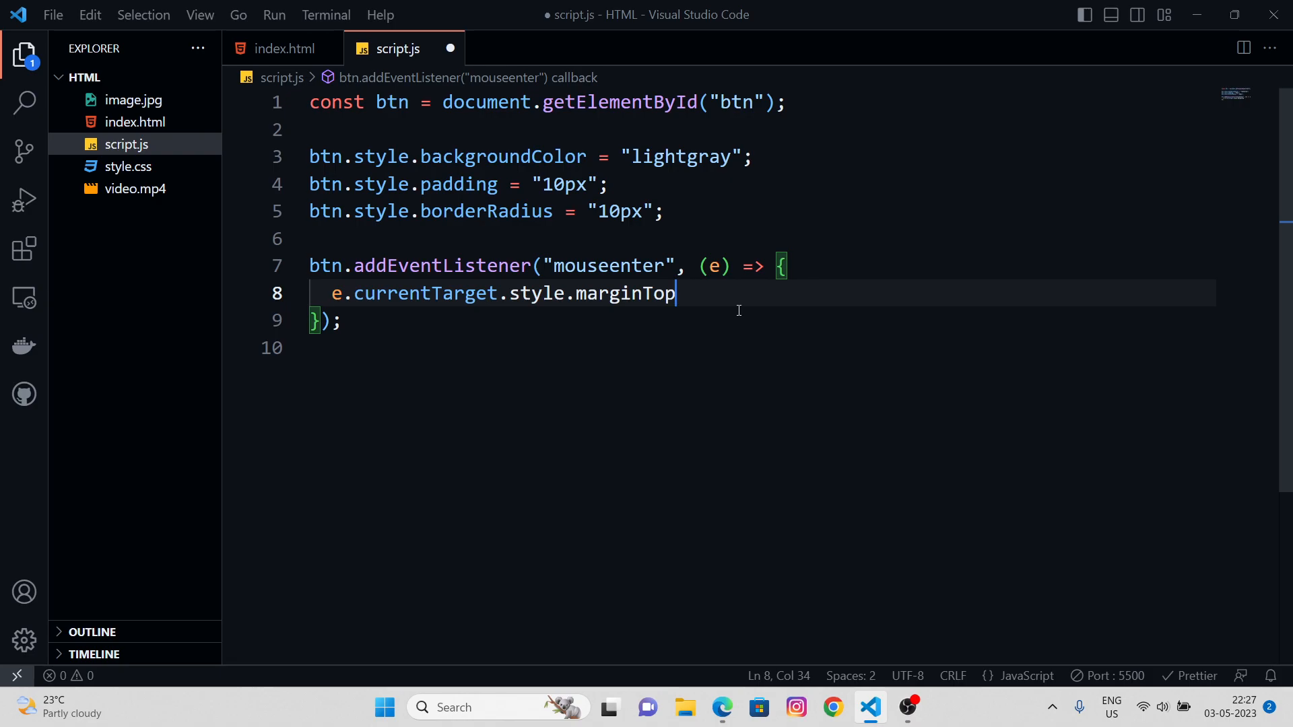
mouse_move(569, 293)
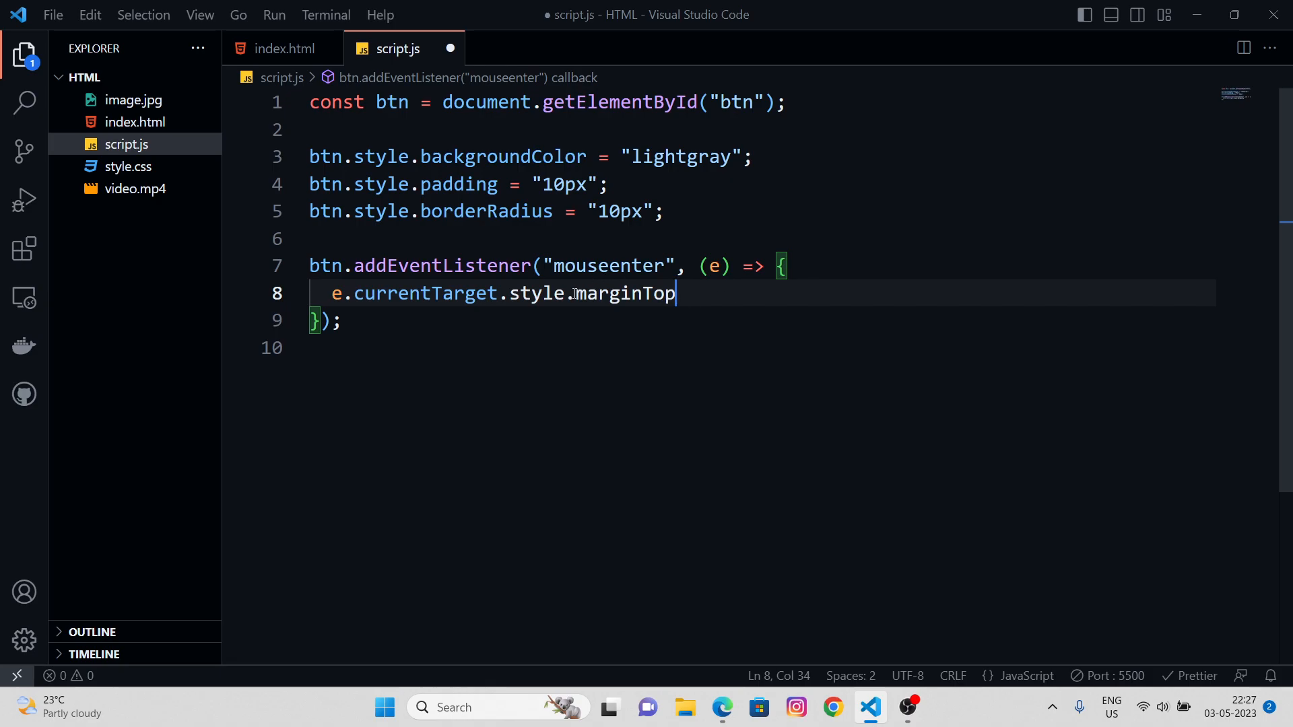
double_click(625, 293)
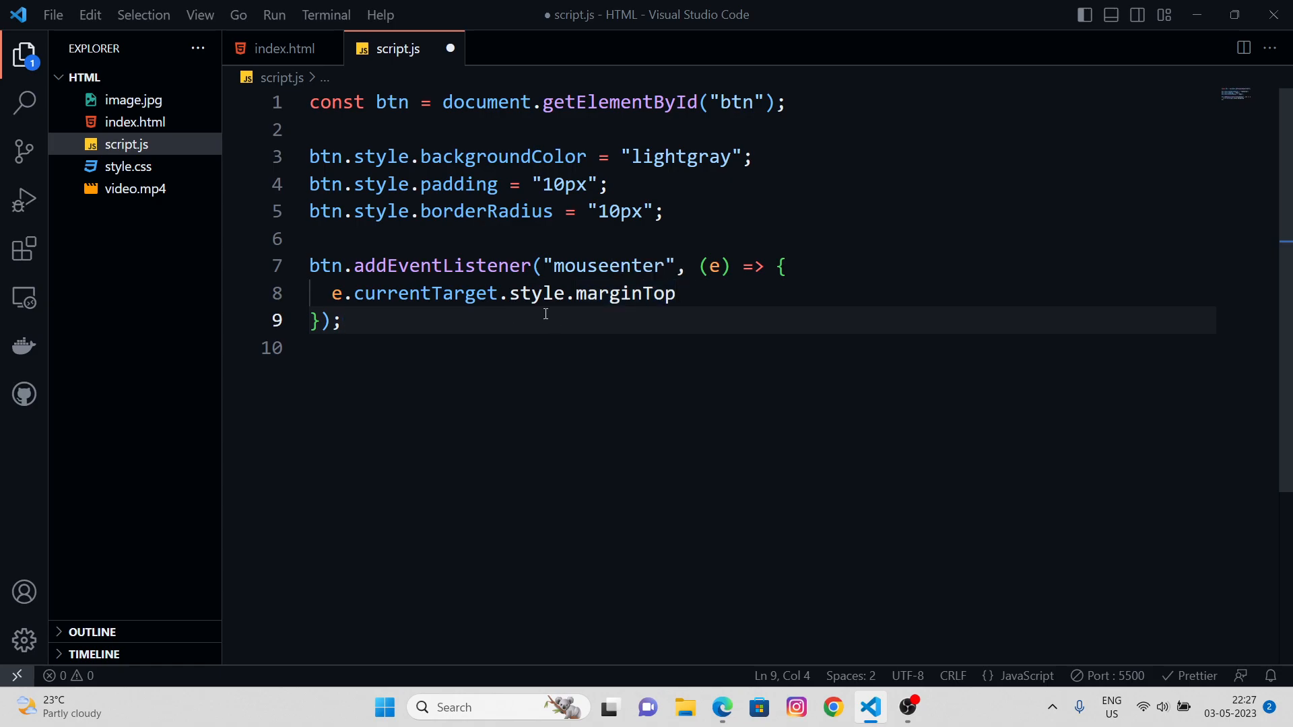
double_click(624, 293)
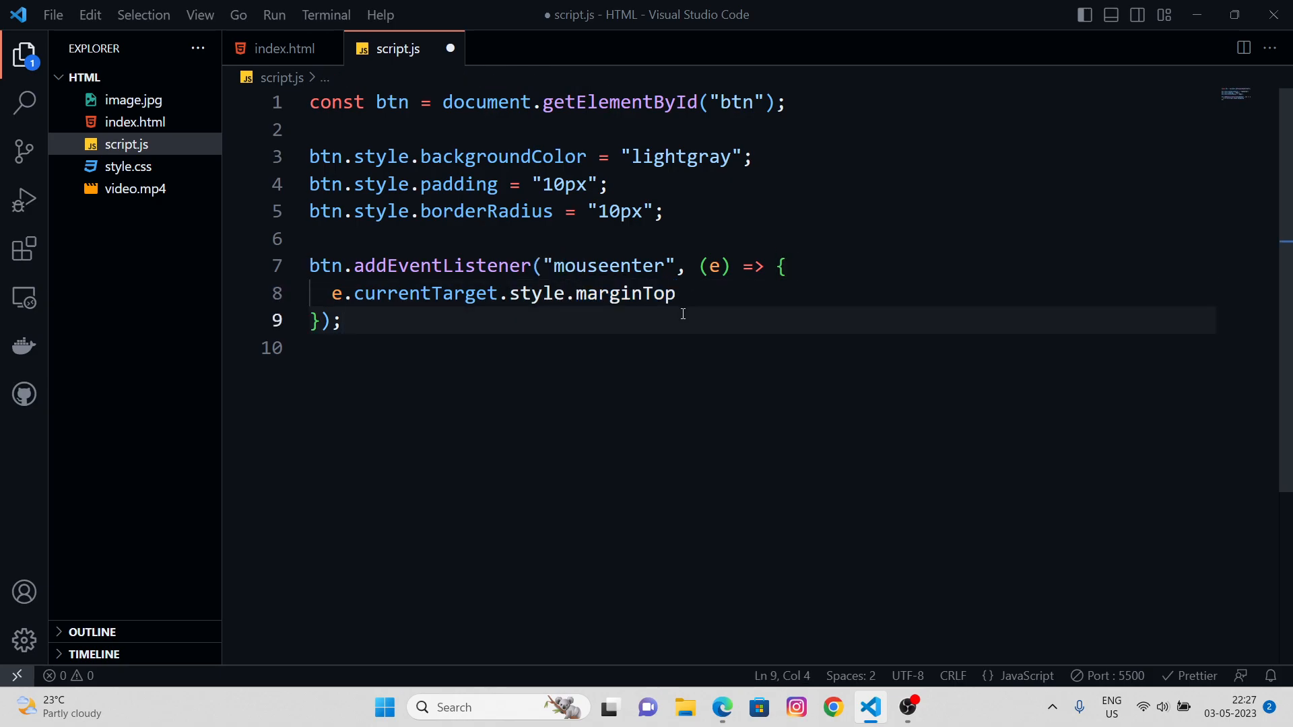
left_click(676, 294)
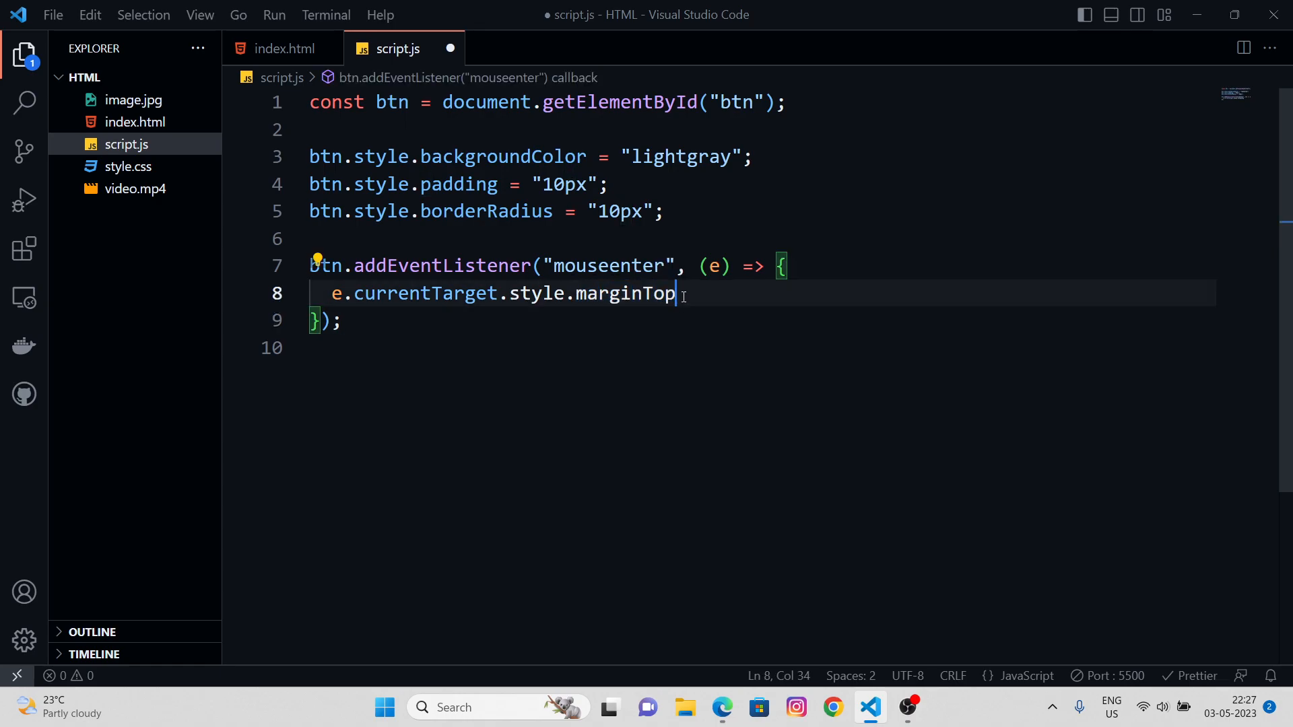
mouse_move(826, 349)
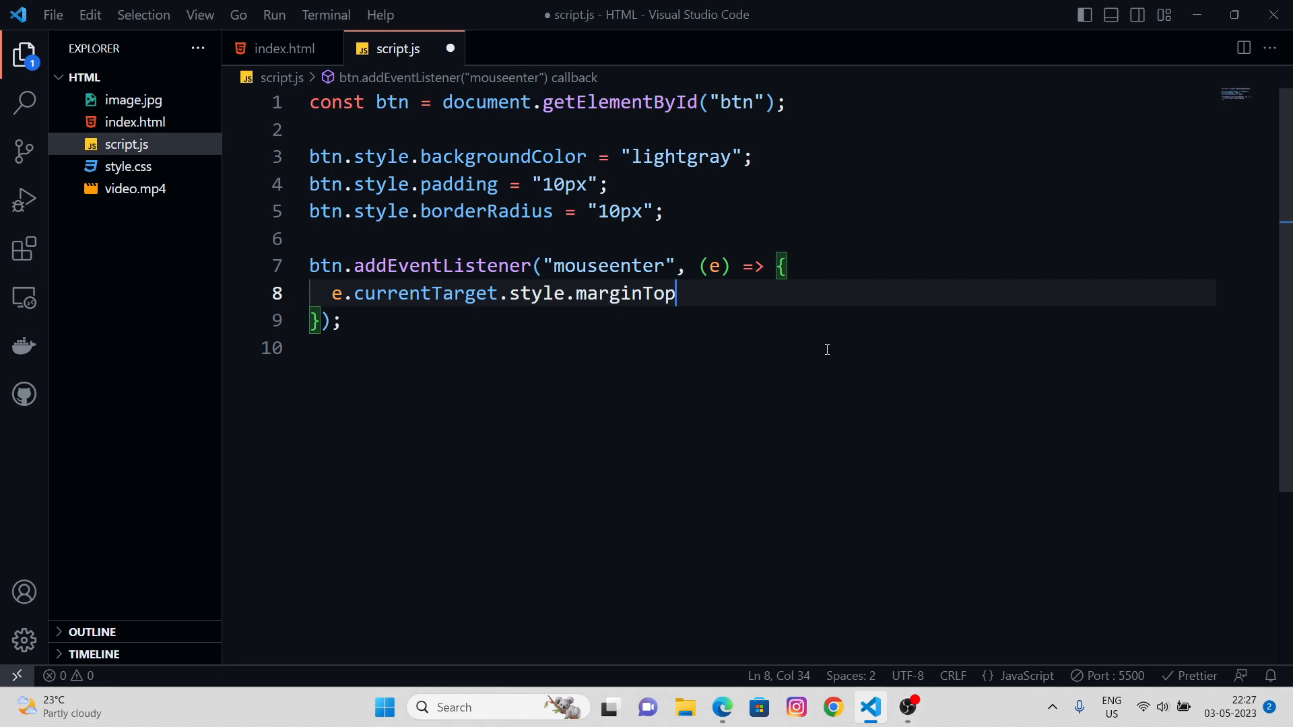
type("=")
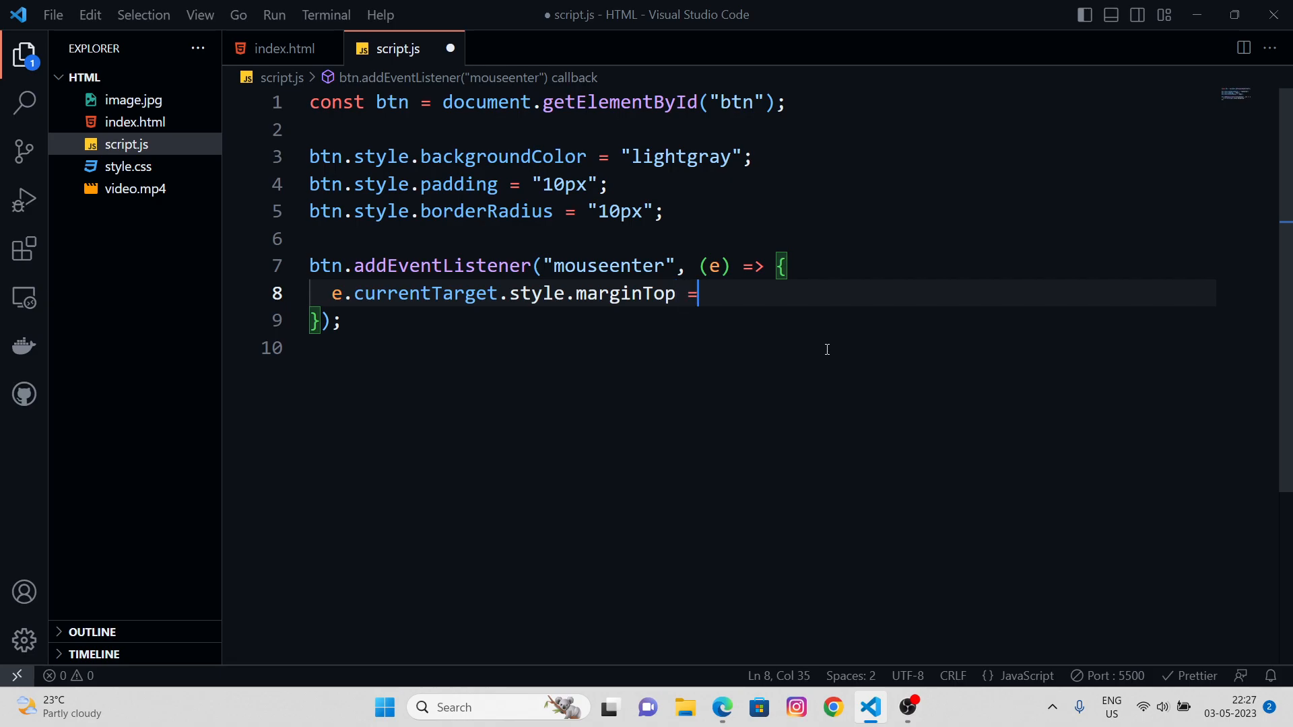
type("\"10px\"")
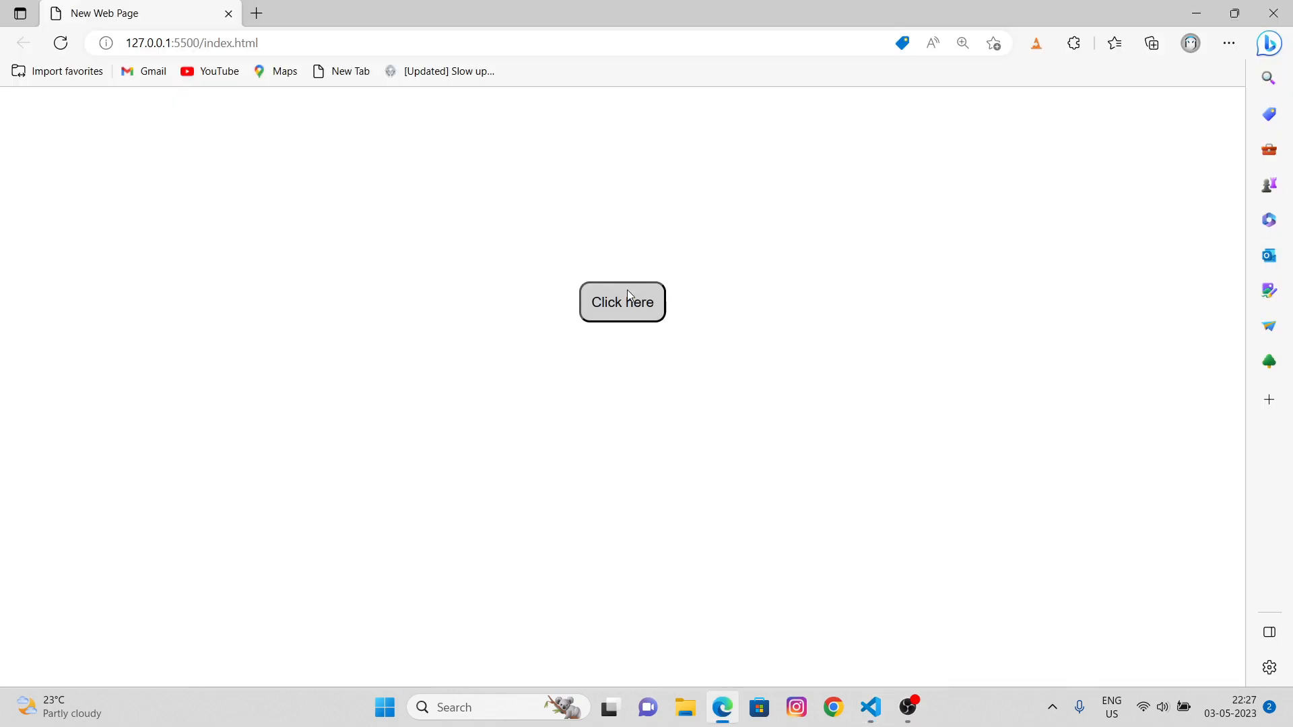
Recheck the button's hover margin in Edge, then return to line 9 of script.js
left_click(870, 707)
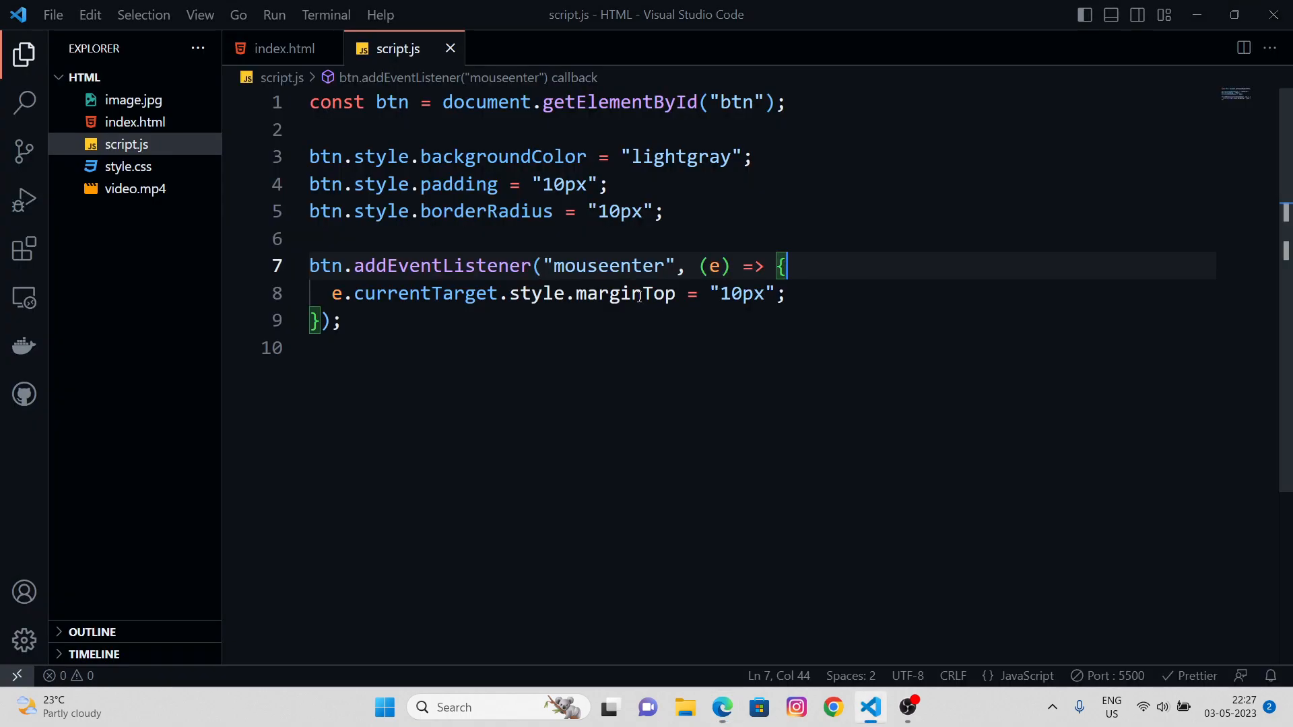
mouse_move(561, 336)
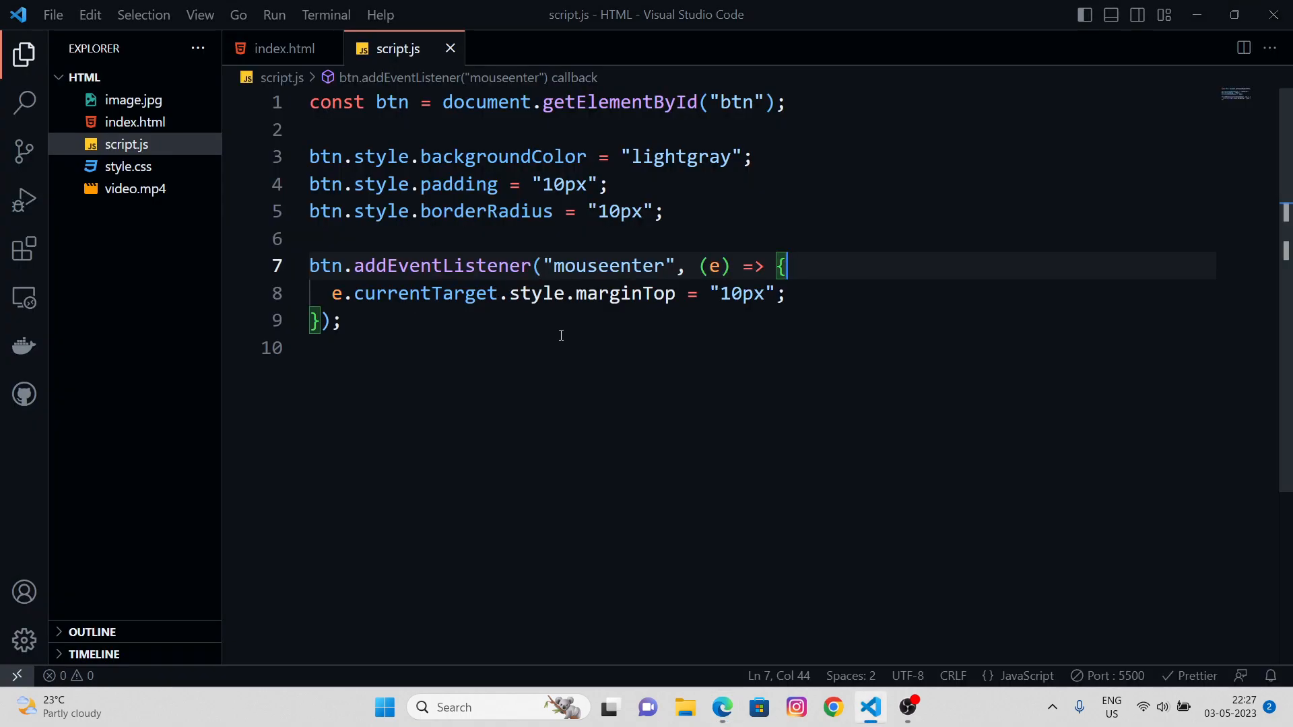
mouse_move(622, 342)
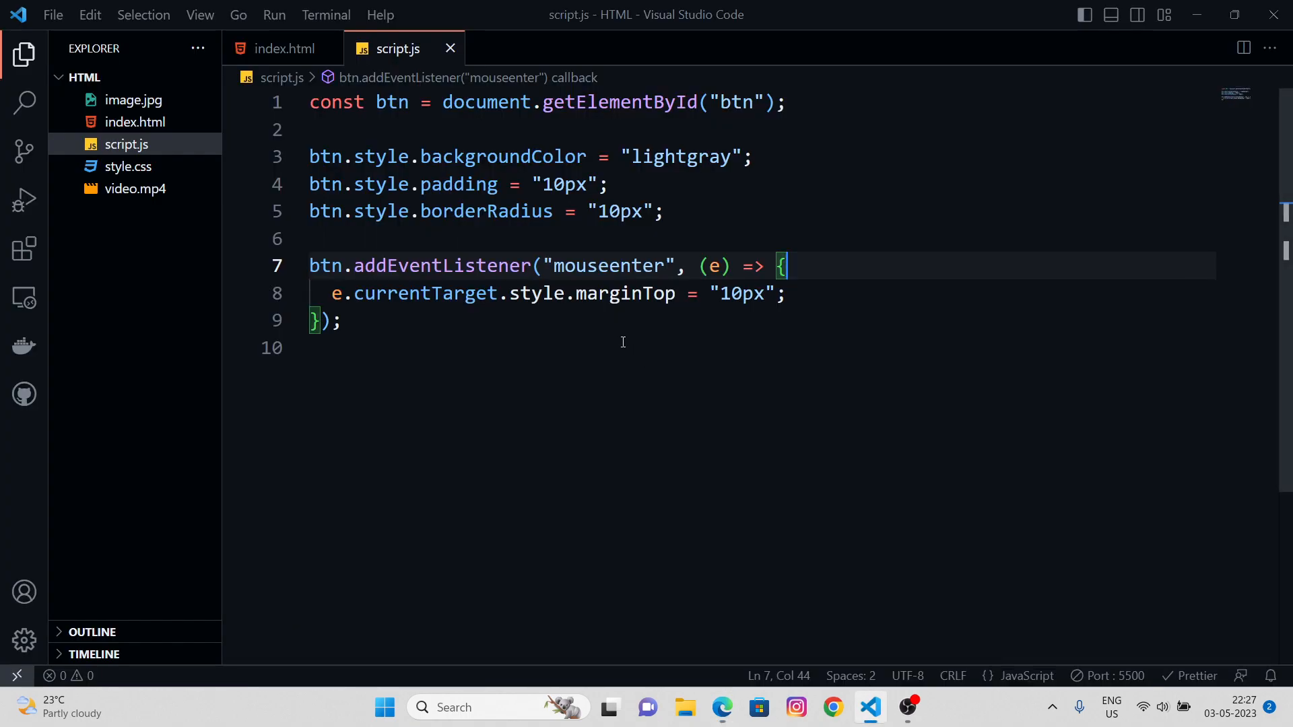
left_click(722, 707)
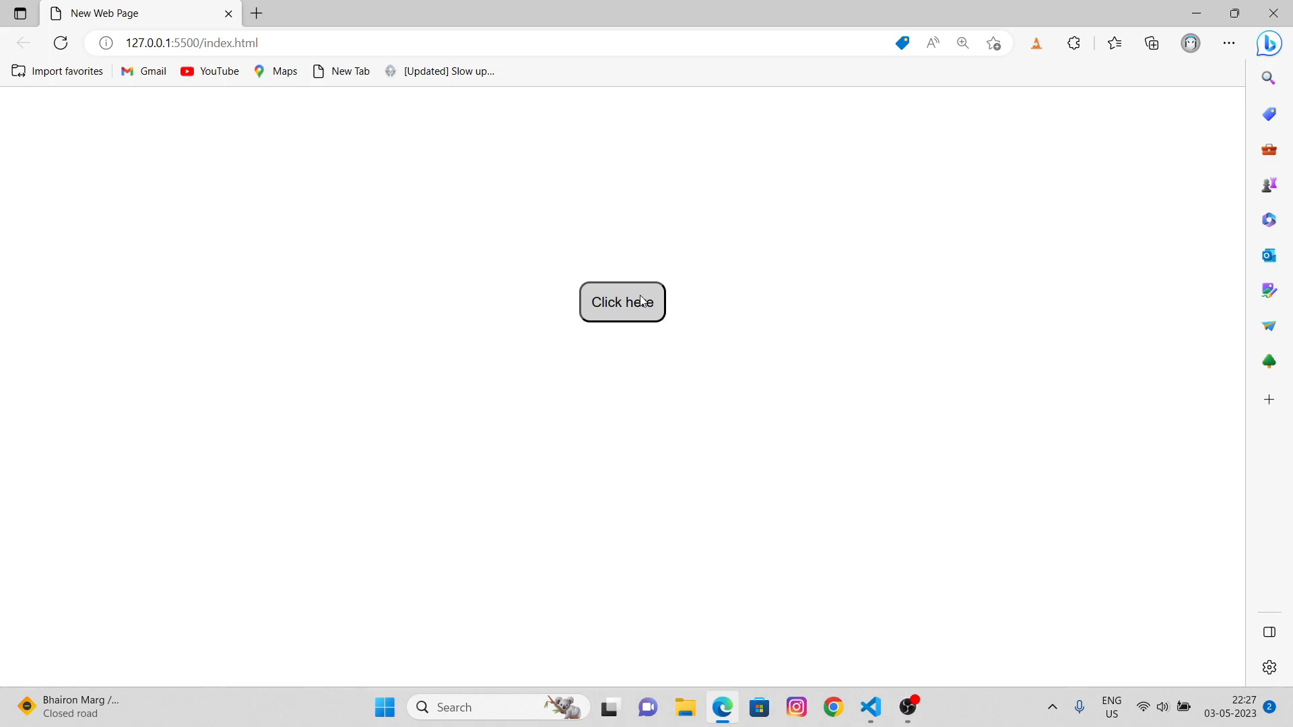
left_click(871, 707)
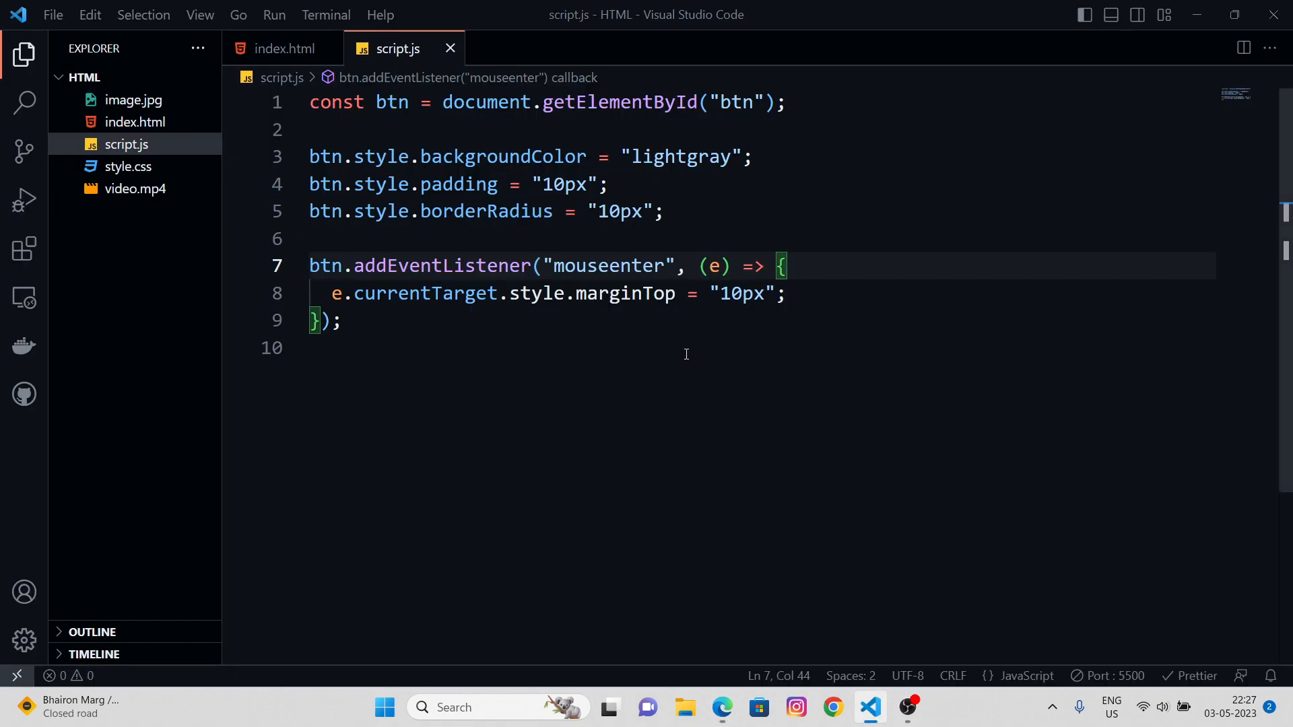
mouse_move(388, 316)
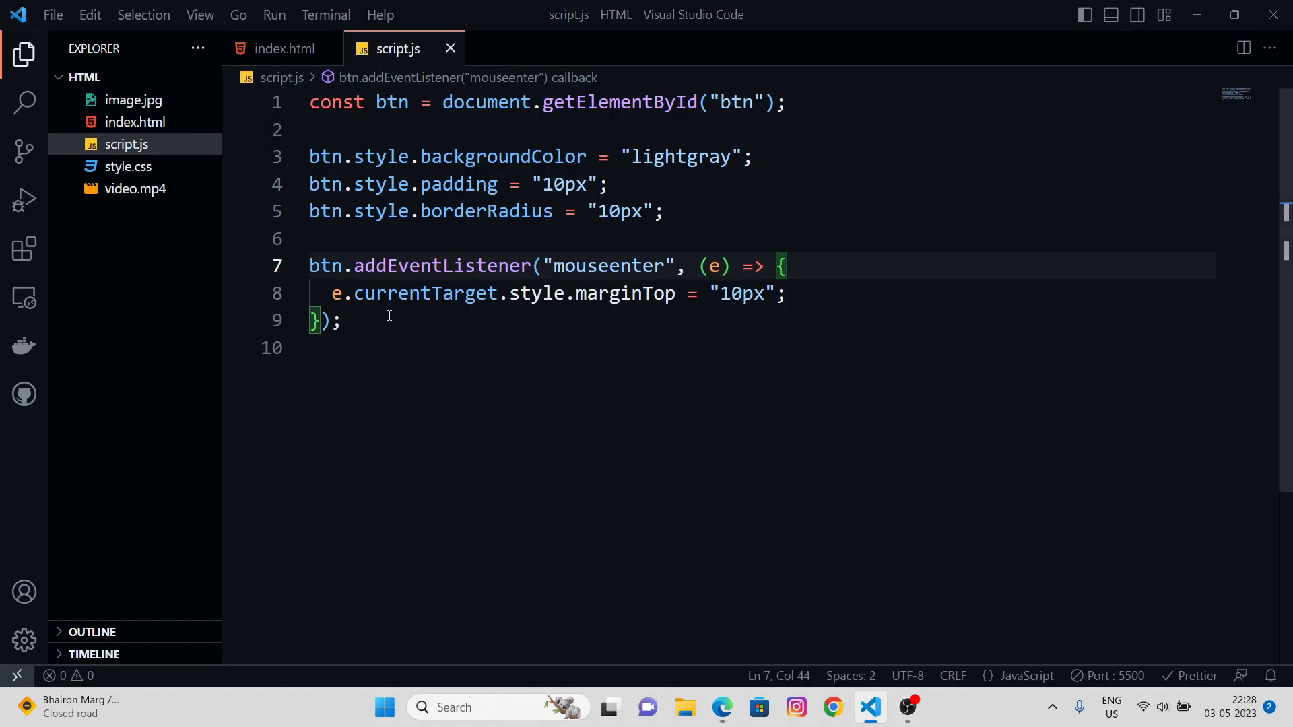
left_click(338, 321)
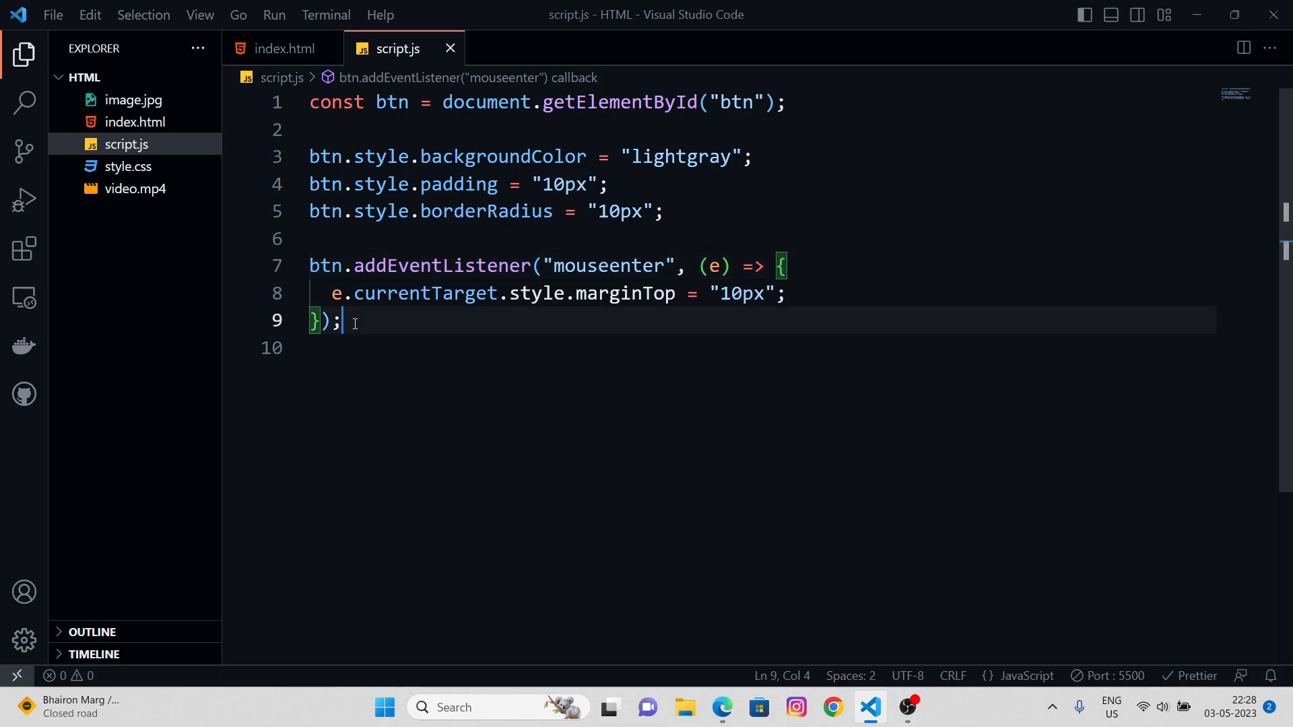
Add btn.addEventListener("mouseleave", (e) => {}) and begin its body with e.currentTarget.style.marg
type("bt")
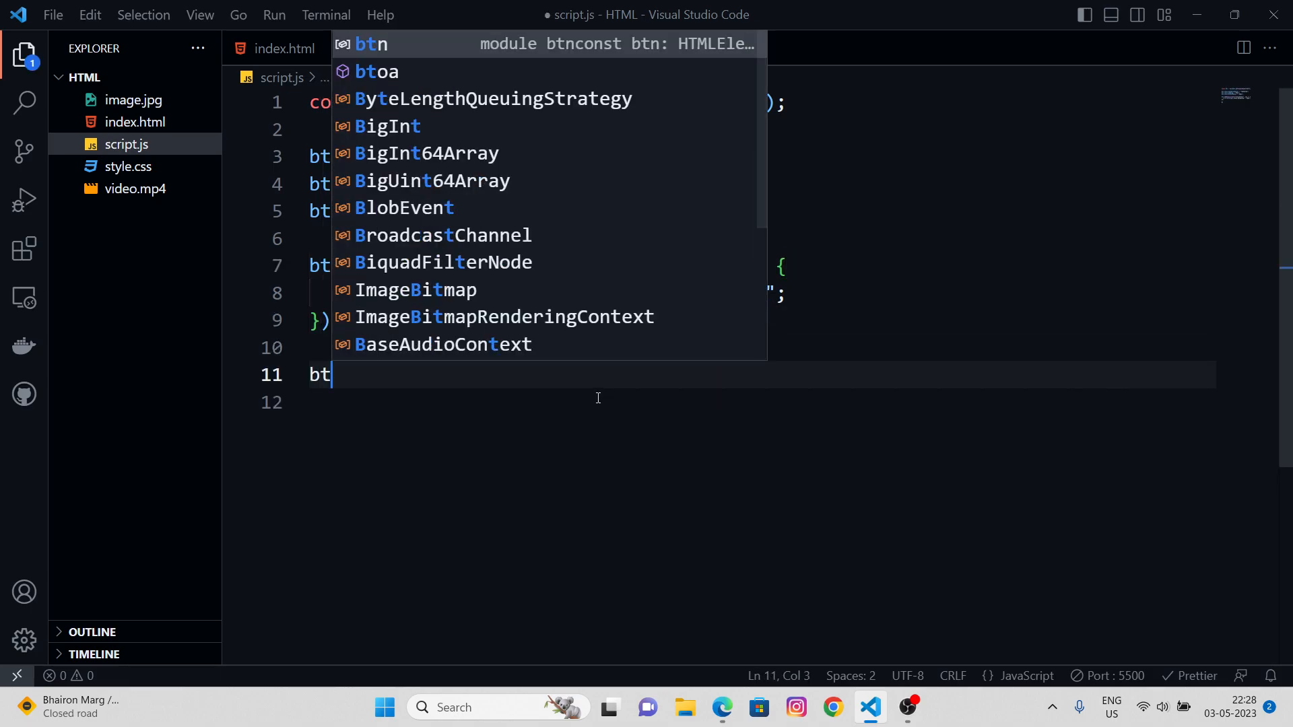
type("n.")
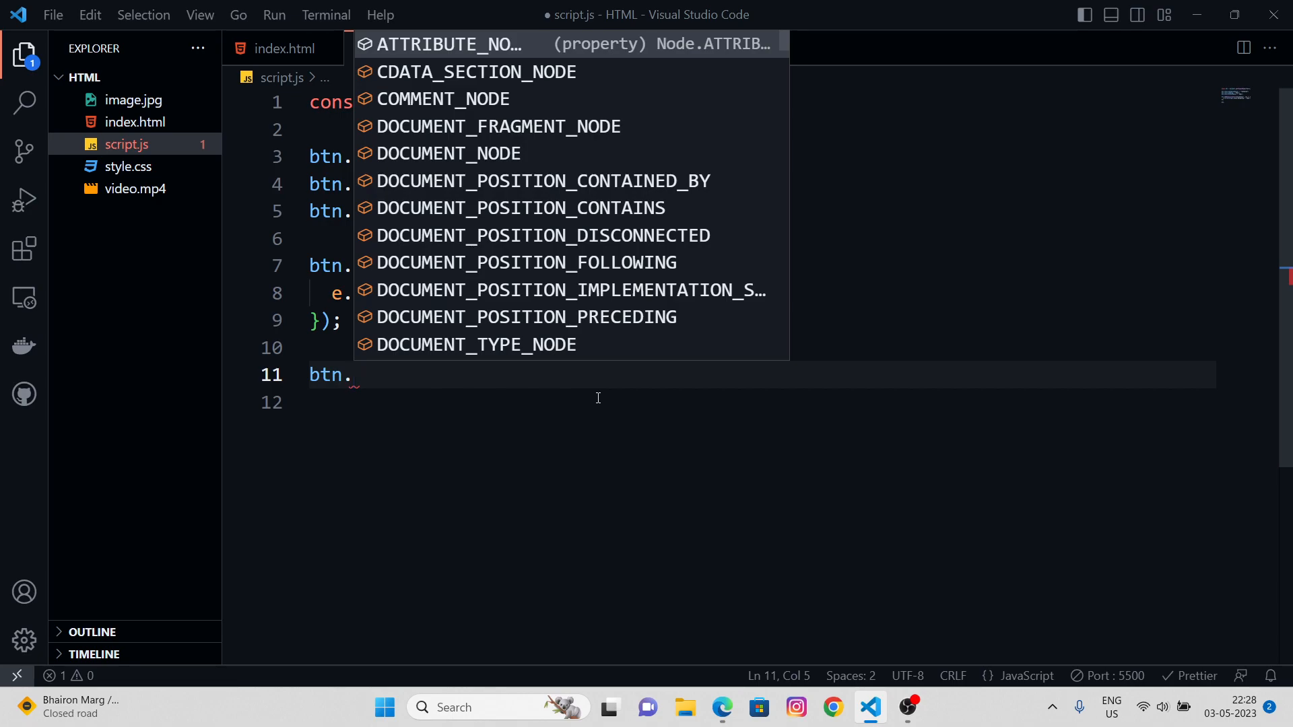
type("addEventListener(\"mouseleave")
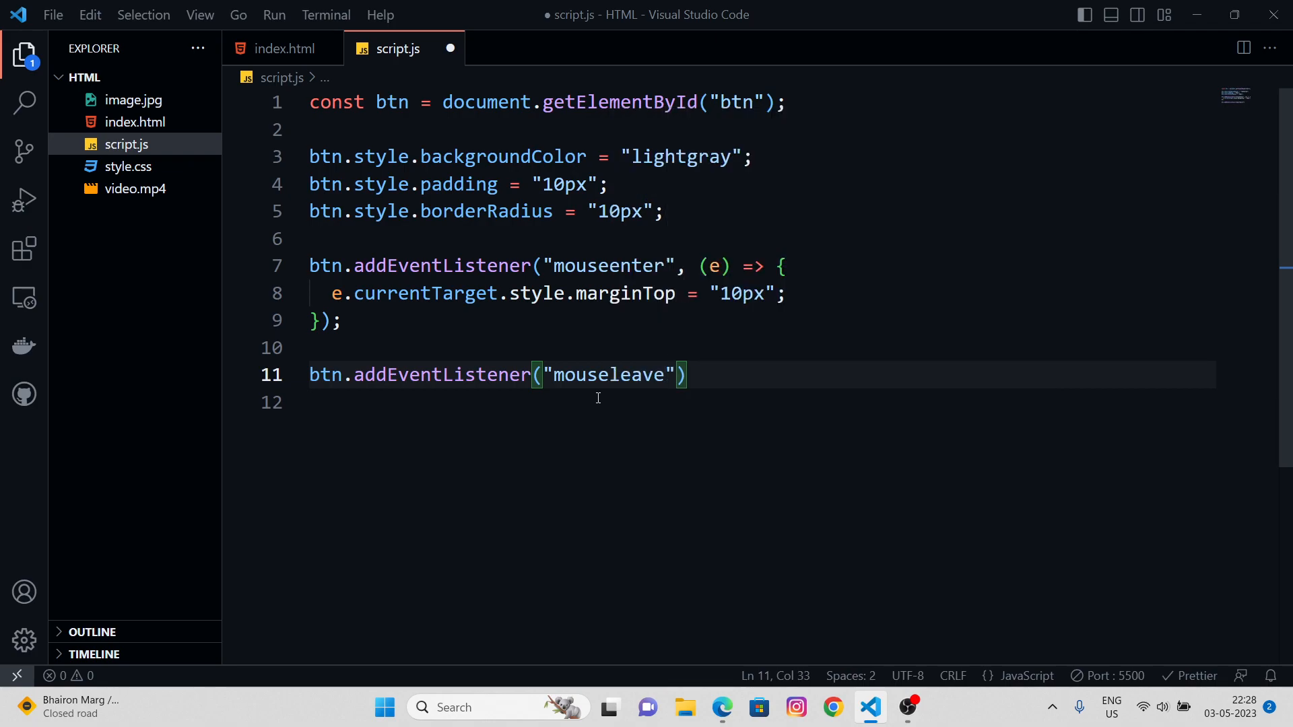
type(",")
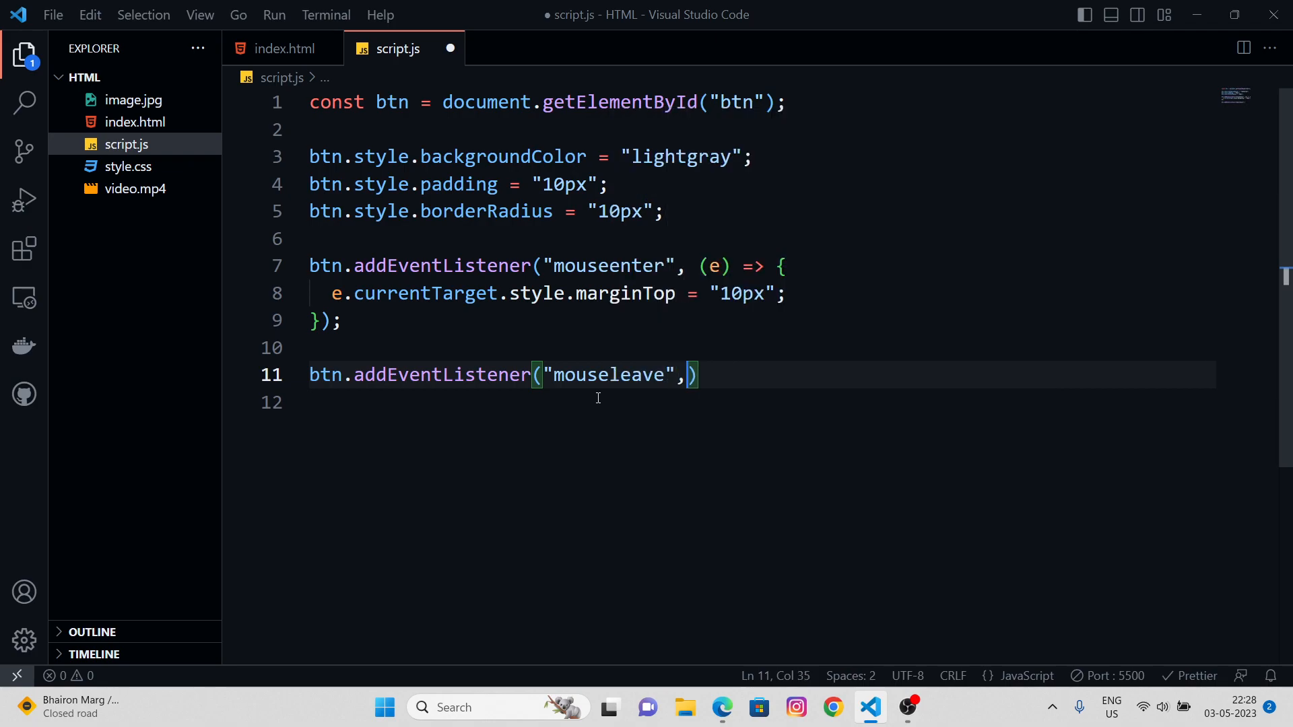
type("(e) =>")
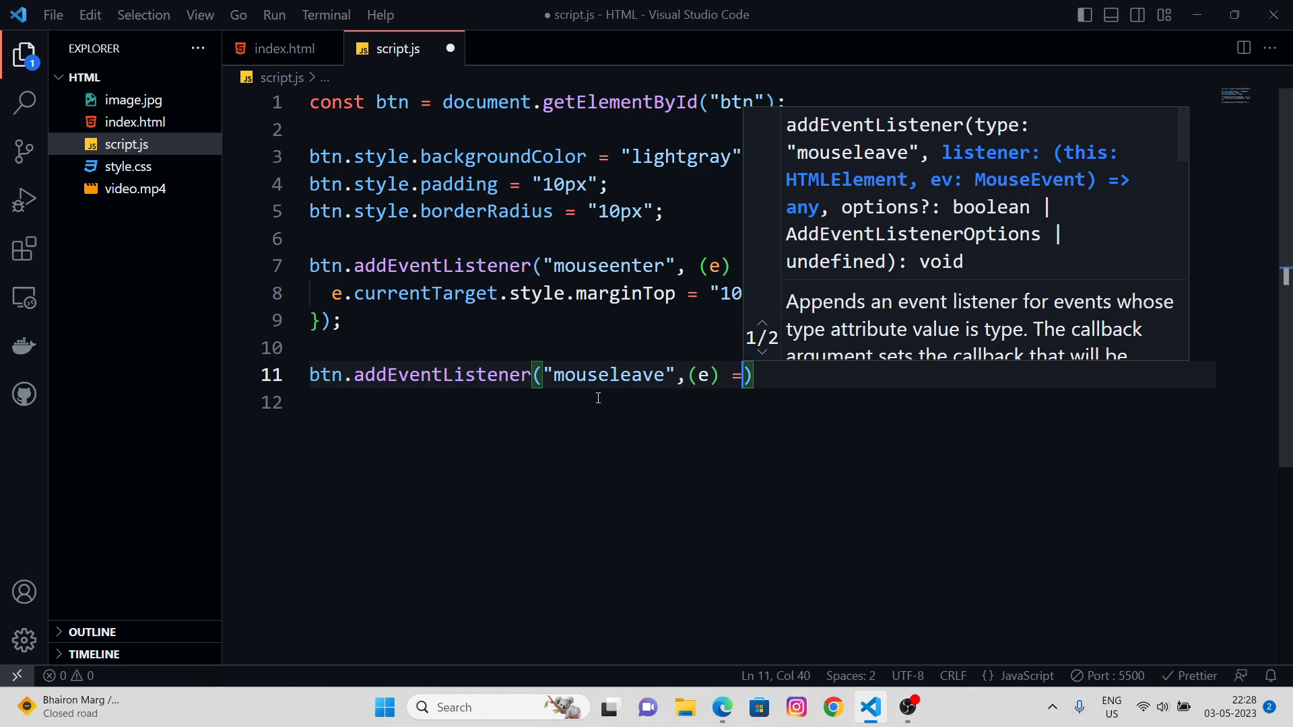
type("> {")
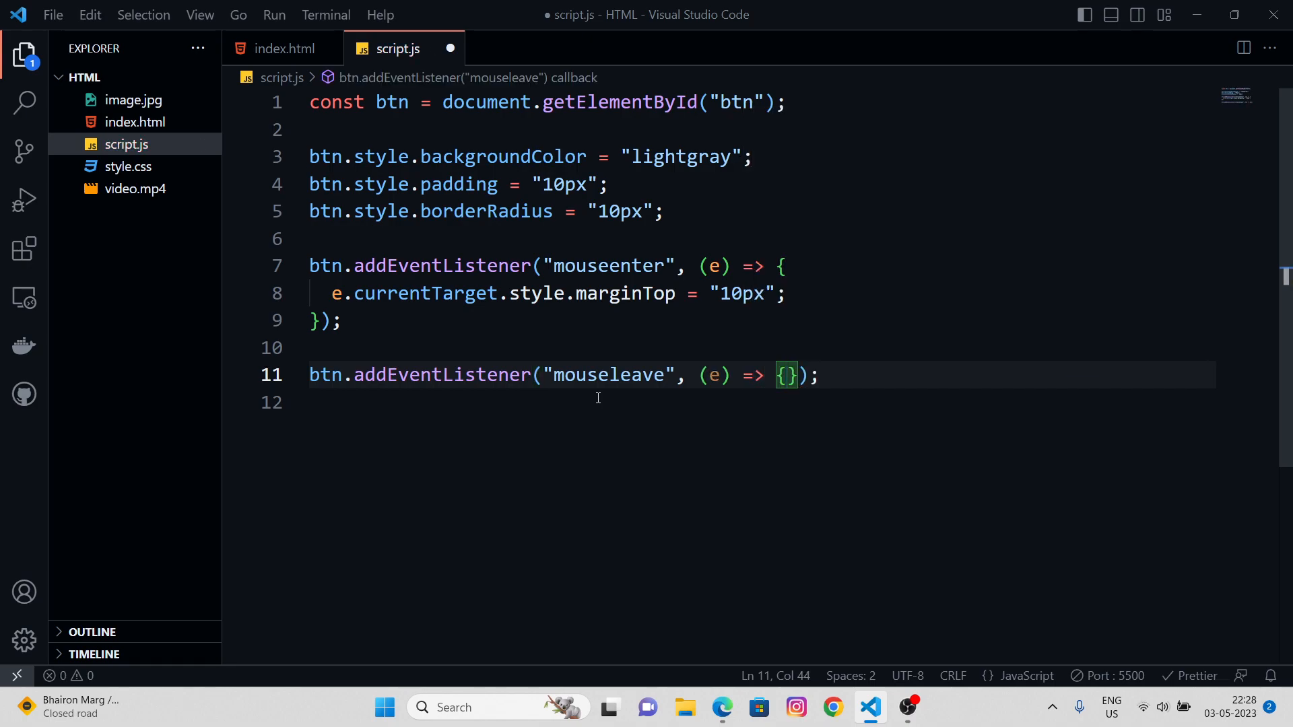
key("Enter")
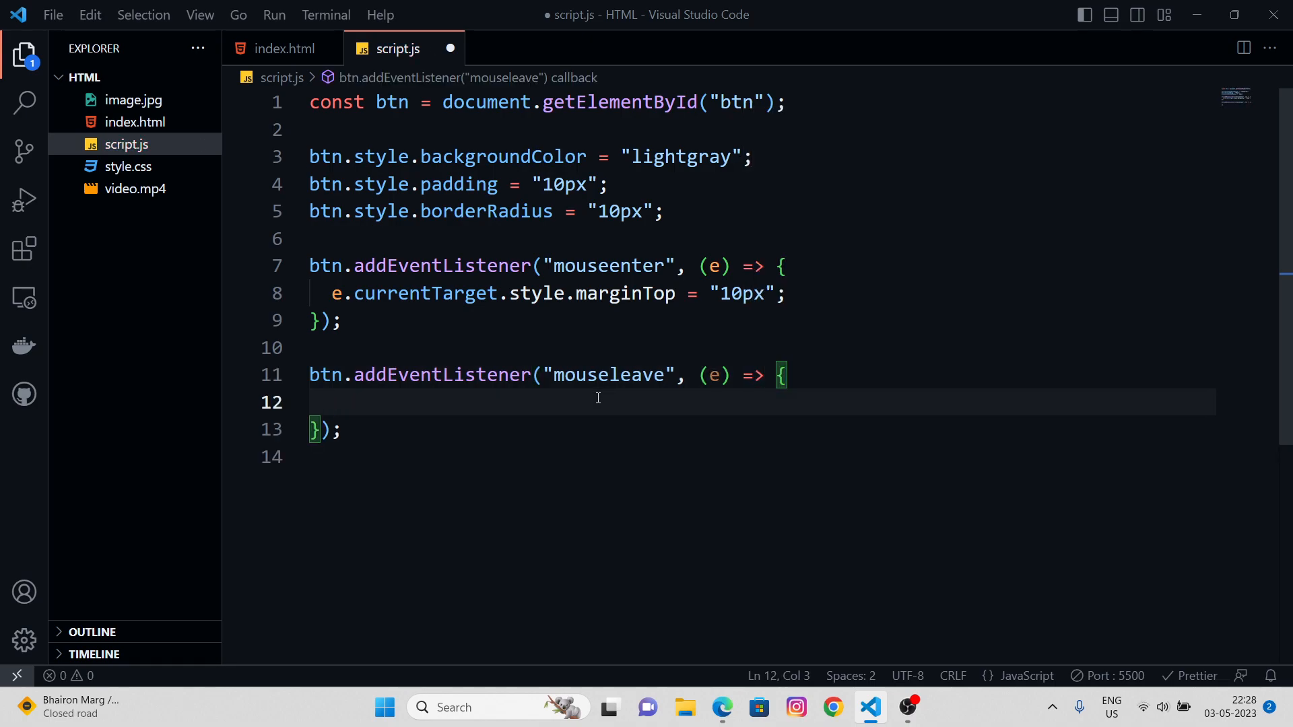
type("e.currentTarget")
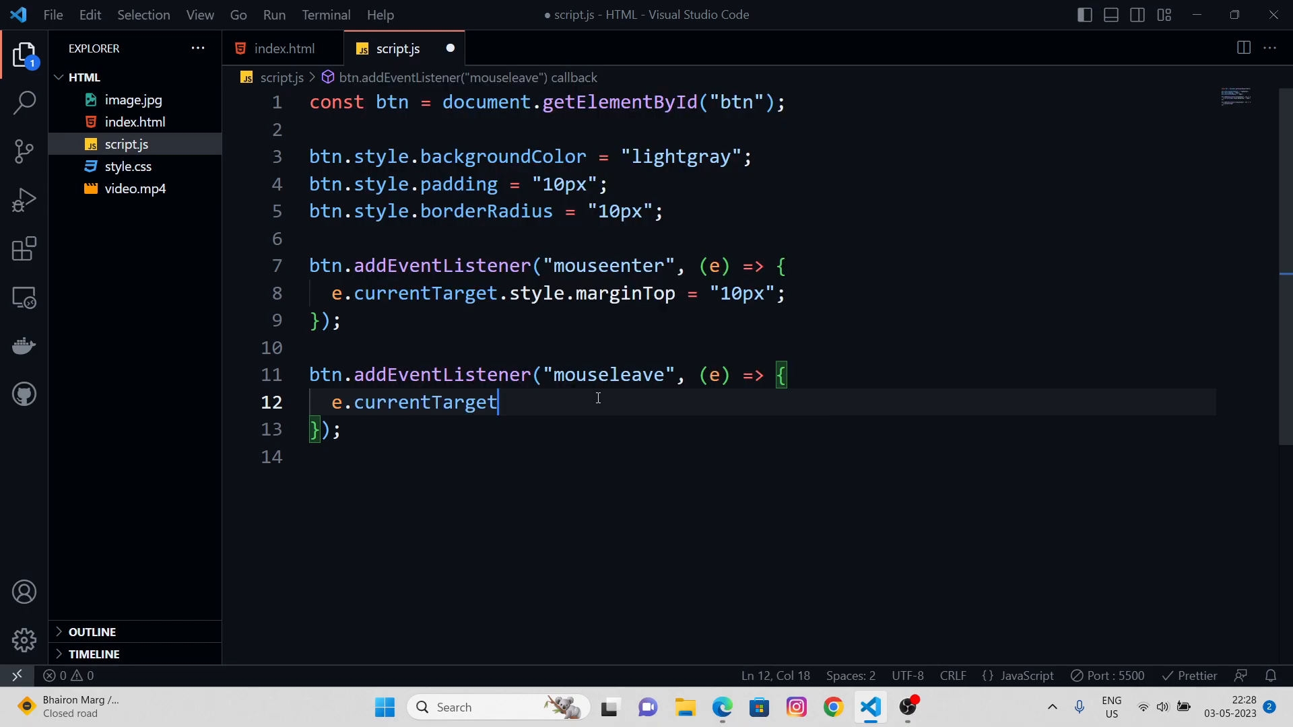
type(".style.")
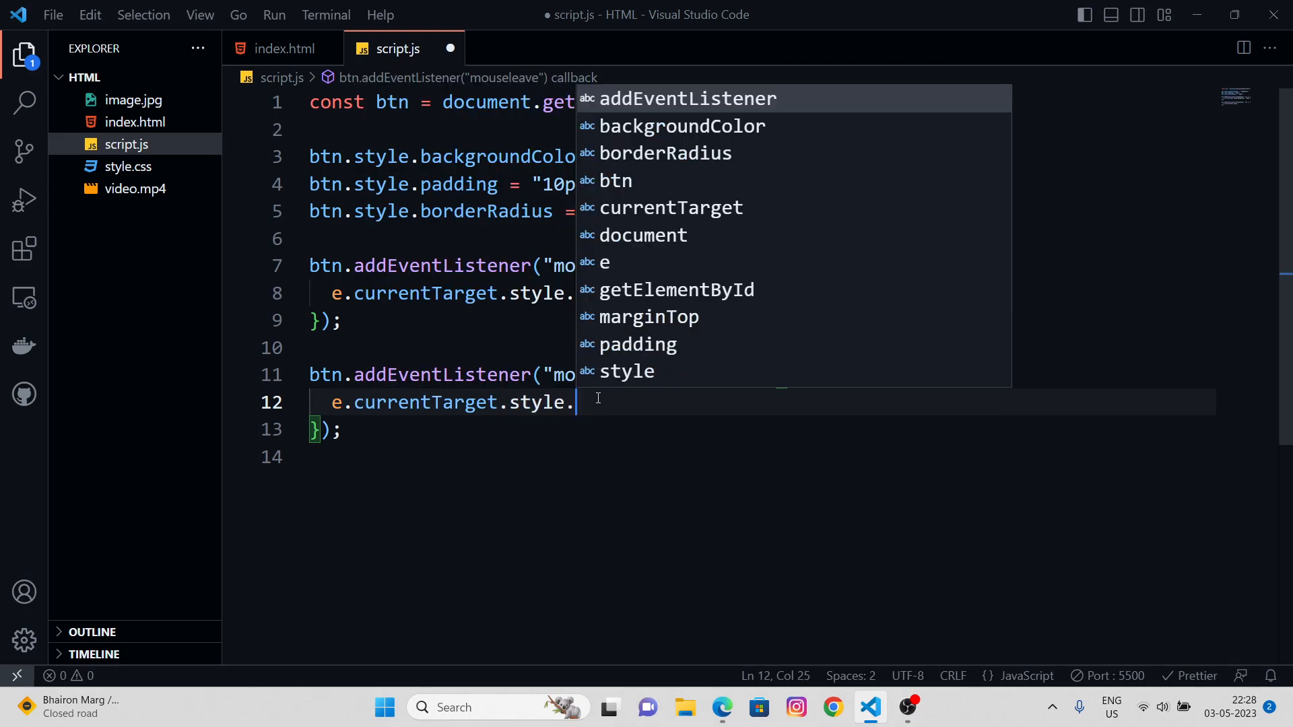
type("marg")
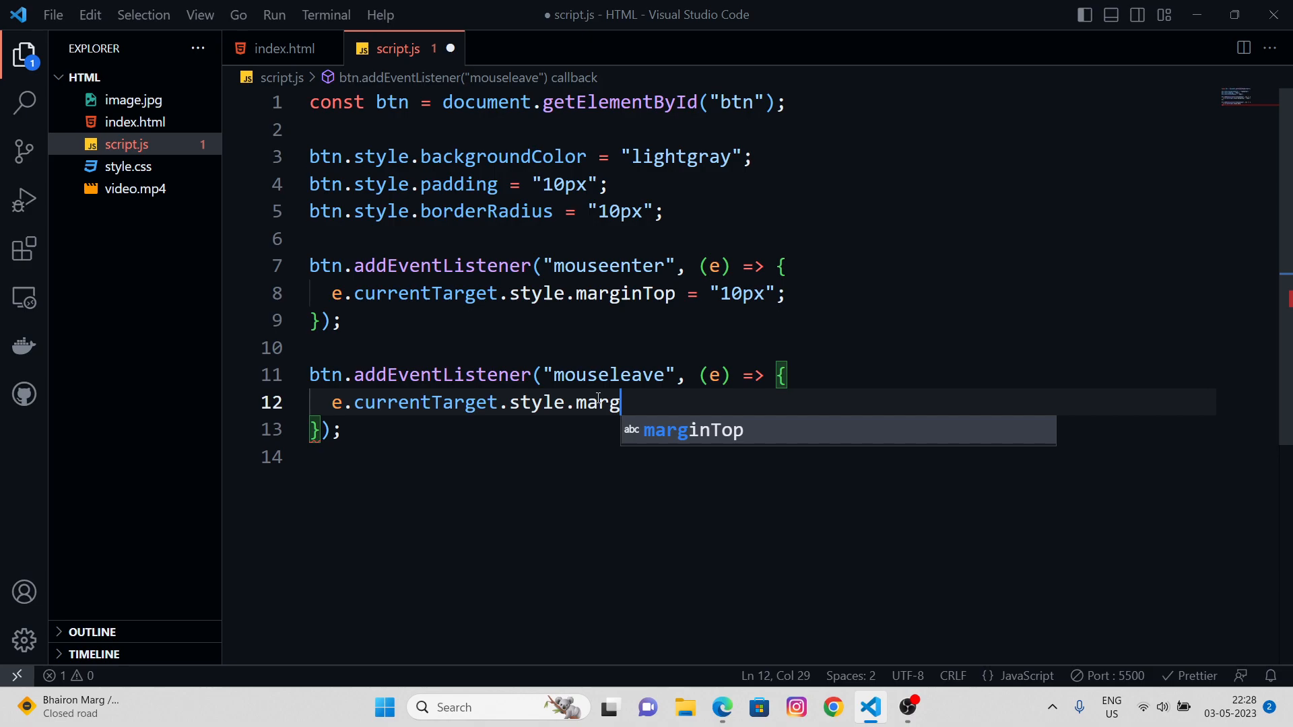
Complete the mouseleave line as marginTop = "0px"
type("inTop = \"0\"")
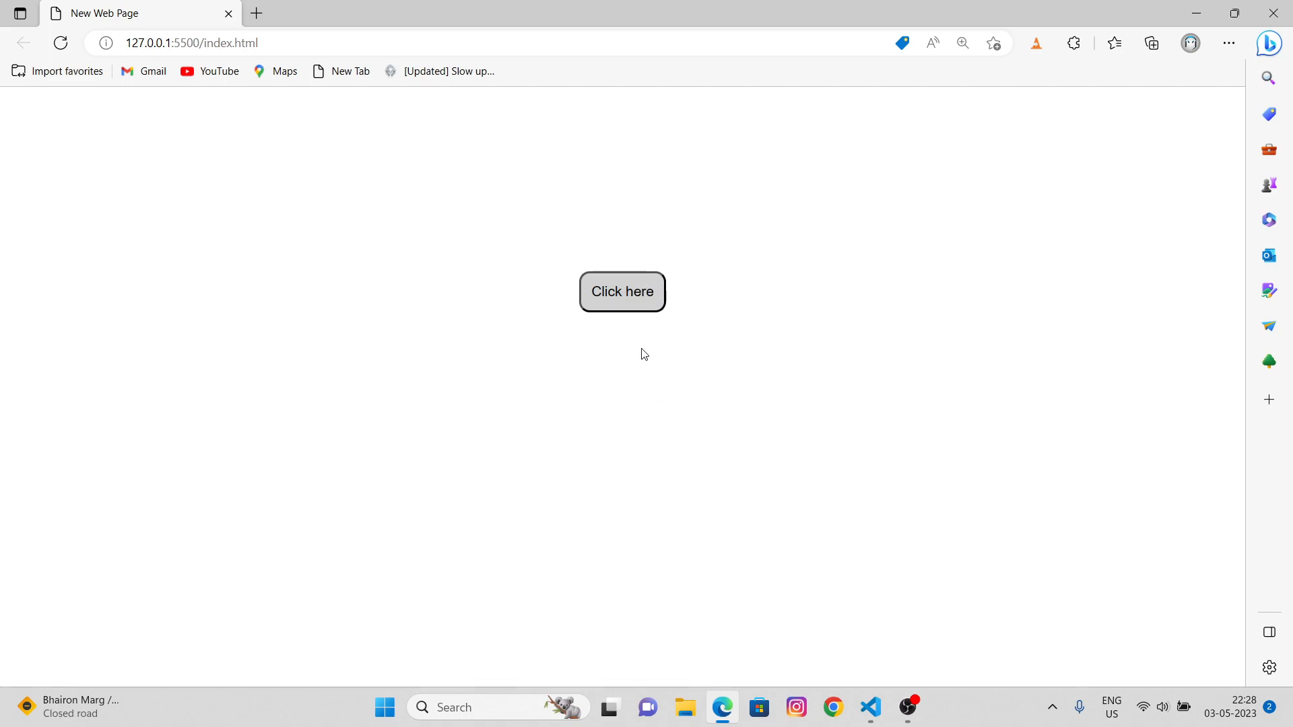
mouse_move(655, 338)
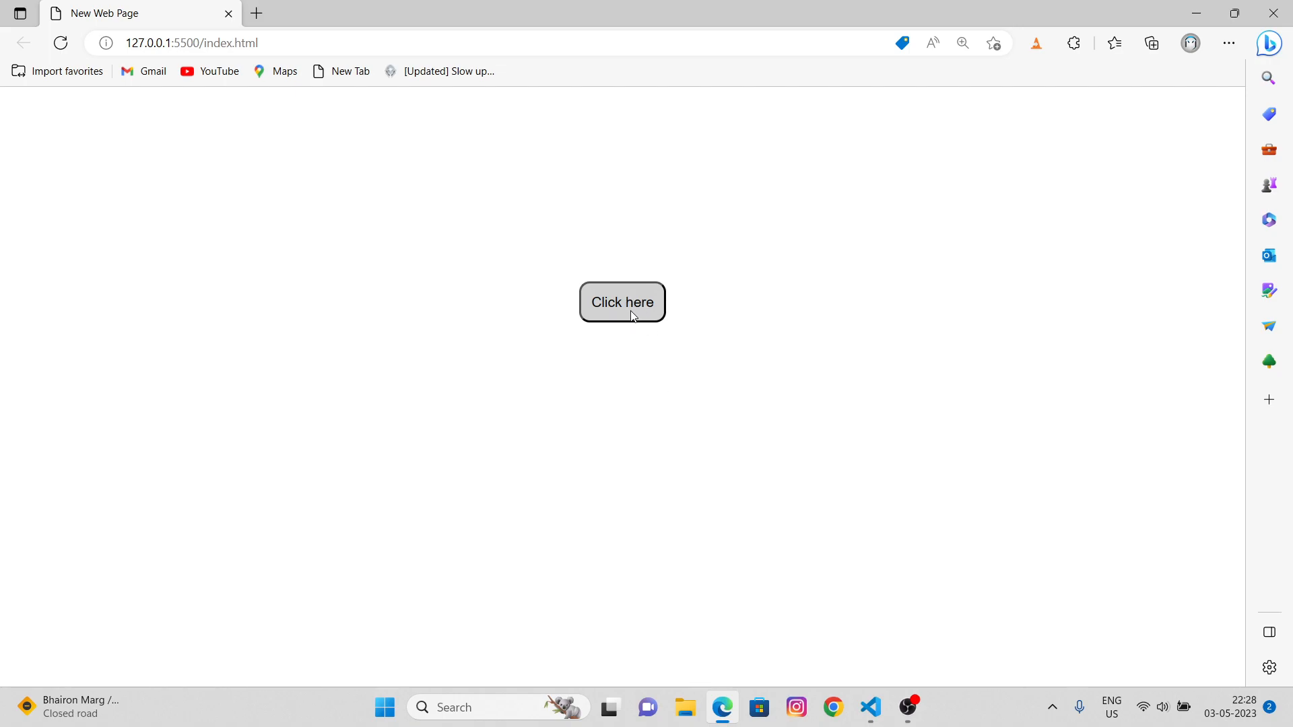
mouse_move(633, 303)
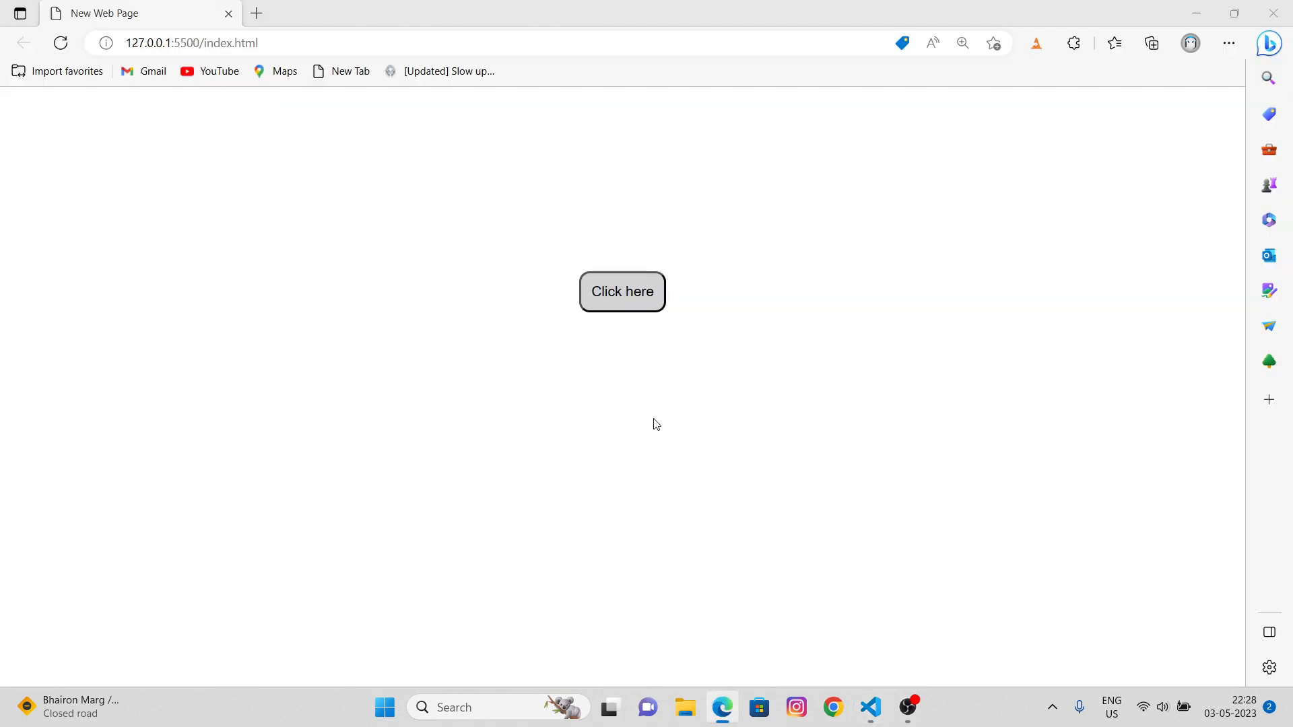
Return to script.js and place the cursor at the end of line 8
left_click(871, 708)
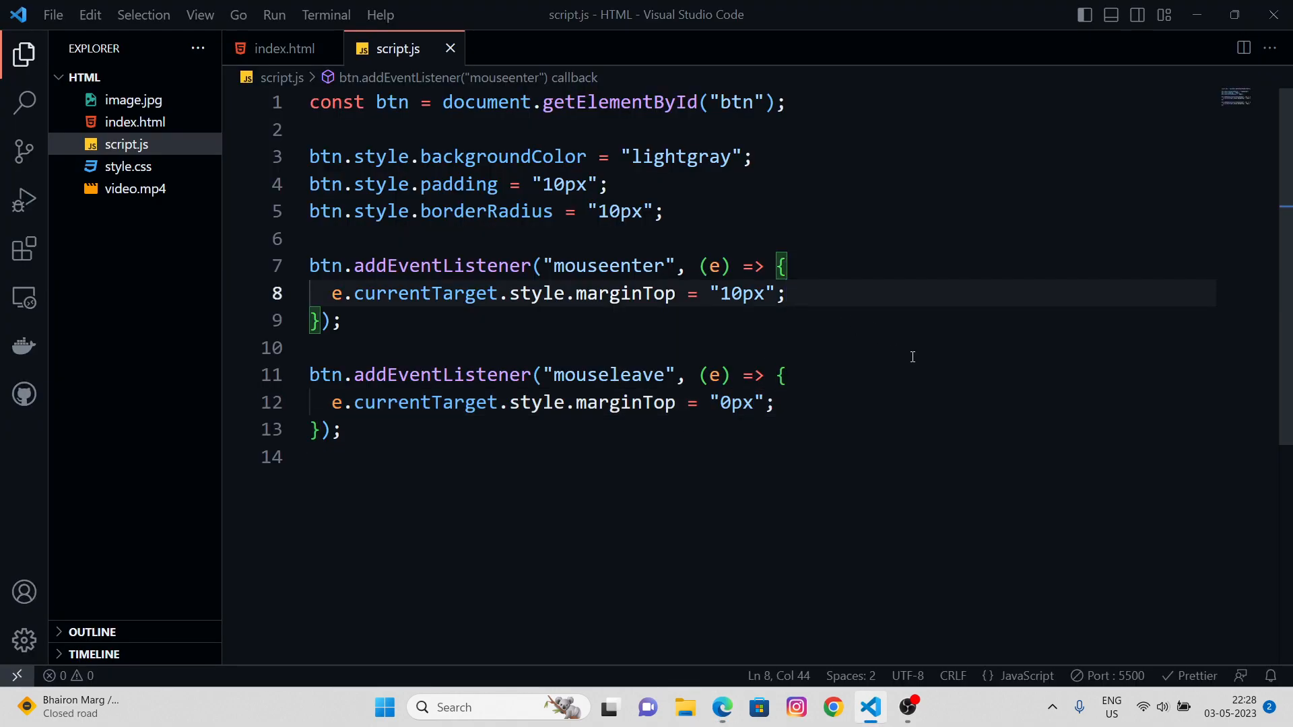
Start a new mouseenter line with e.currentTarget.style.transition
type("e.currentTarget.s")
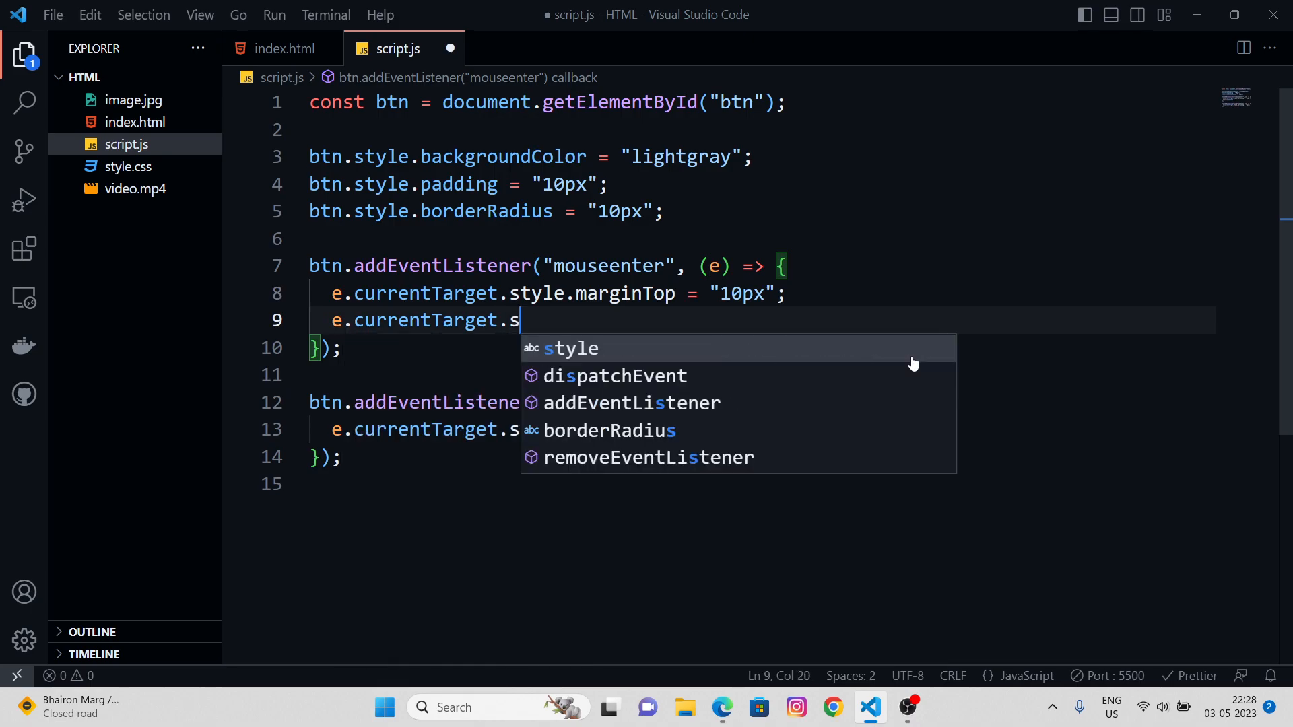
left_click(570, 348)
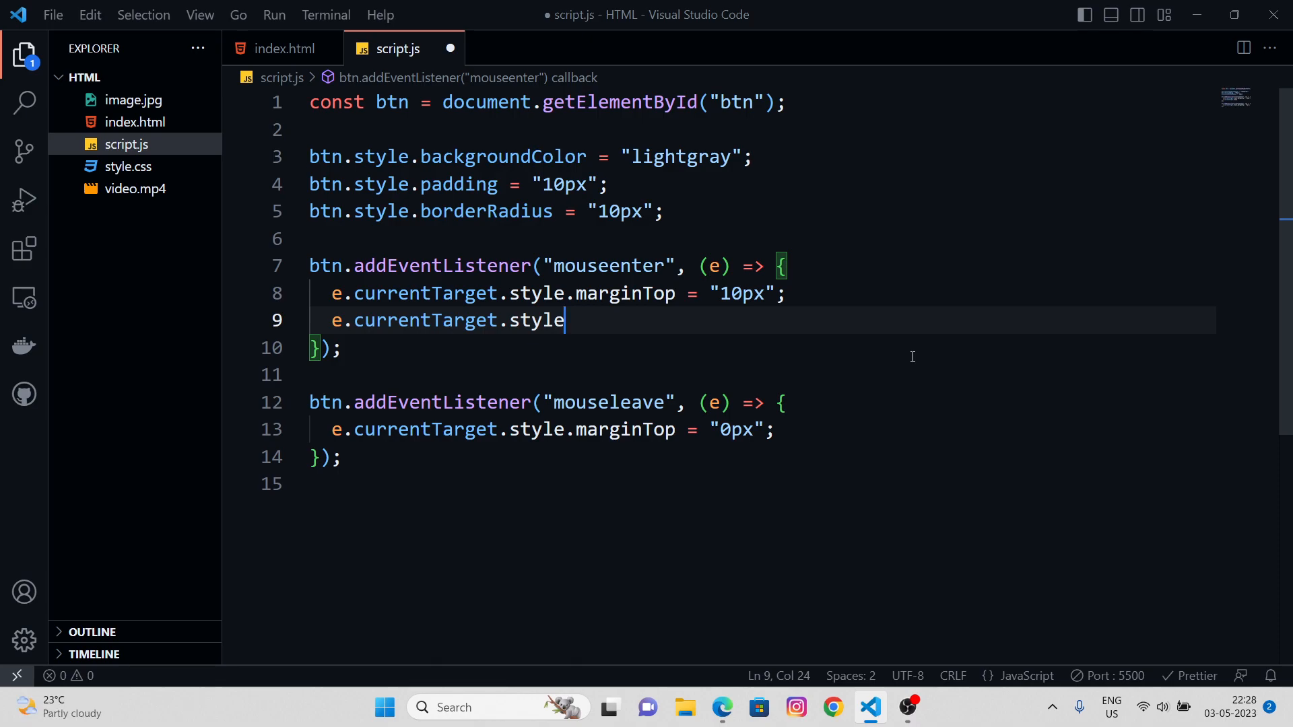
type(".tran")
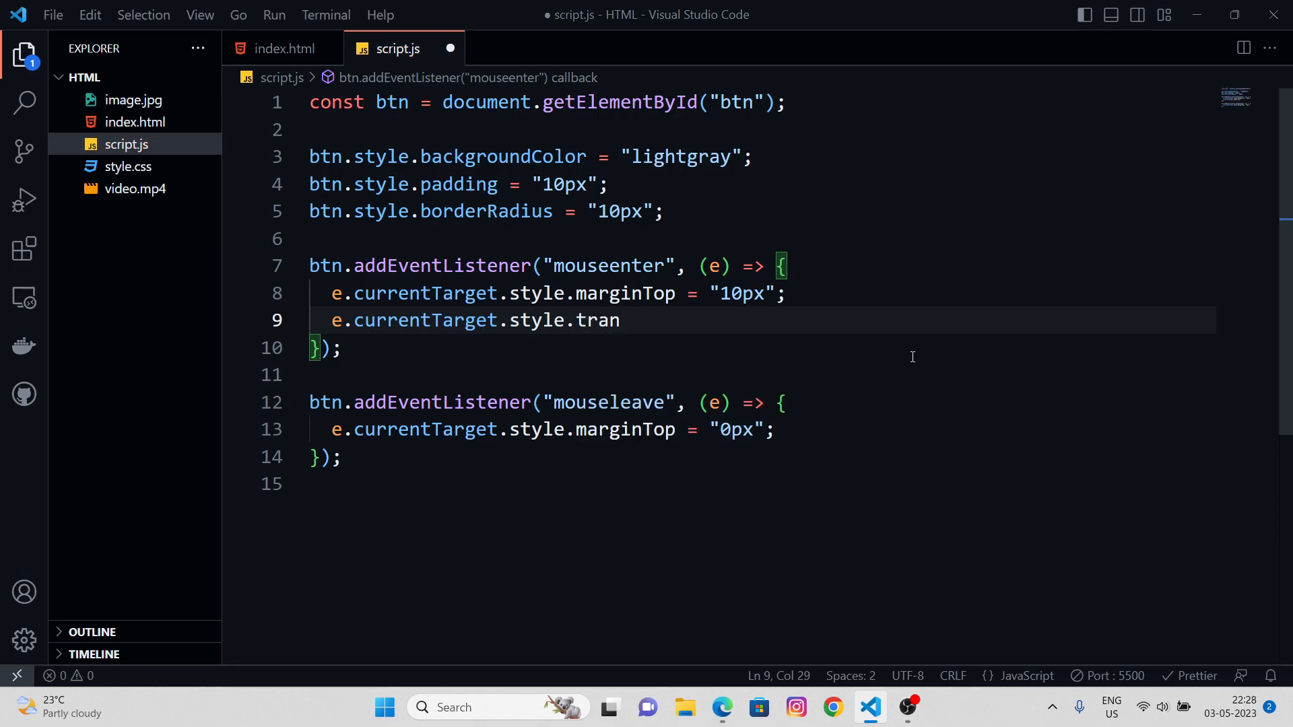
type("sition")
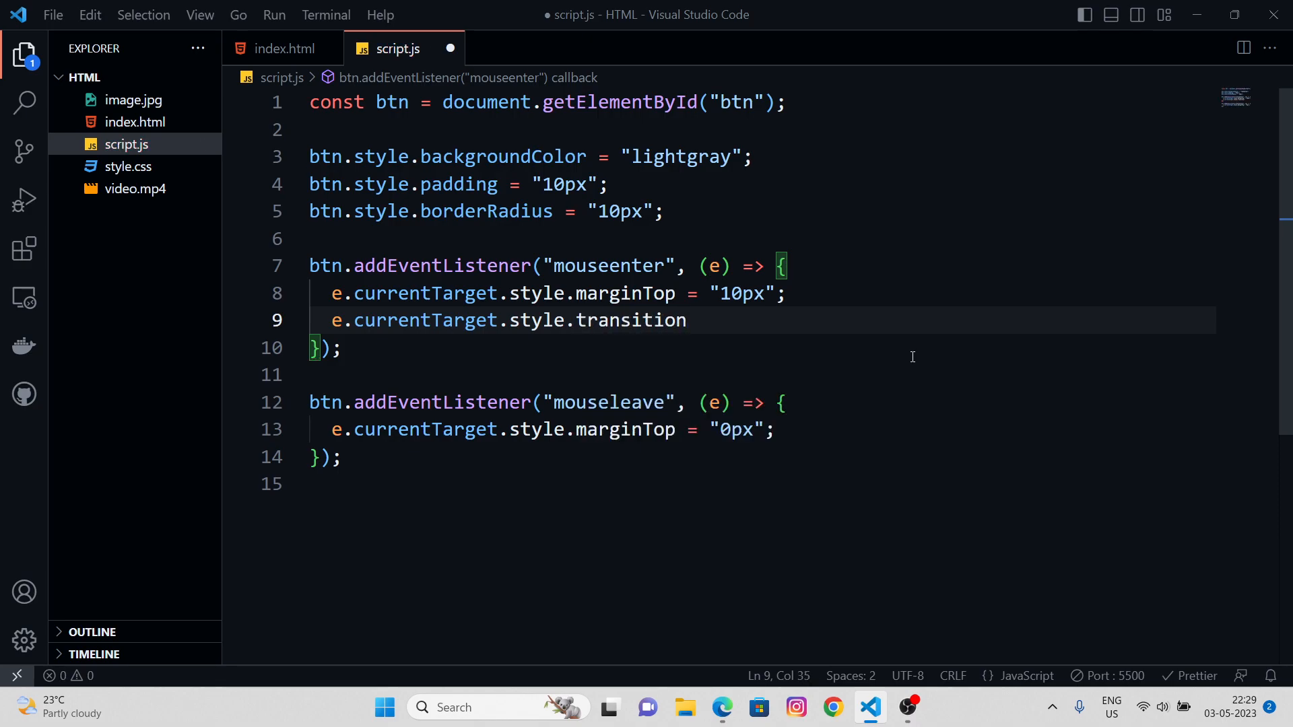
left_click(688, 320)
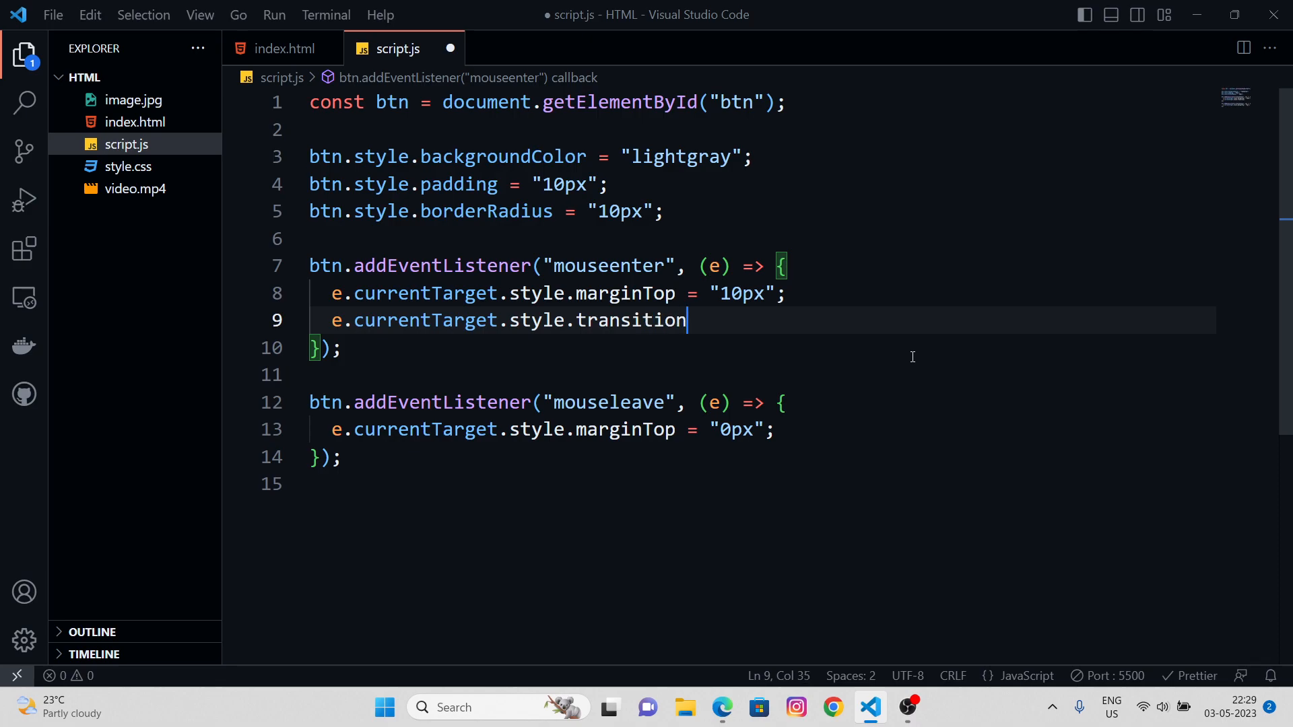
Assign the transition value "all 0.3s ease"
type("= \"\"")
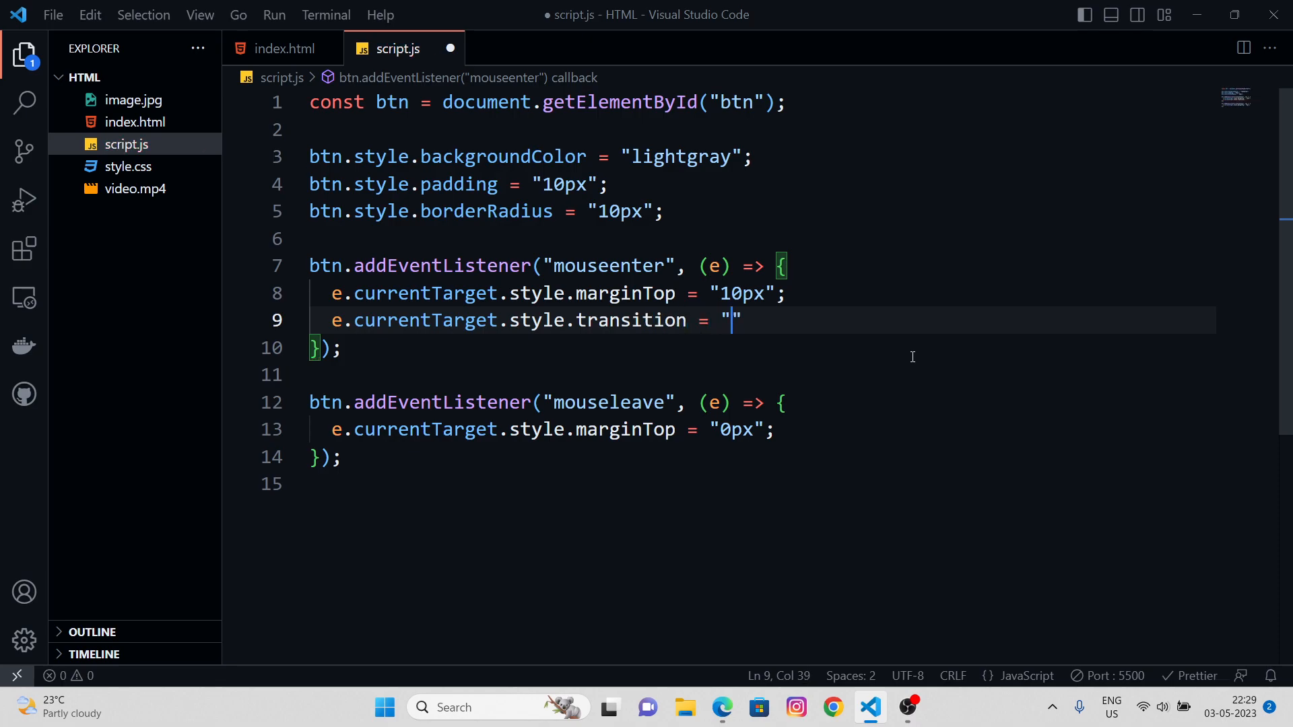
type("a")
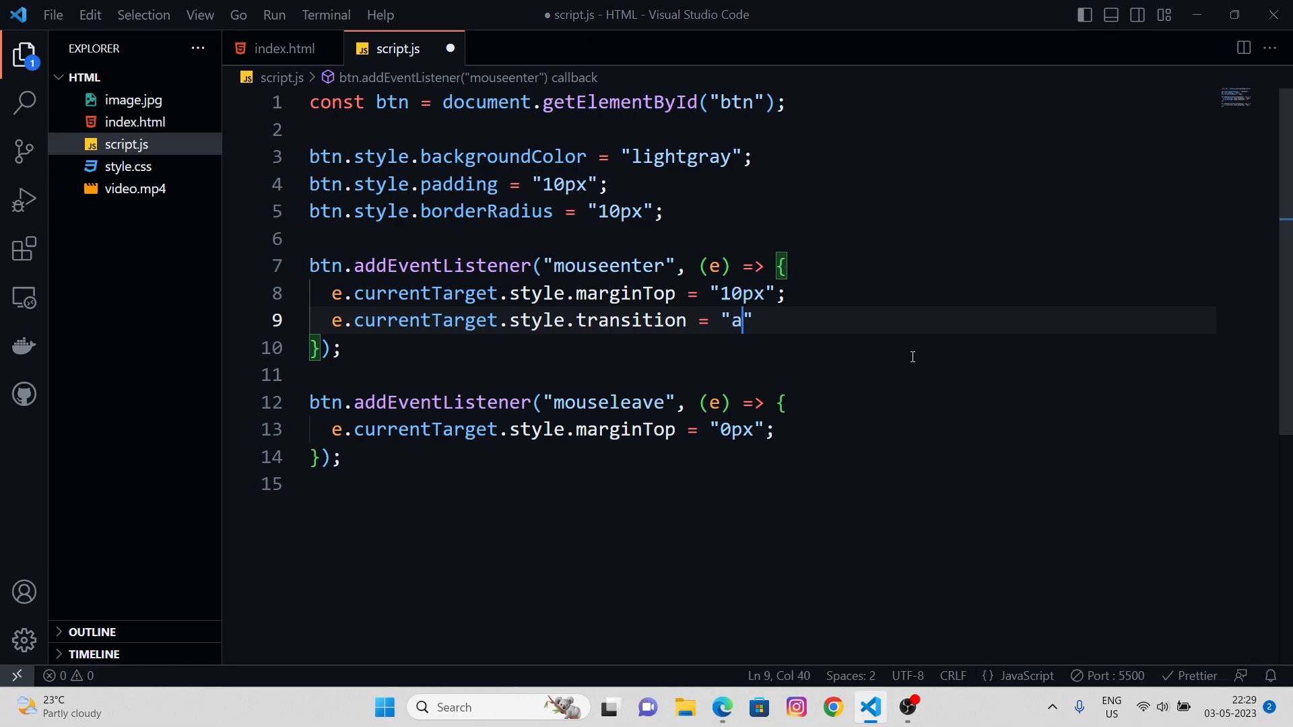
type("ll")
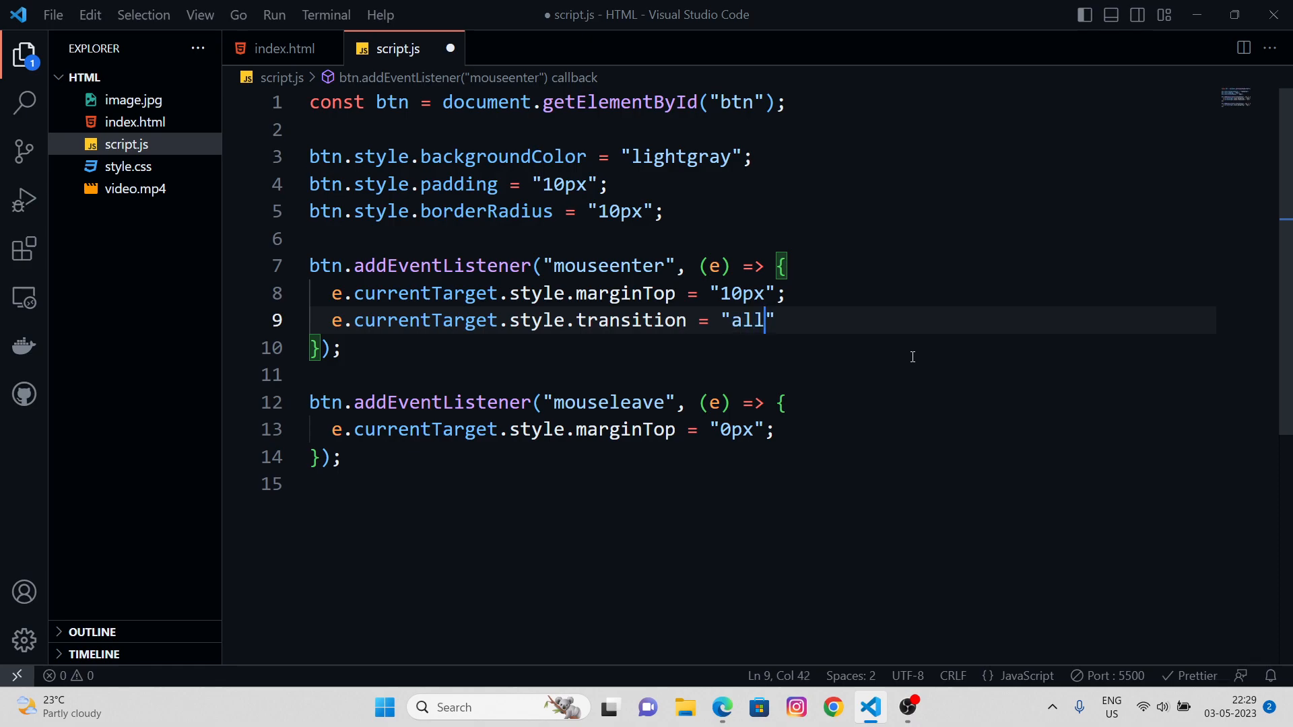
mouse_move(841, 344)
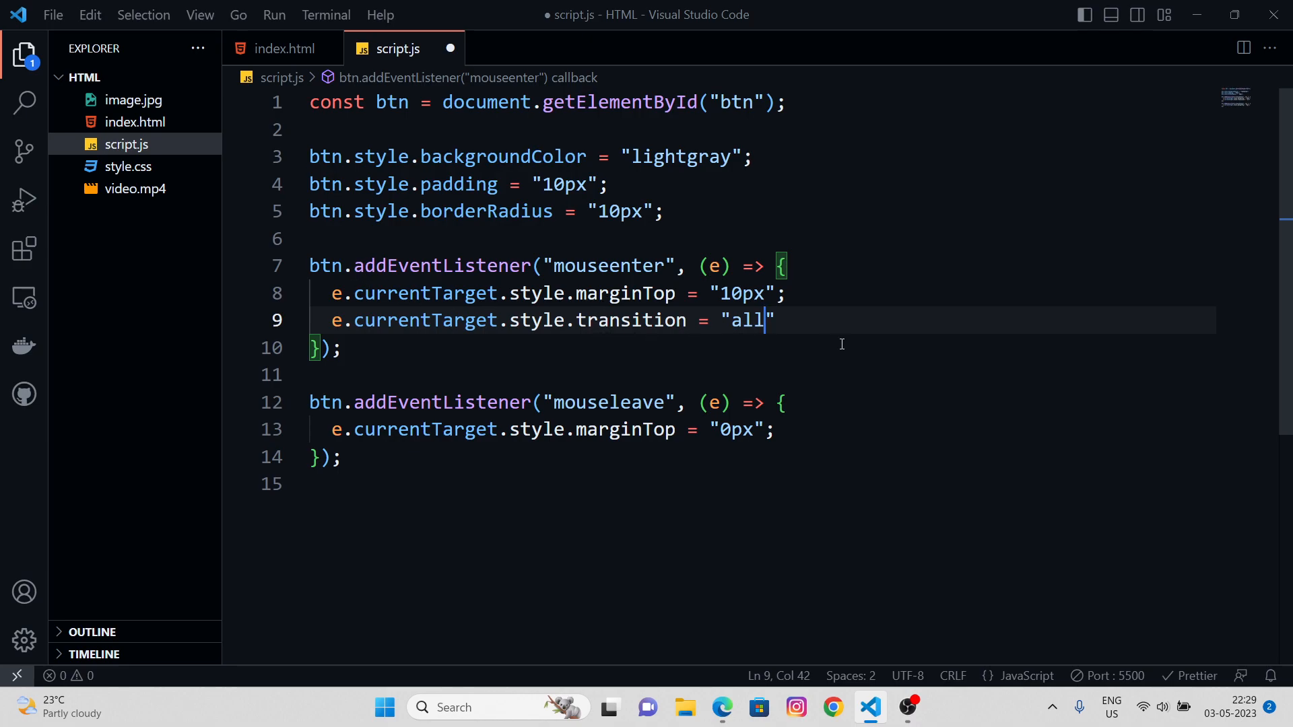
mouse_move(859, 342)
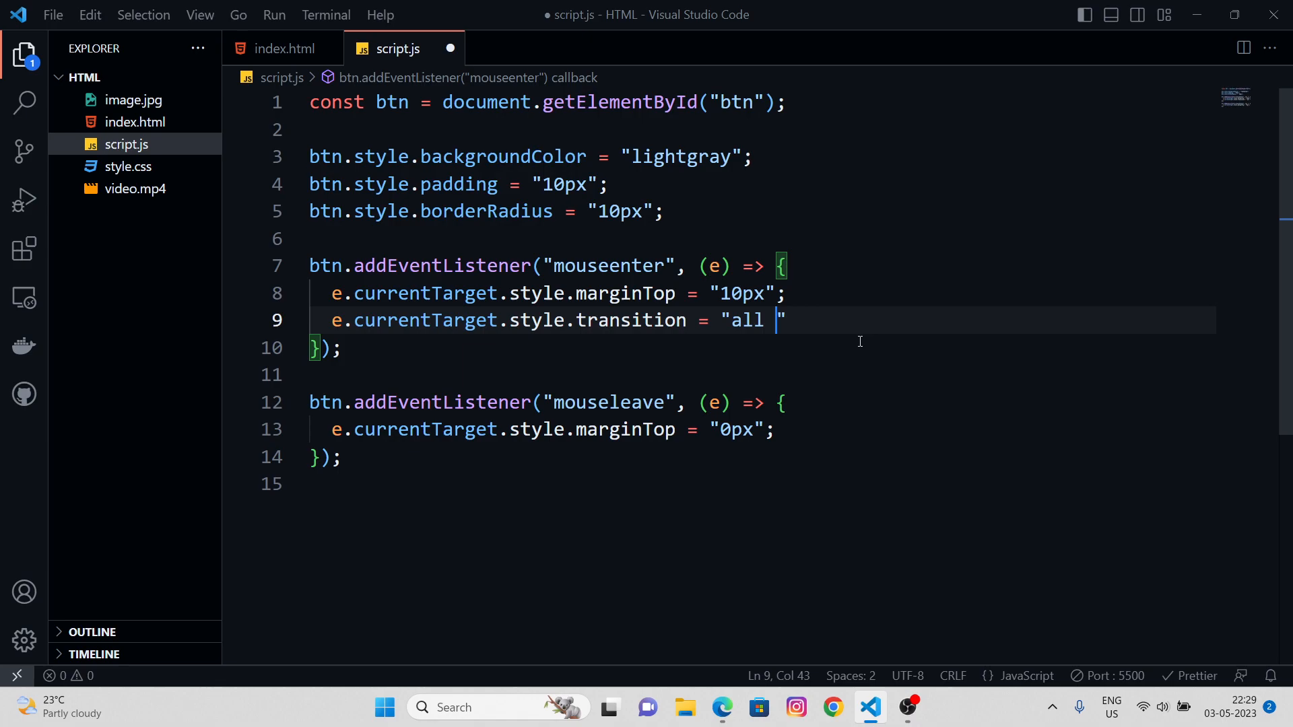
type("0")
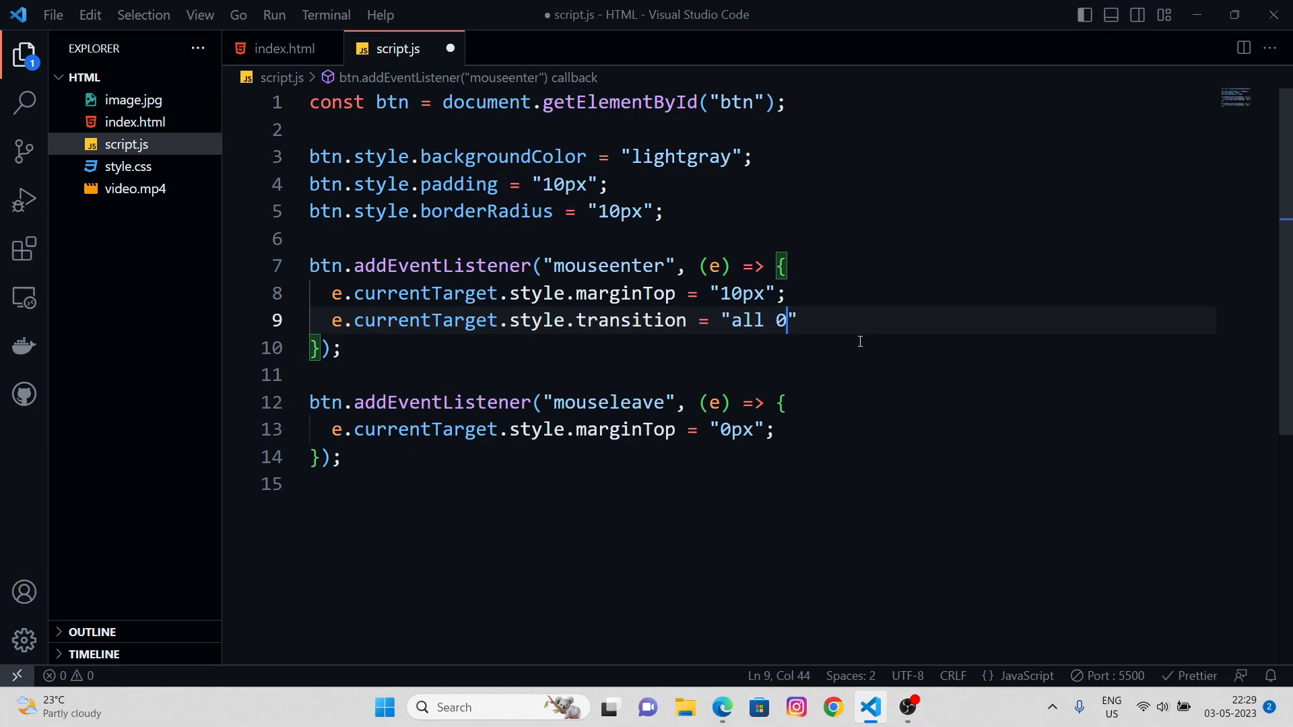
type(".3s ease")
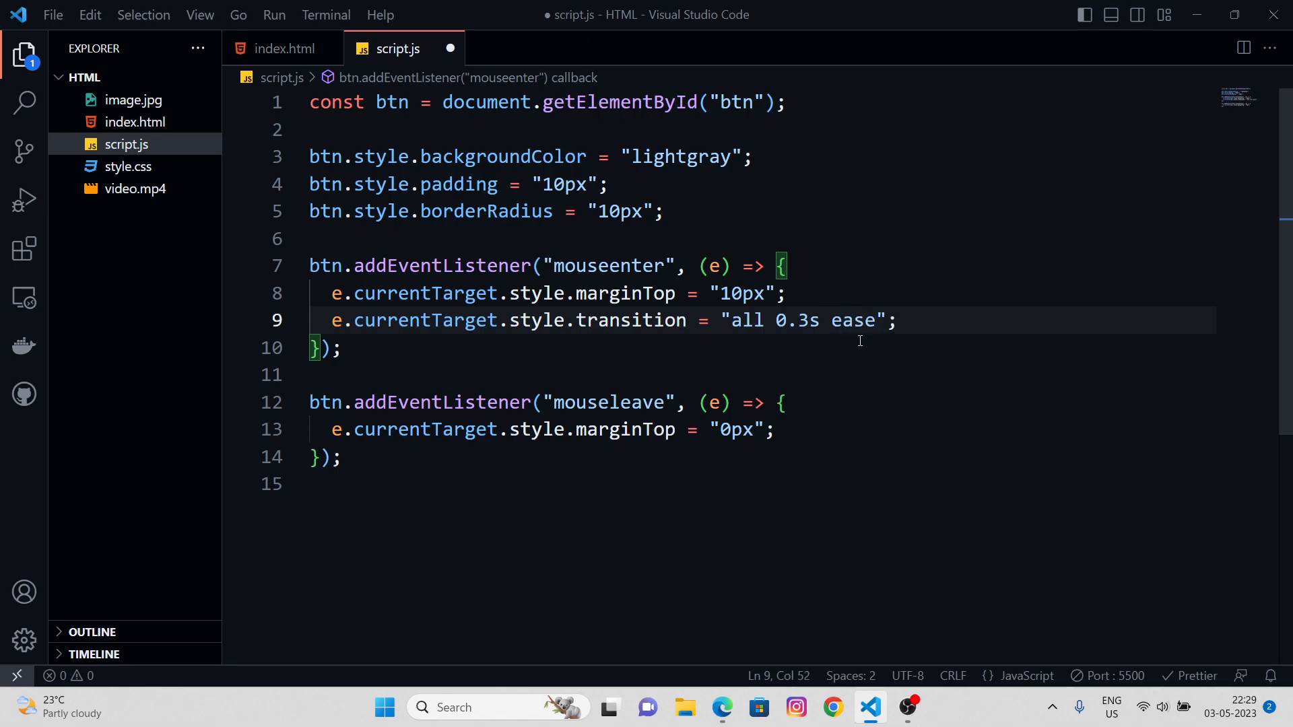
type("-in")
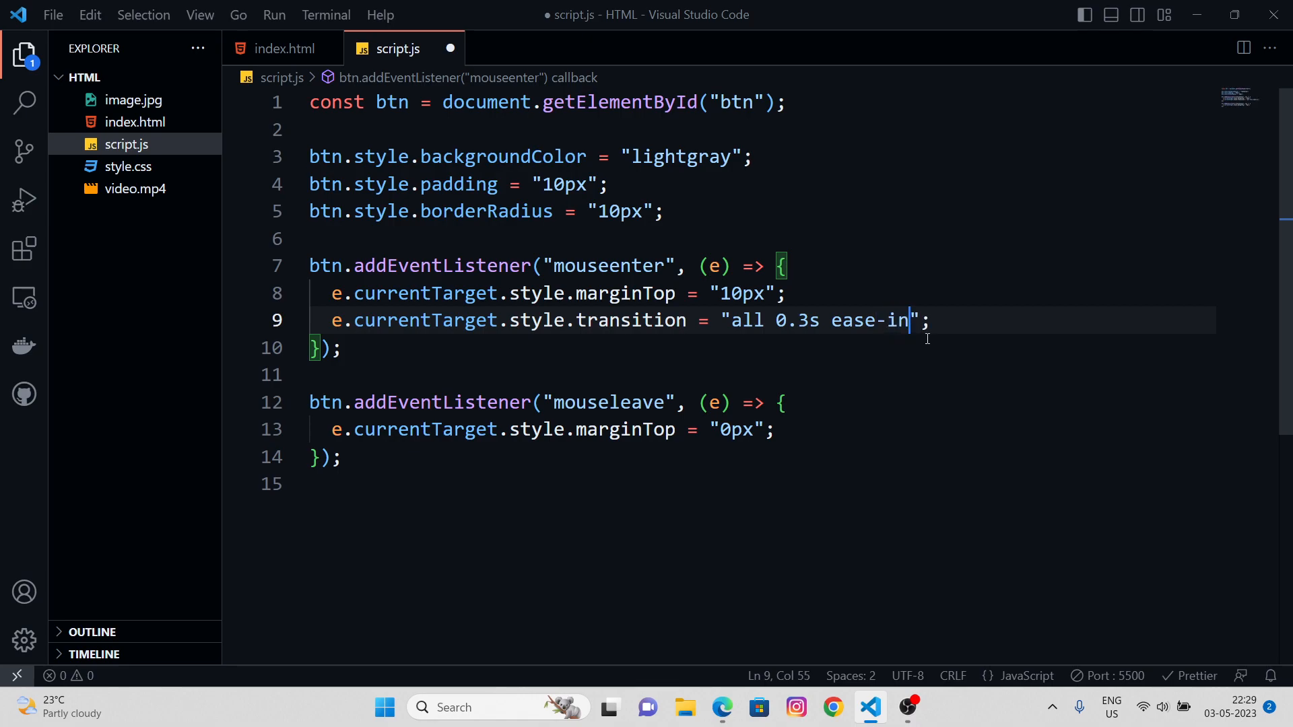
type("-out")
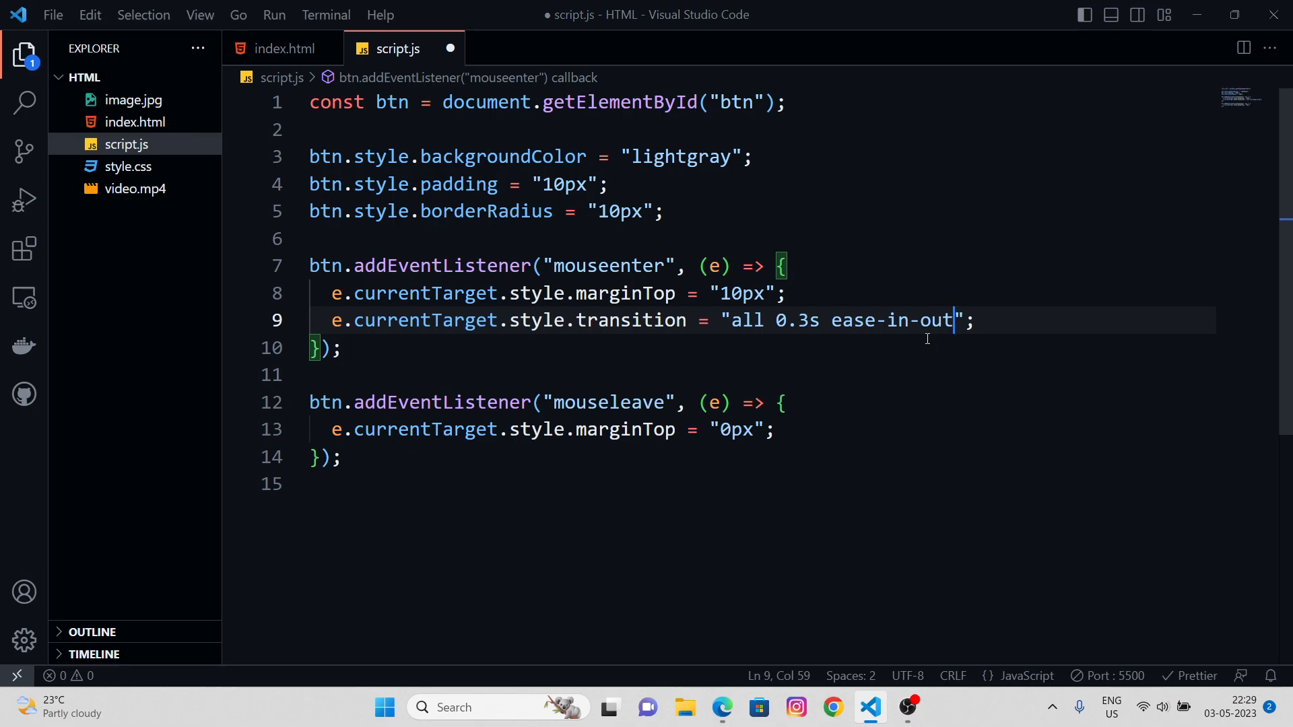
key("Backspace")
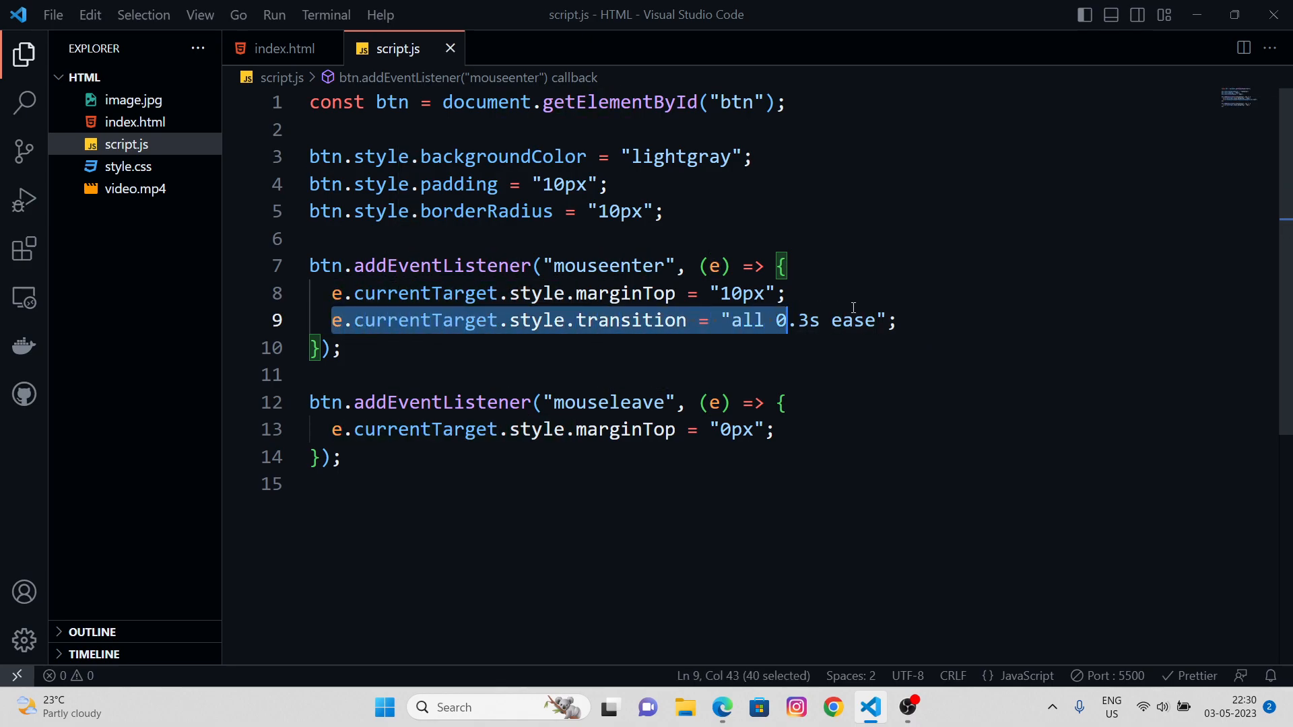
Paste the transition line into the mouseleave listener and preview the page in Edge
left_click(776, 429)
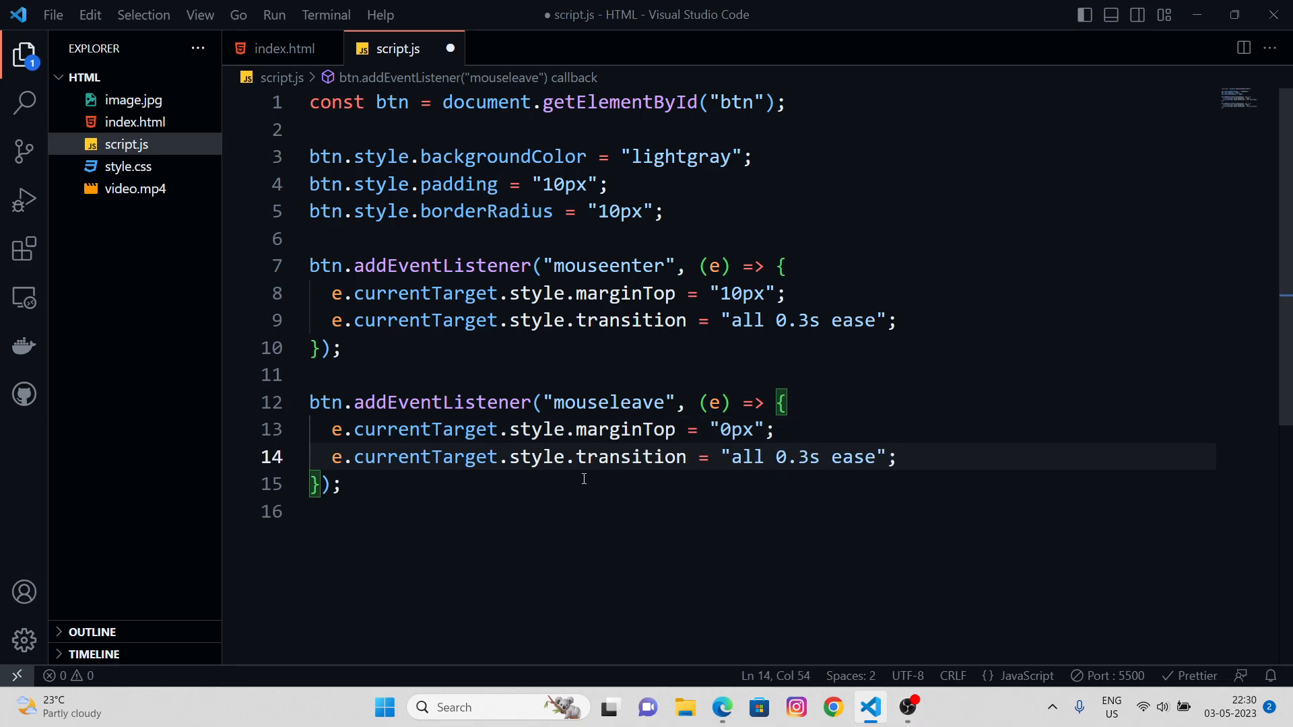
mouse_move(657, 471)
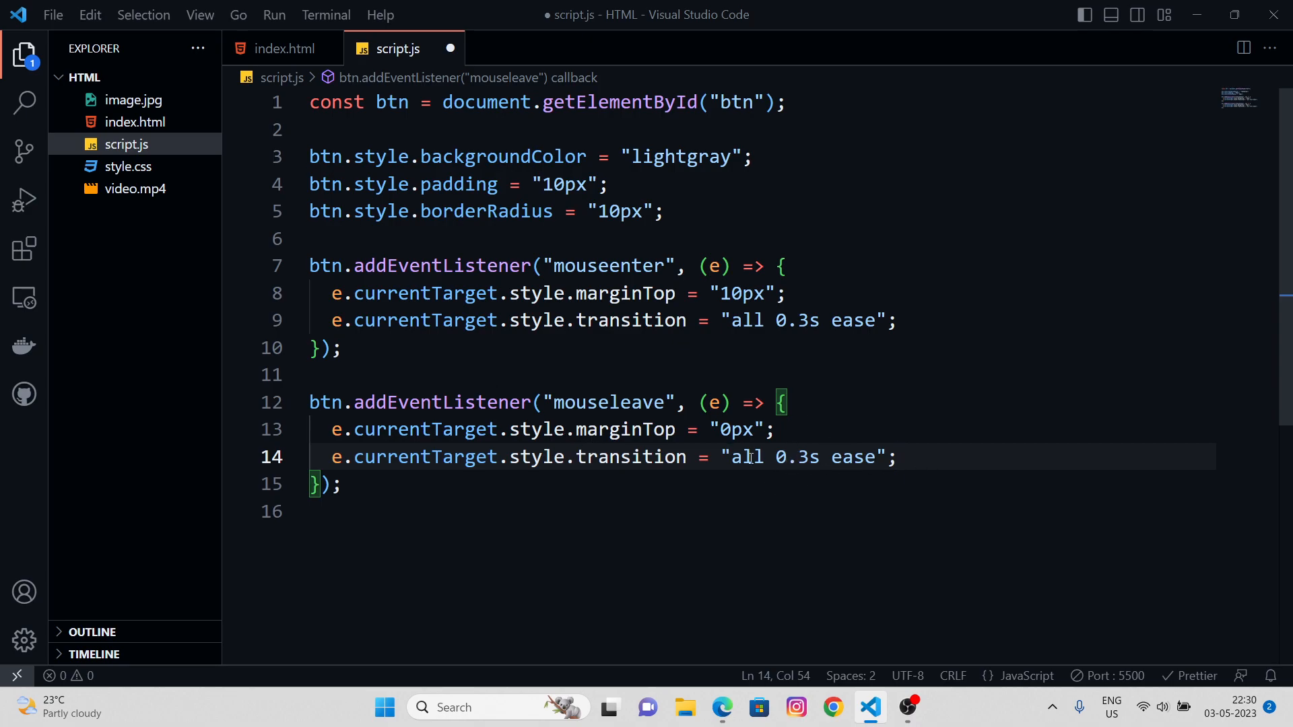
mouse_move(923, 457)
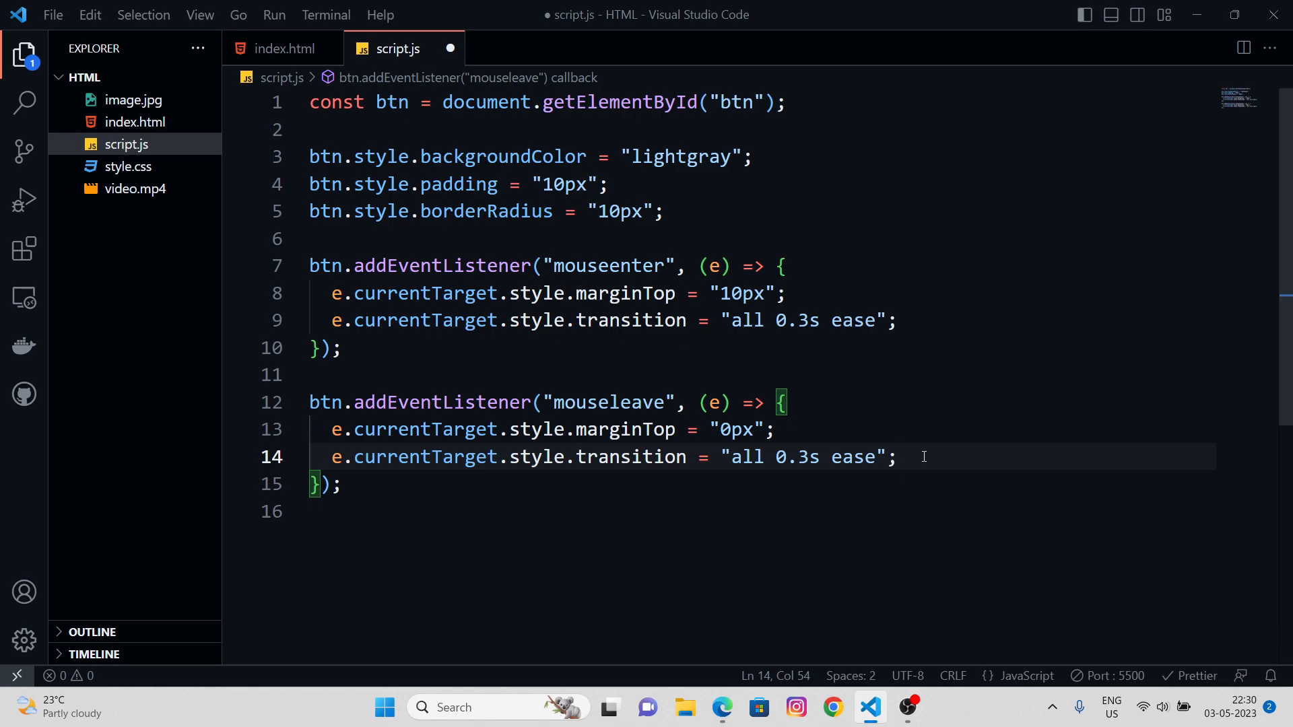
left_click(721, 708)
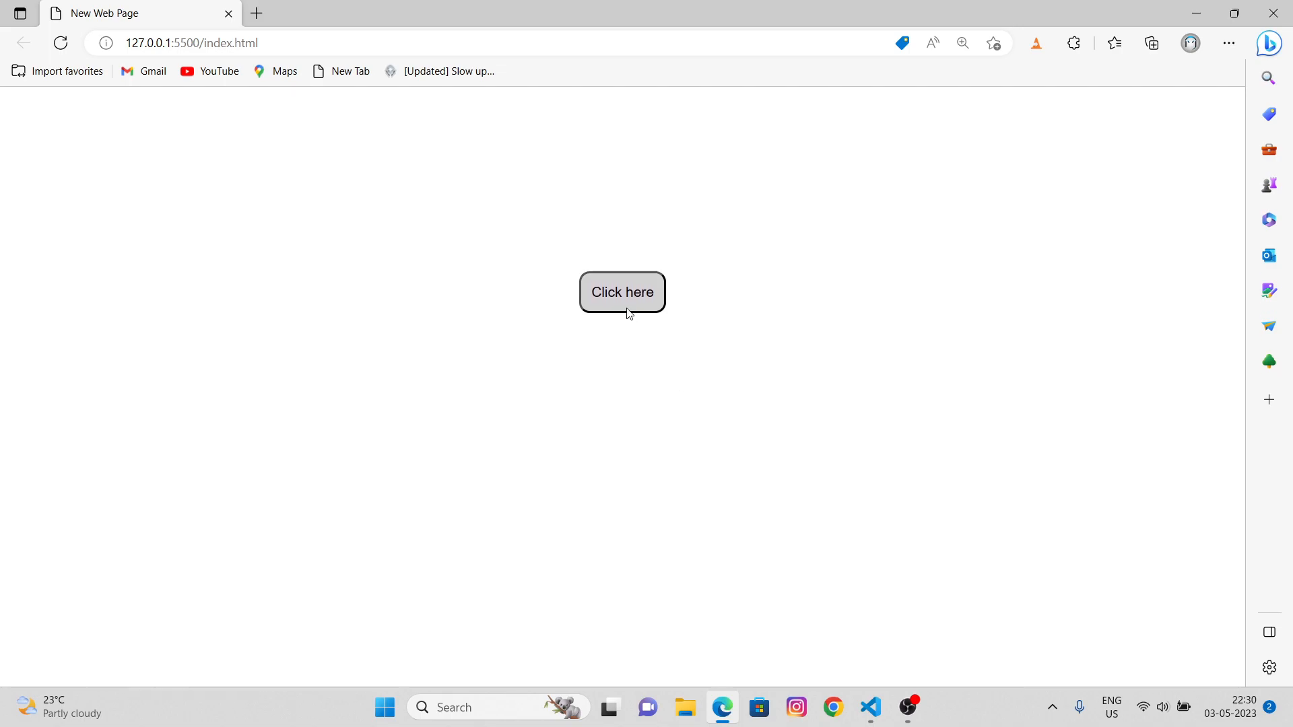
Add e.currentTarget.style.boxShadow = "1px 1px 5px 3px aqua" to the mouseenter listener
left_click(870, 708)
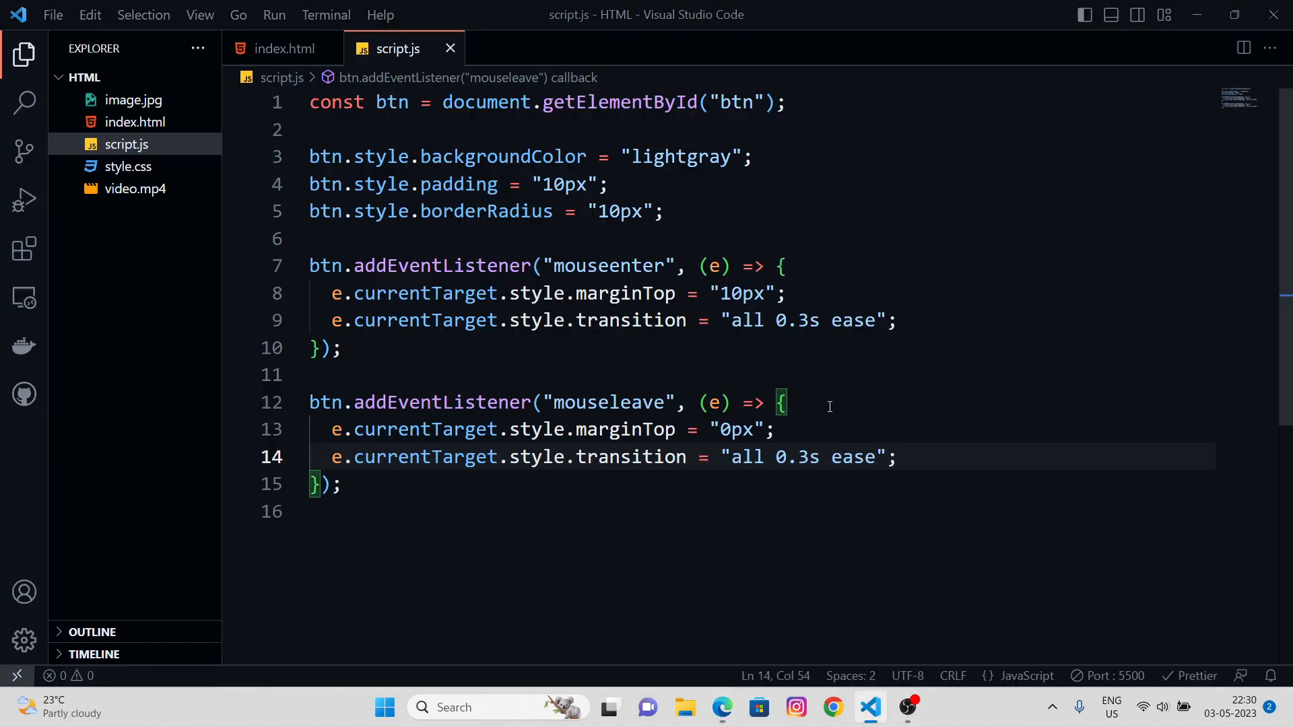
type("e.c")
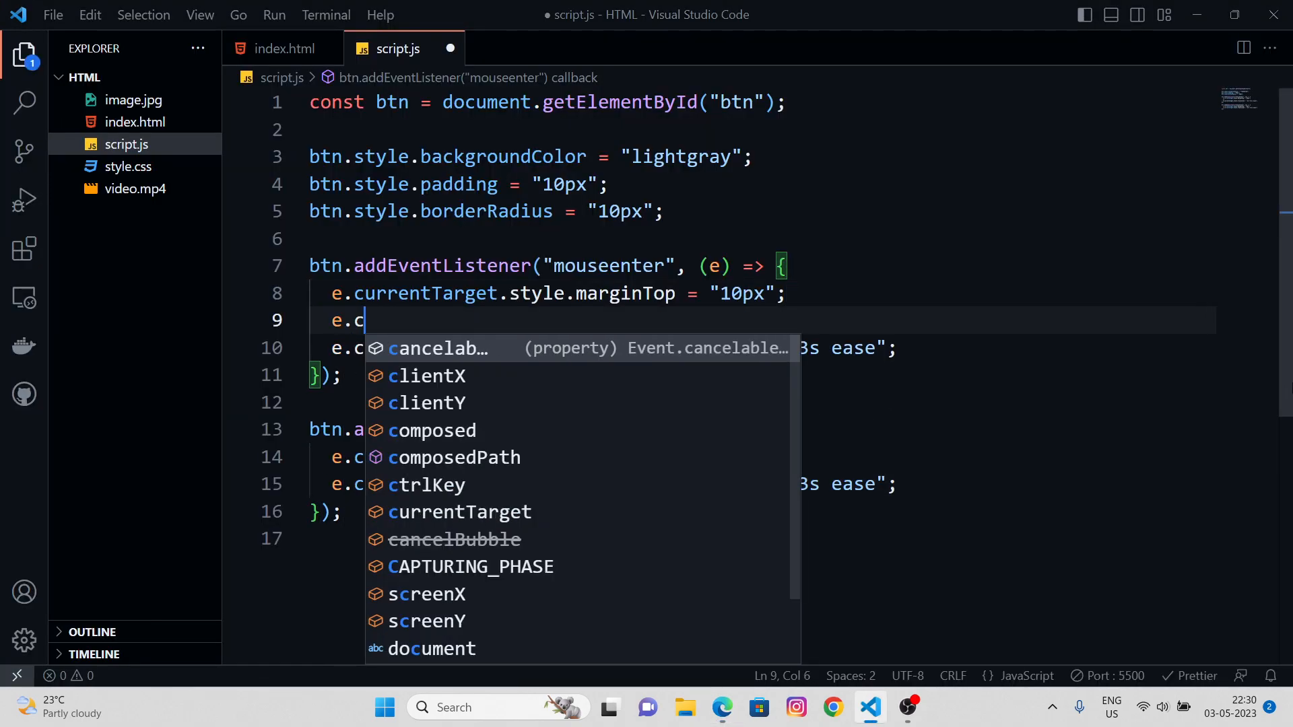
type("urrentTarget.styl")
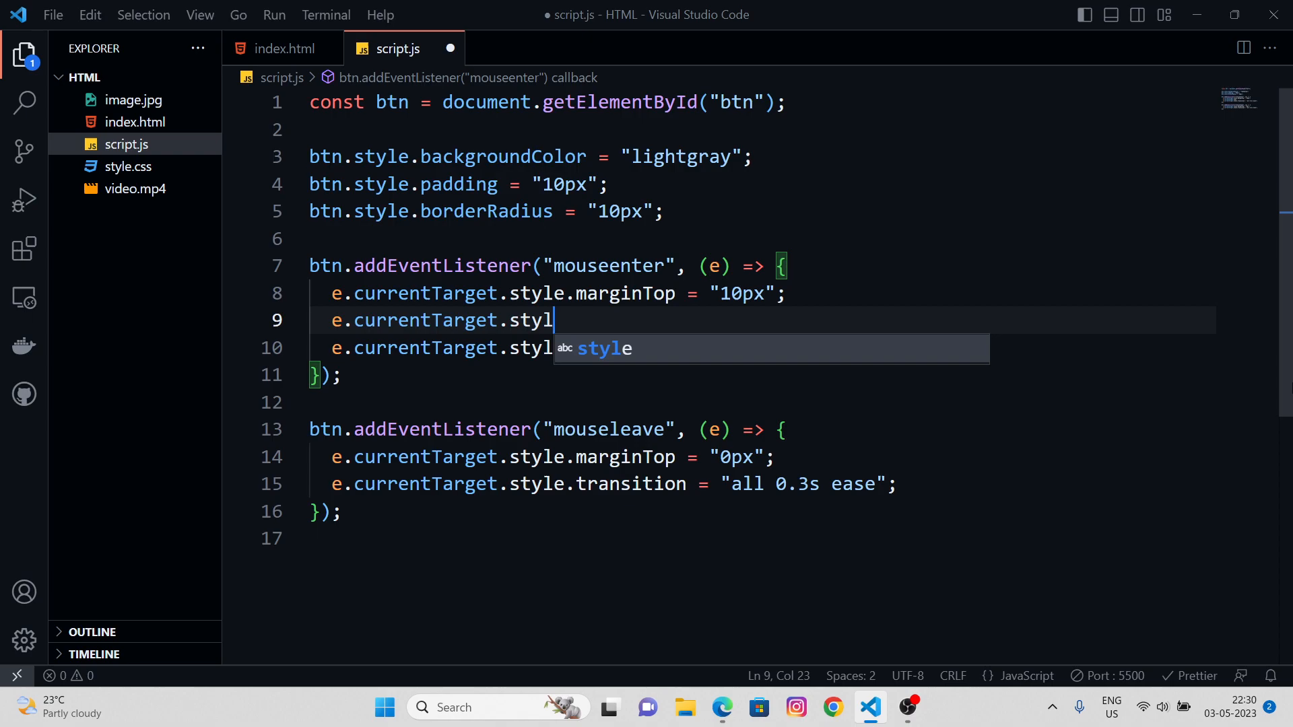
type("e.")
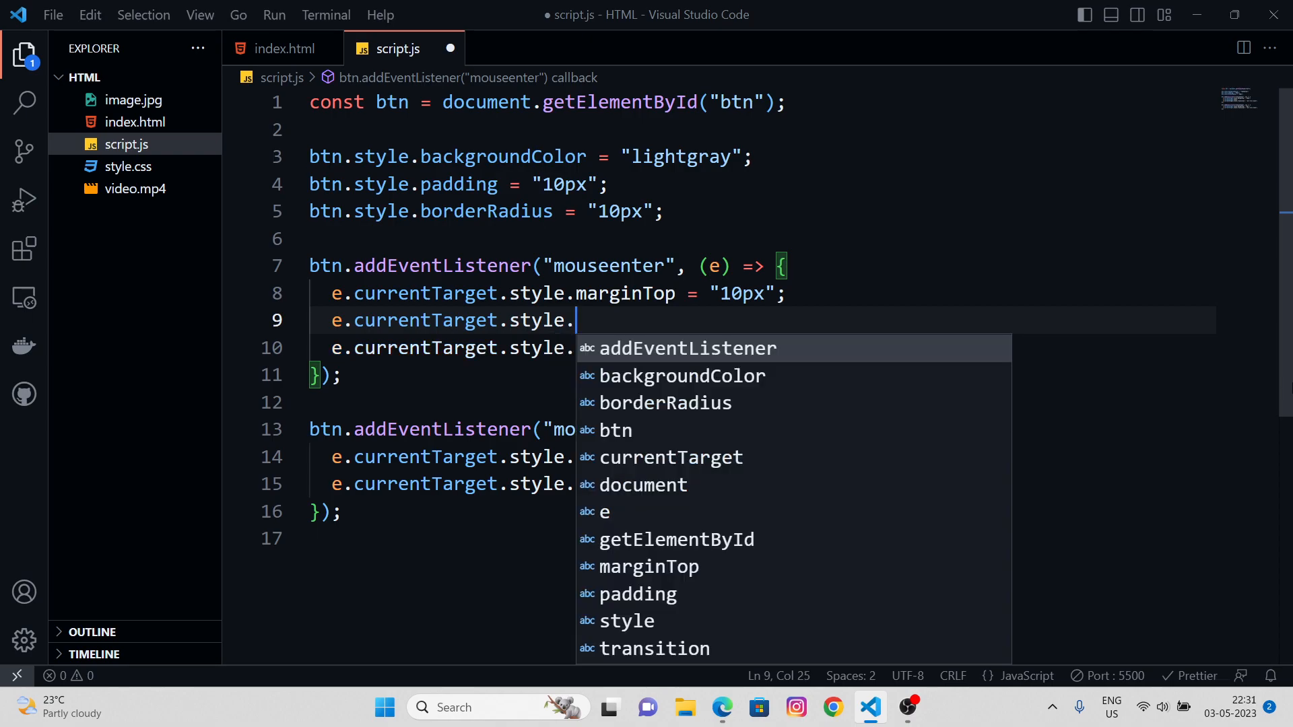
type("boxShadow")
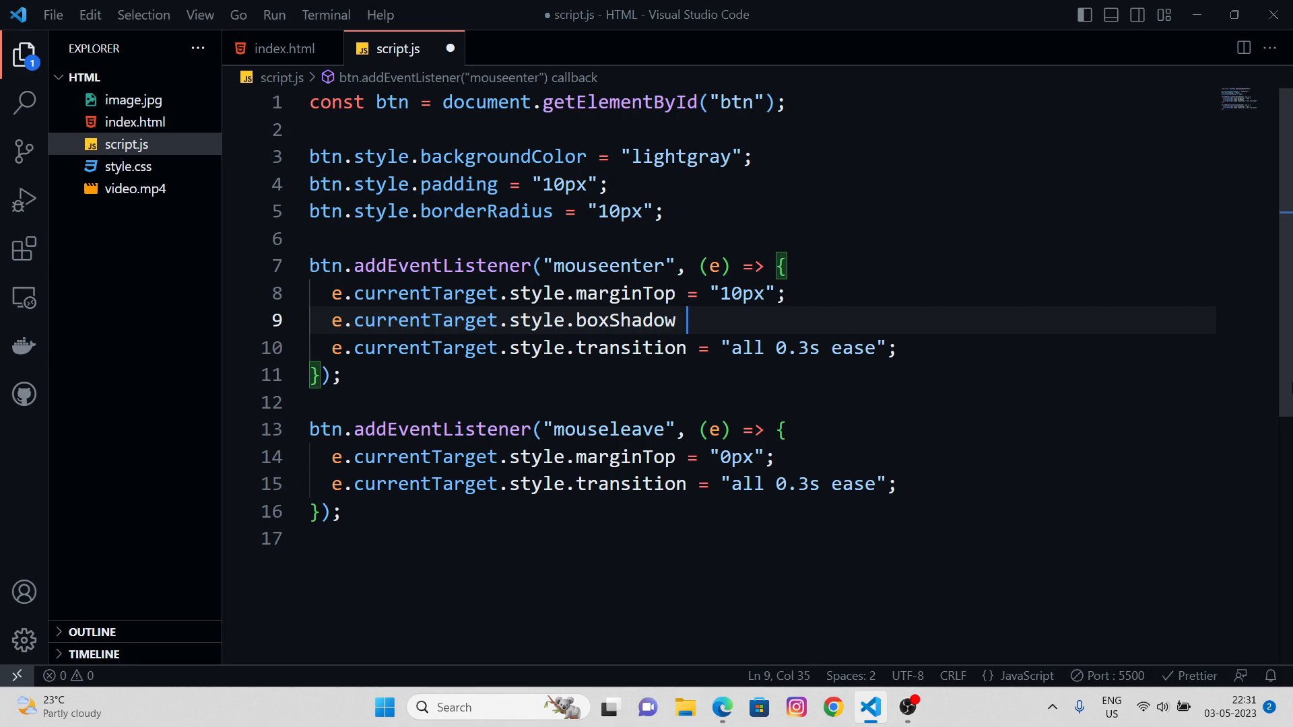
type("= \"1px 1px 5px")
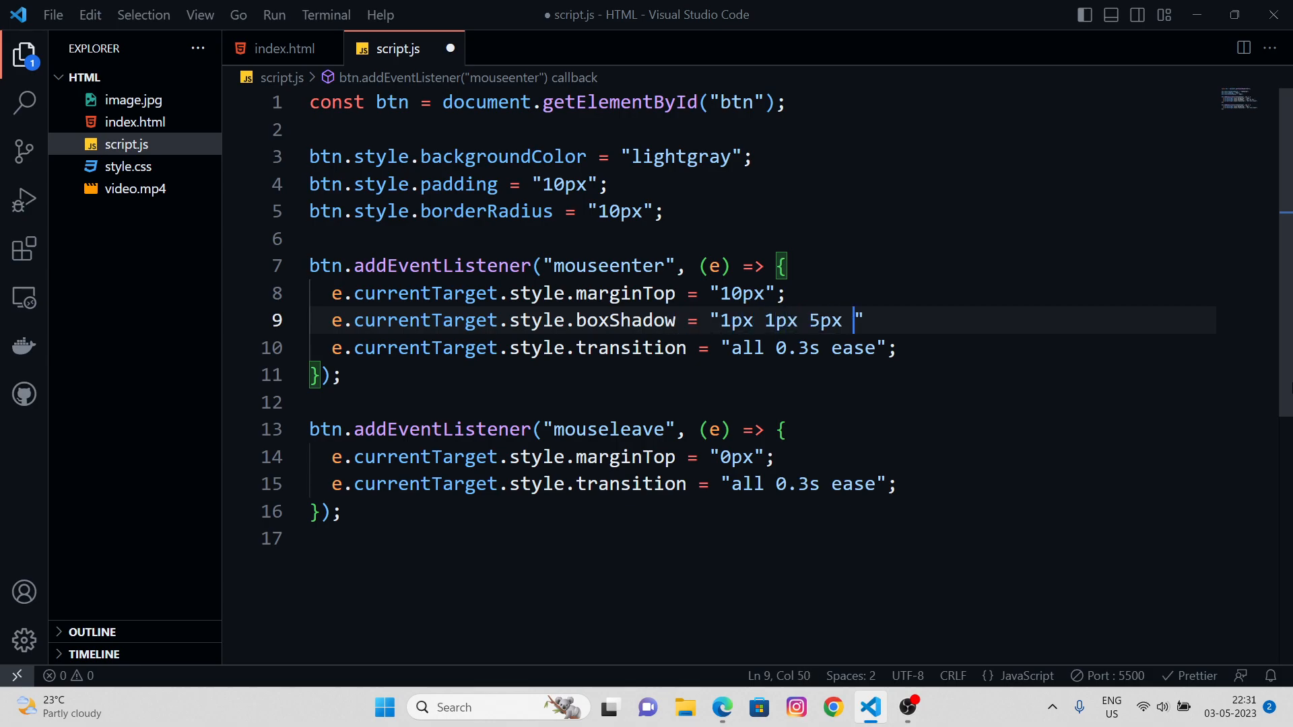
type("3px")
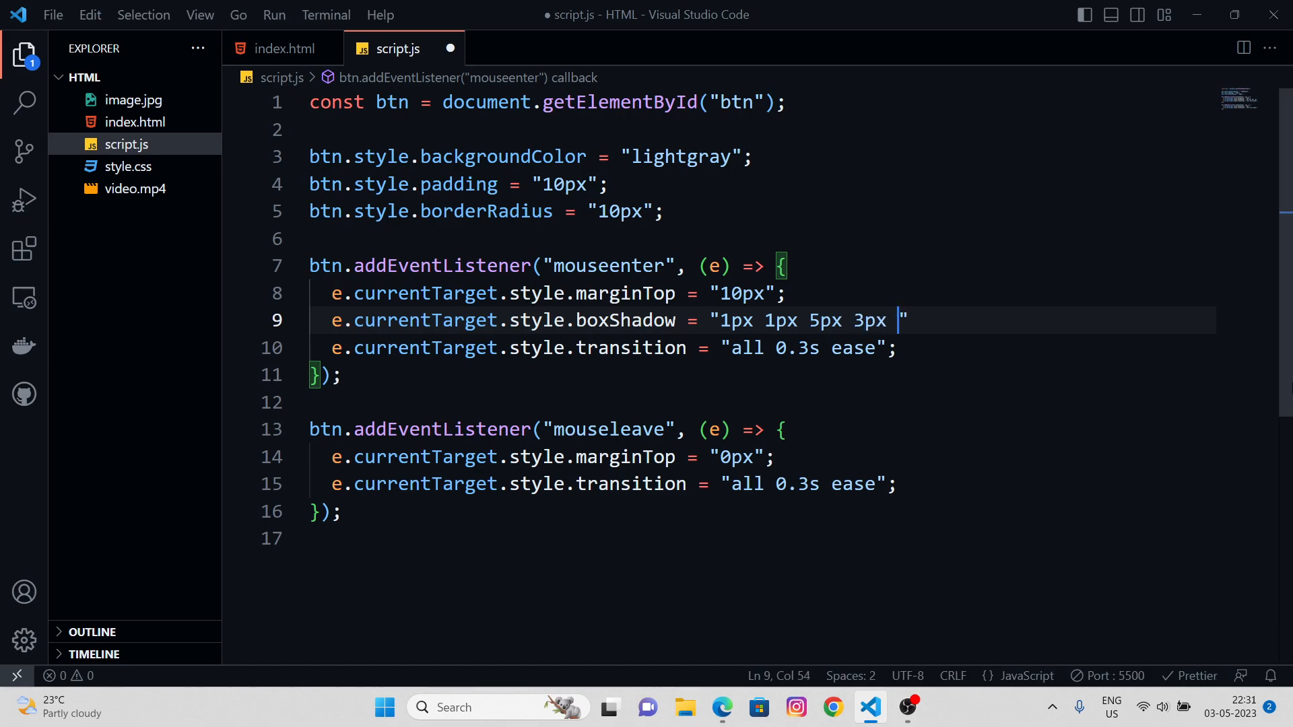
type("aqua")
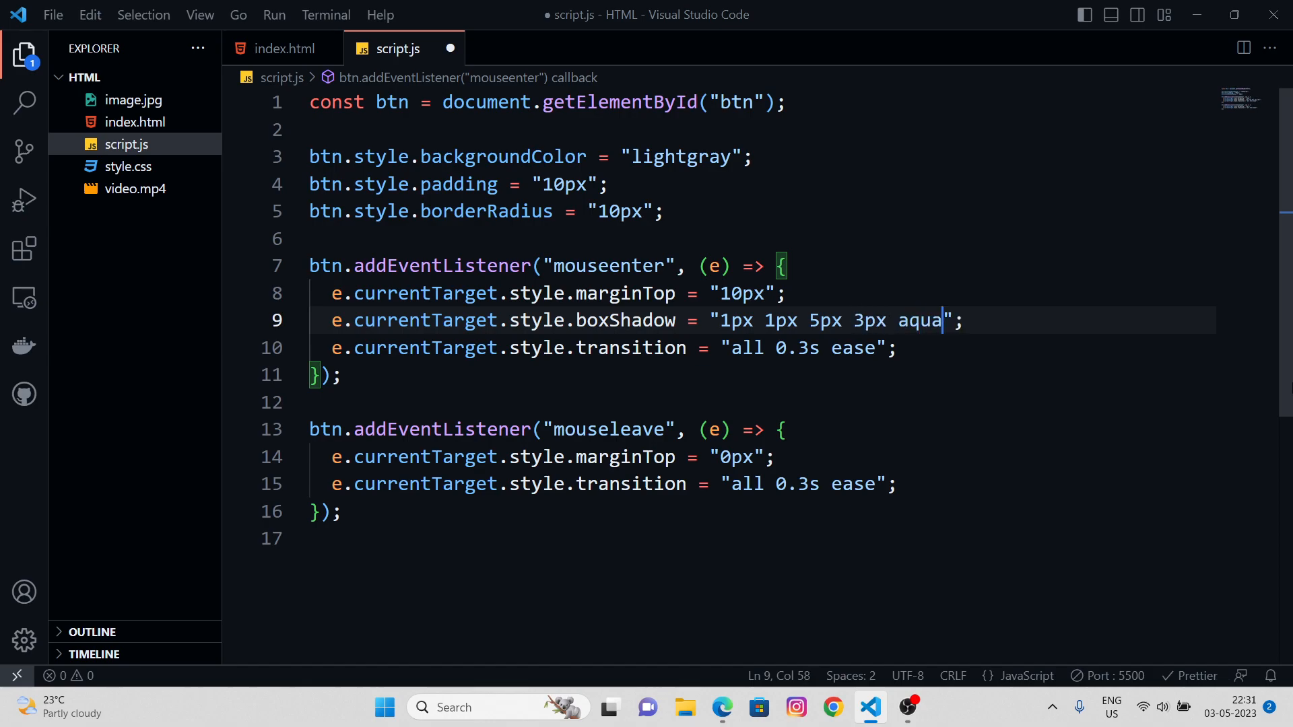
Hover the button in Edge to check the aqua glow, then return to script.js
left_click(722, 708)
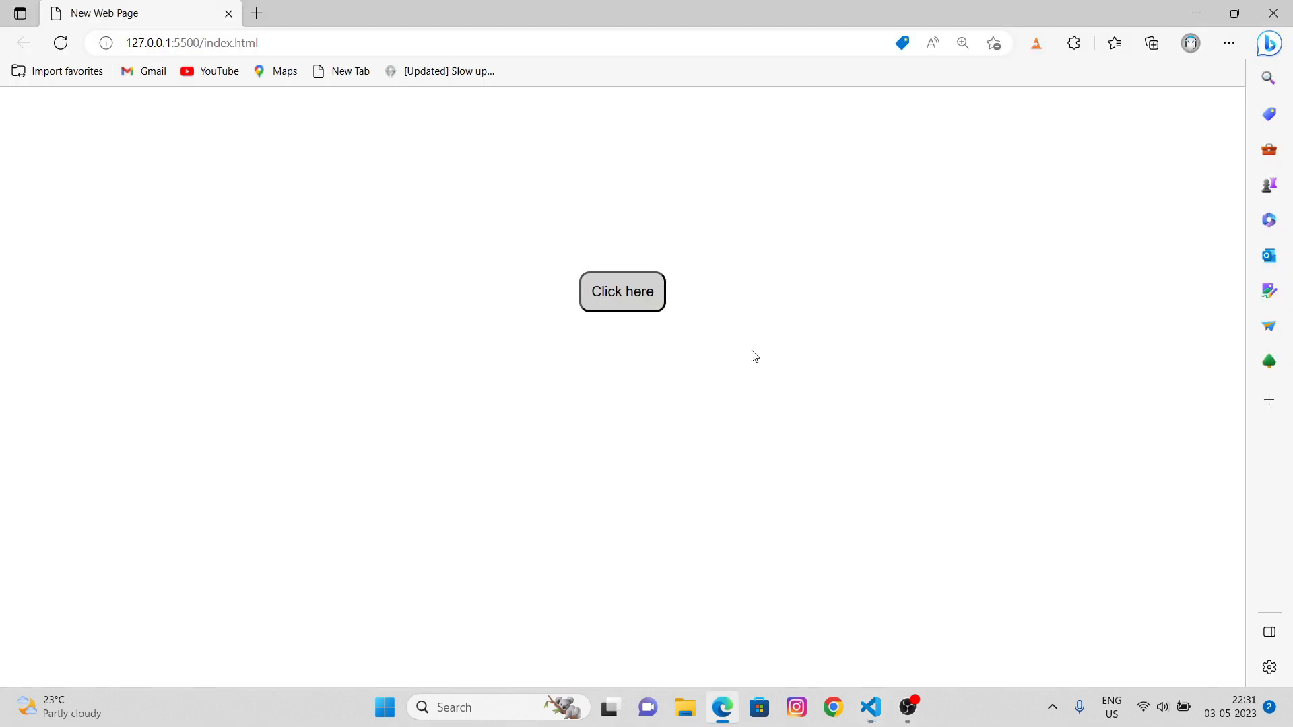
left_click(622, 291)
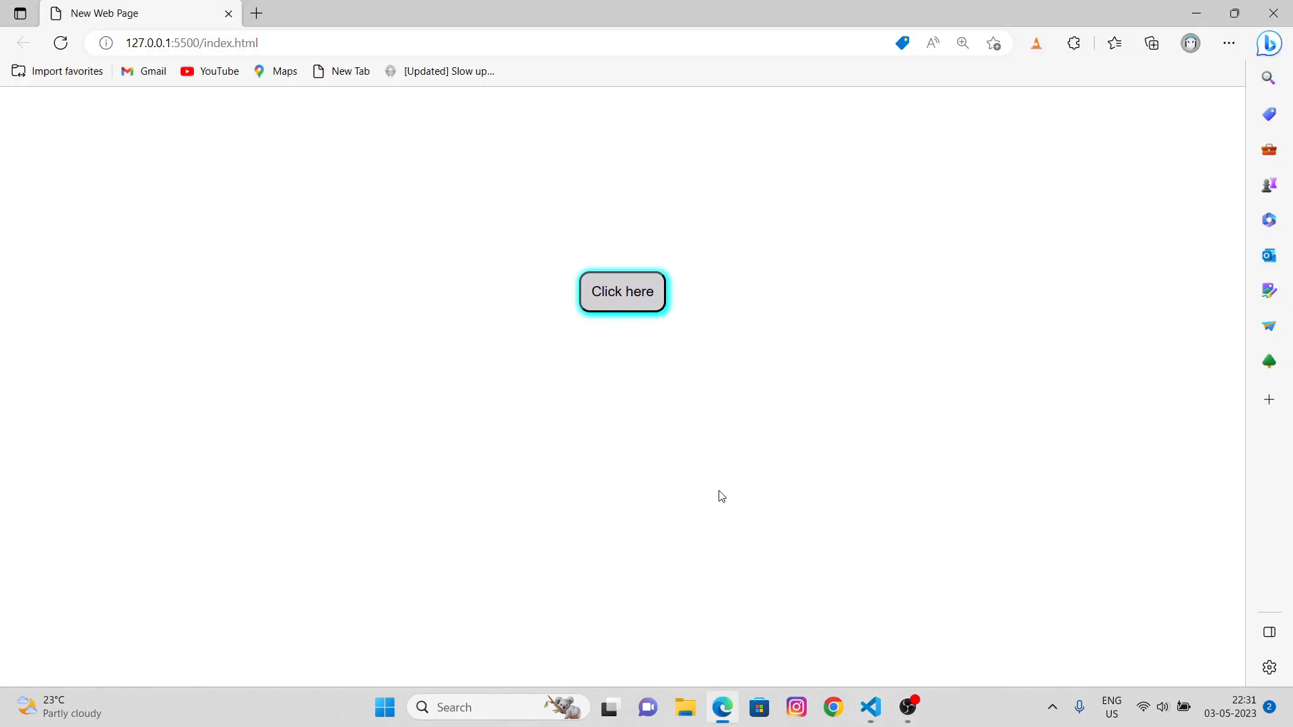
left_click(870, 708)
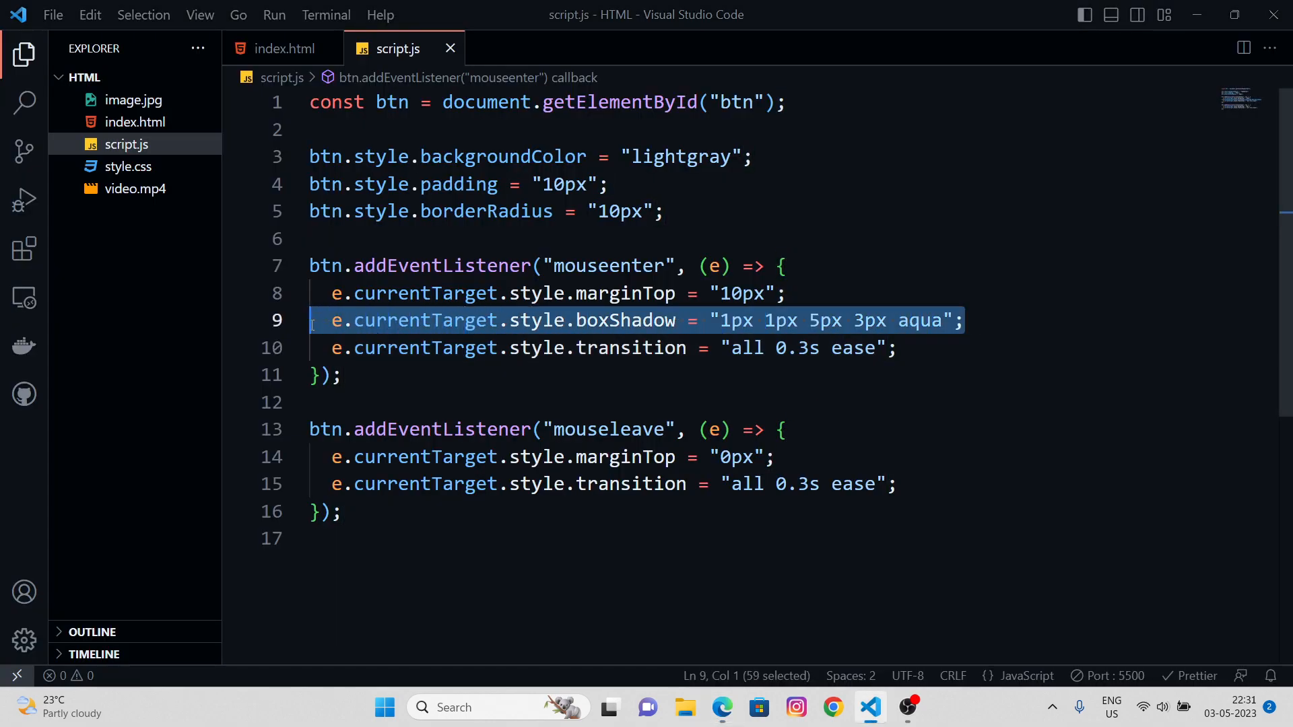
Set boxShadow to "none" in mouseleave and add border = "none" to mouseenter
left_click(880, 456)
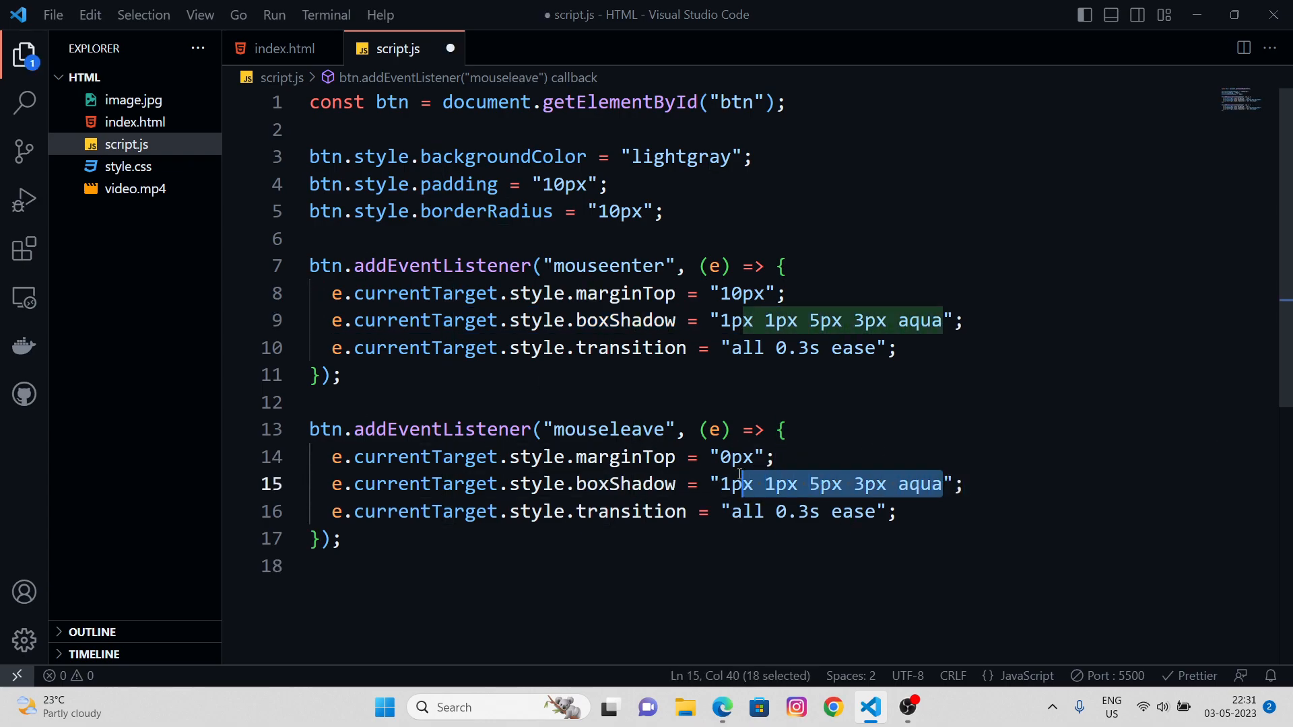
type("none")
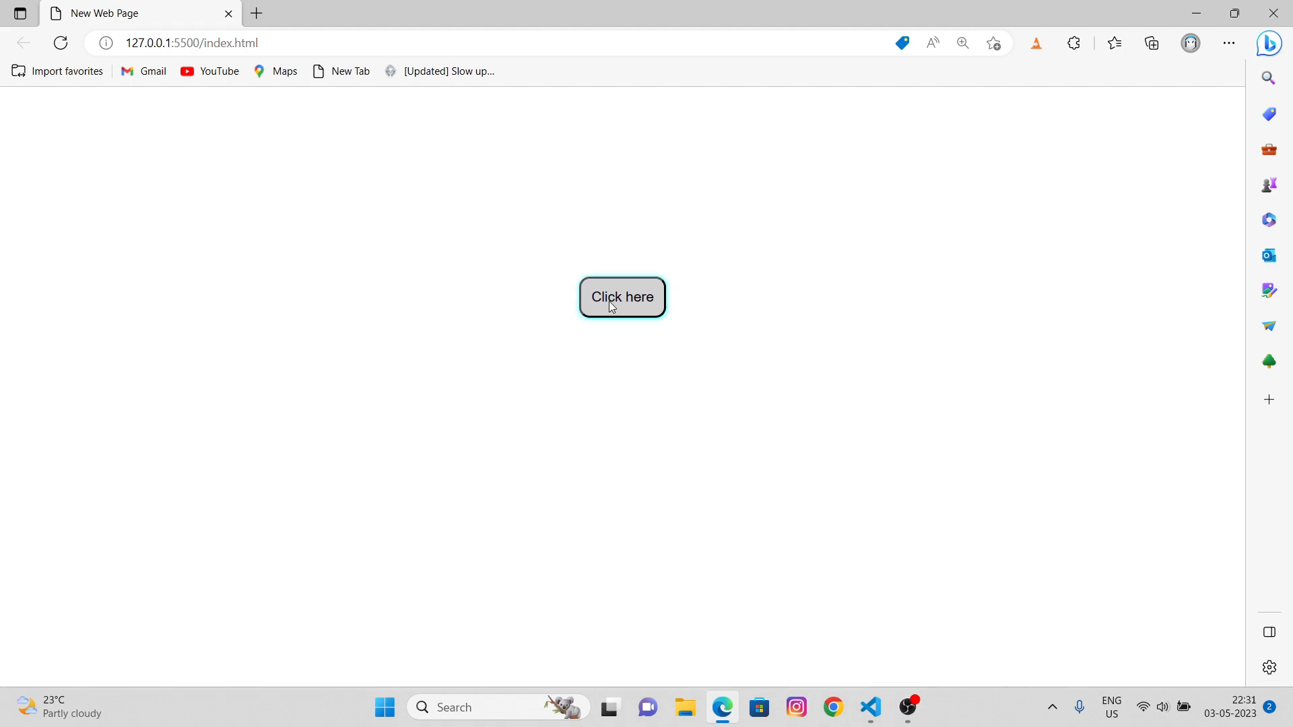
left_click(870, 708)
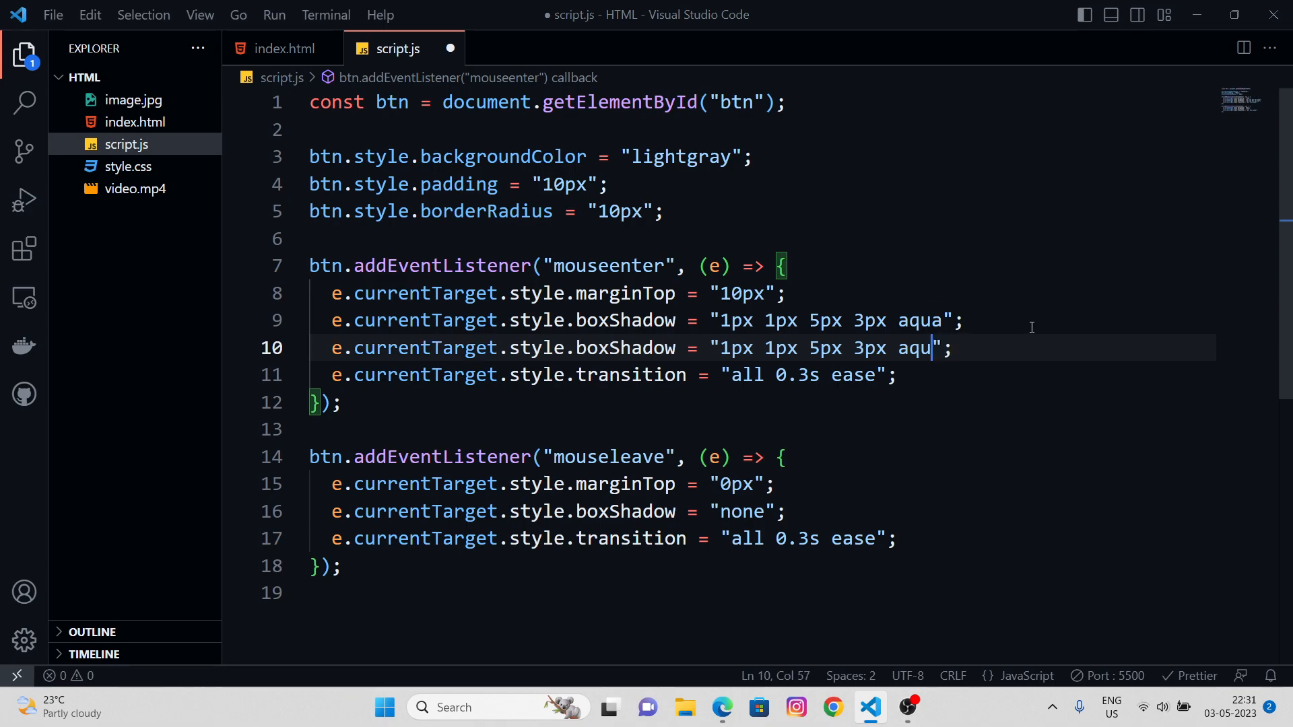
type("none")
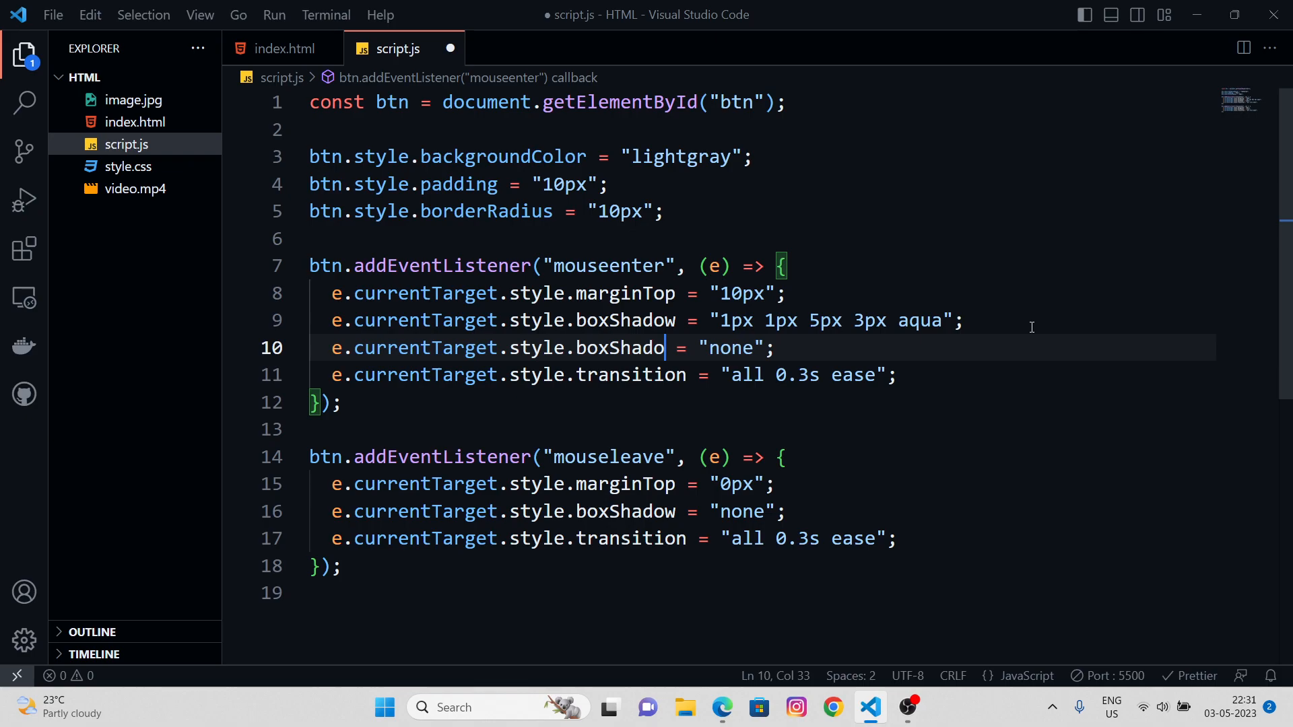
type("border")
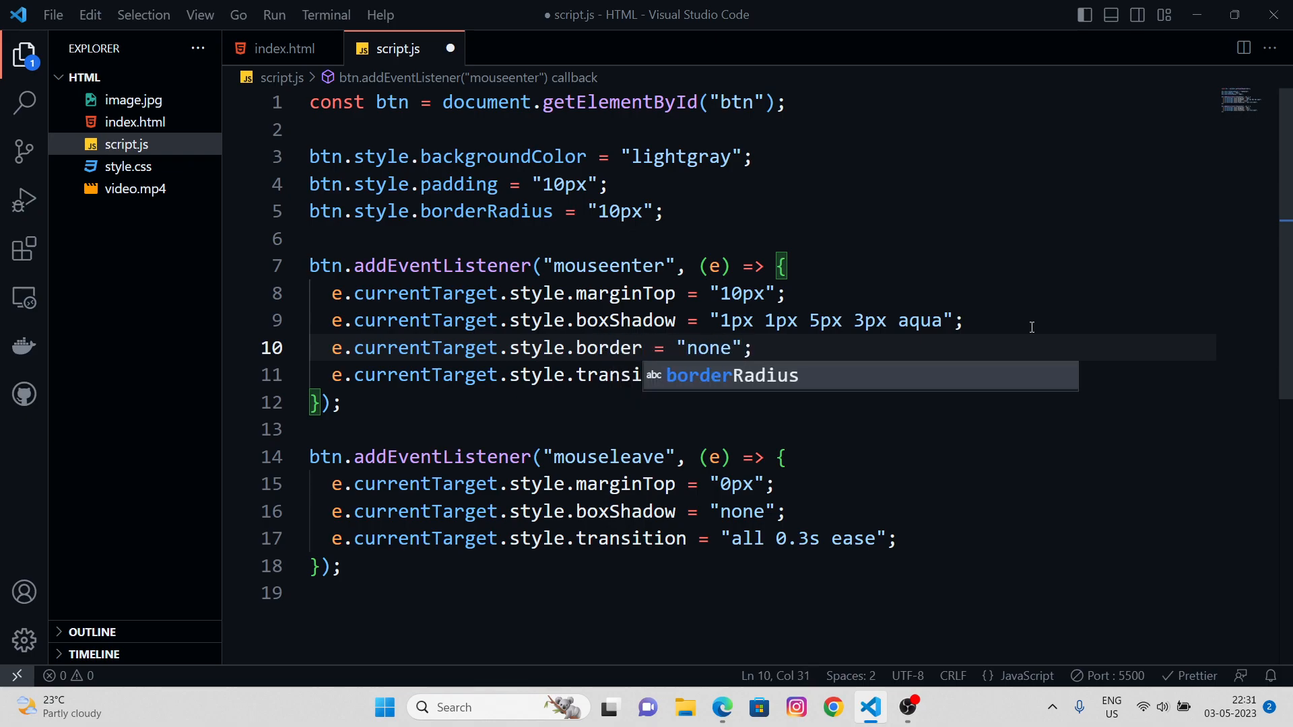
Test the borderless glowing button in Edge, then add border = "none" to mouseleave
left_click(721, 708)
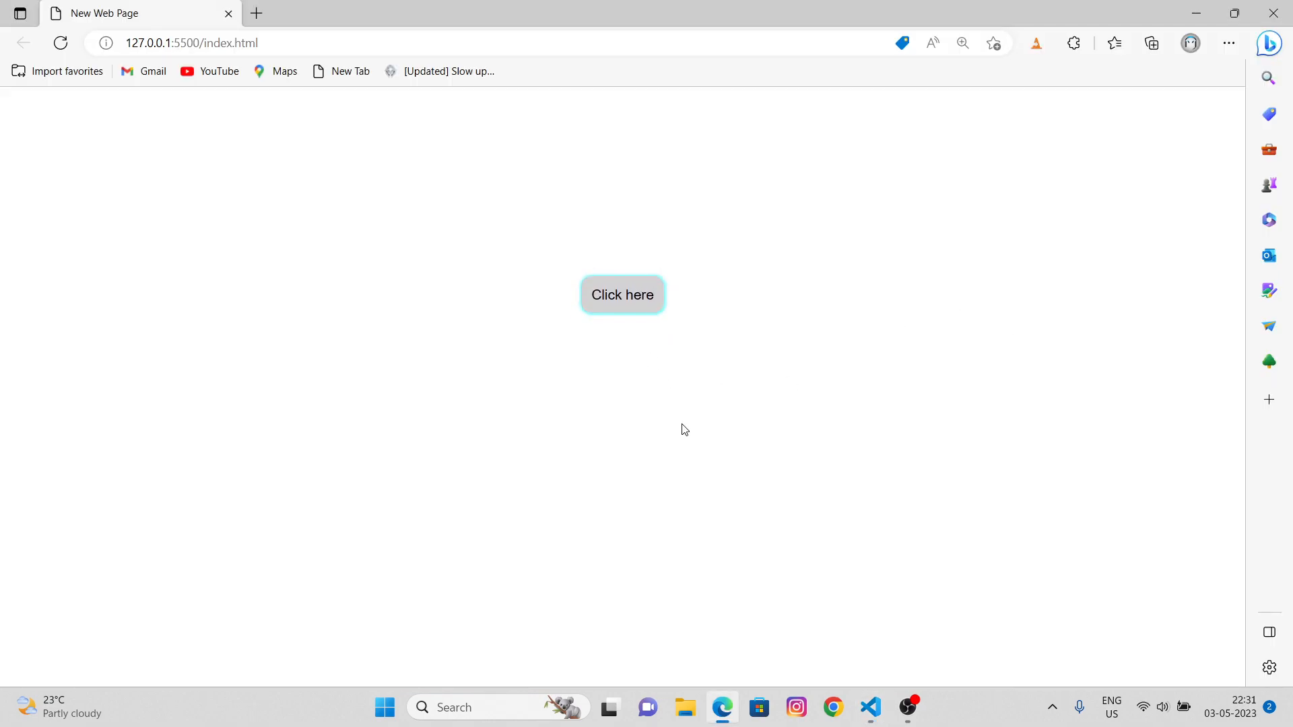
left_click(871, 707)
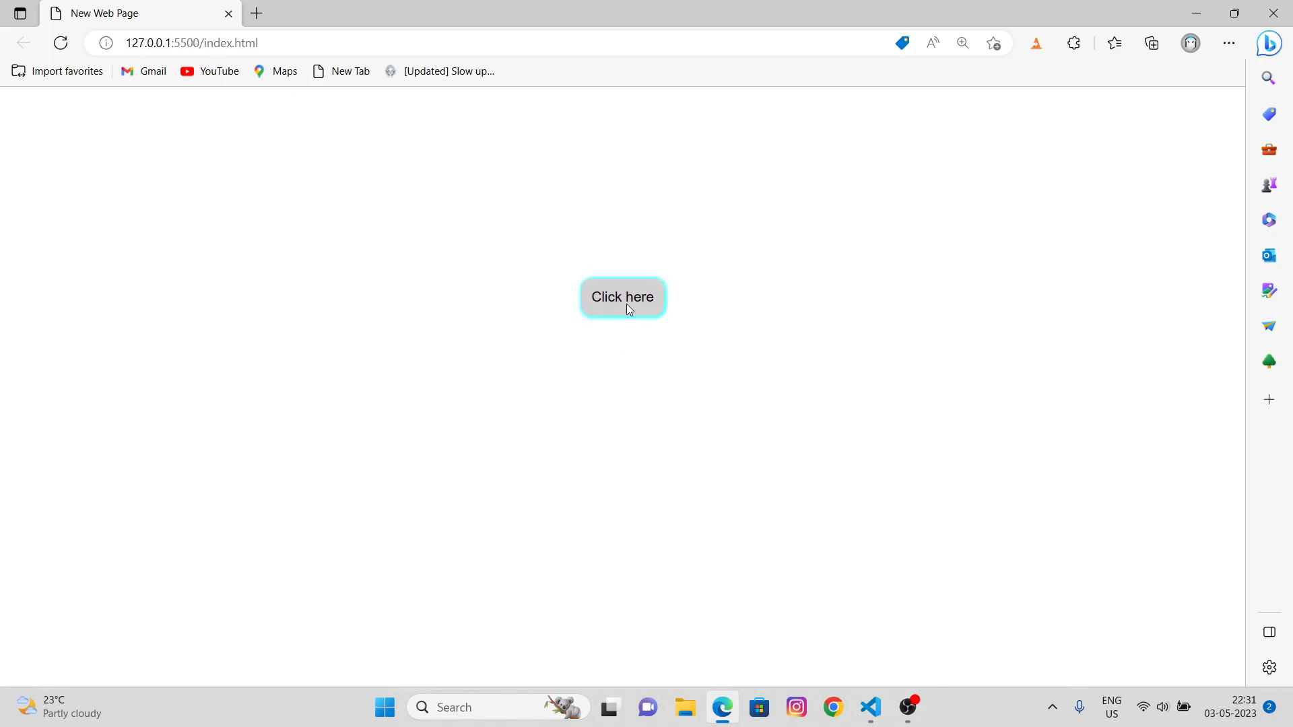
mouse_move(714, 328)
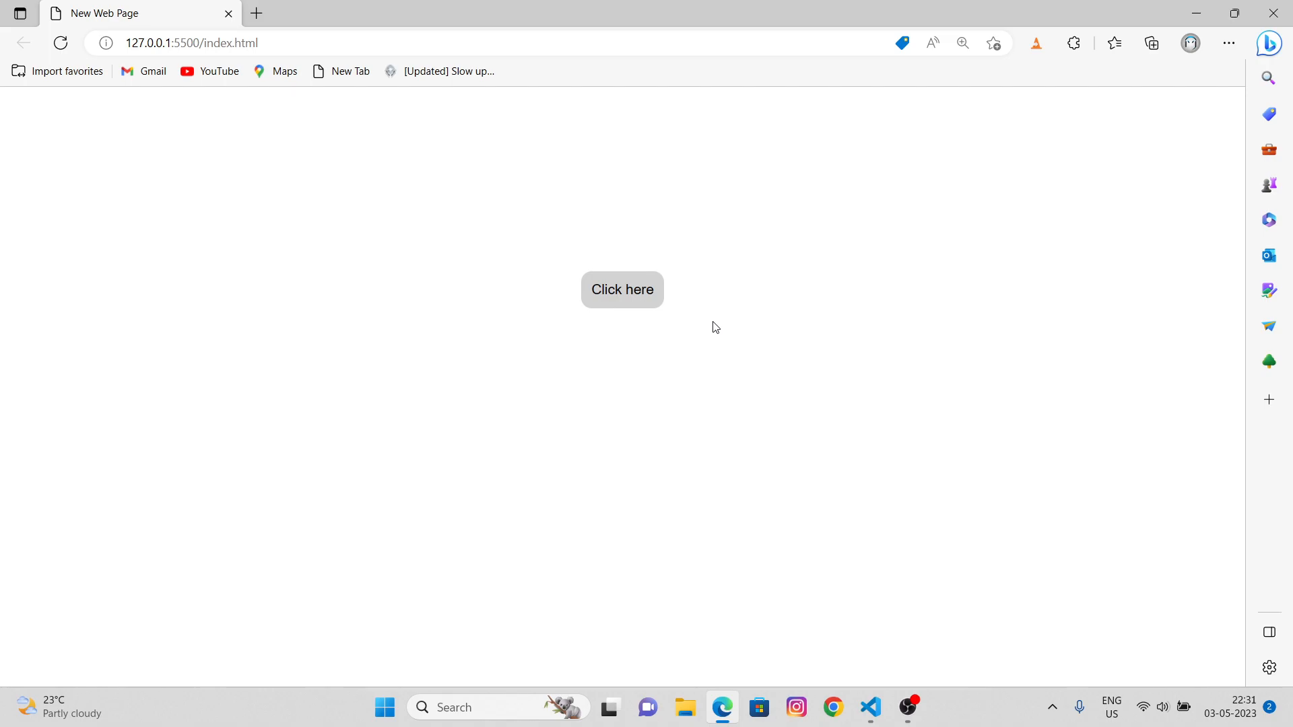
left_click(869, 708)
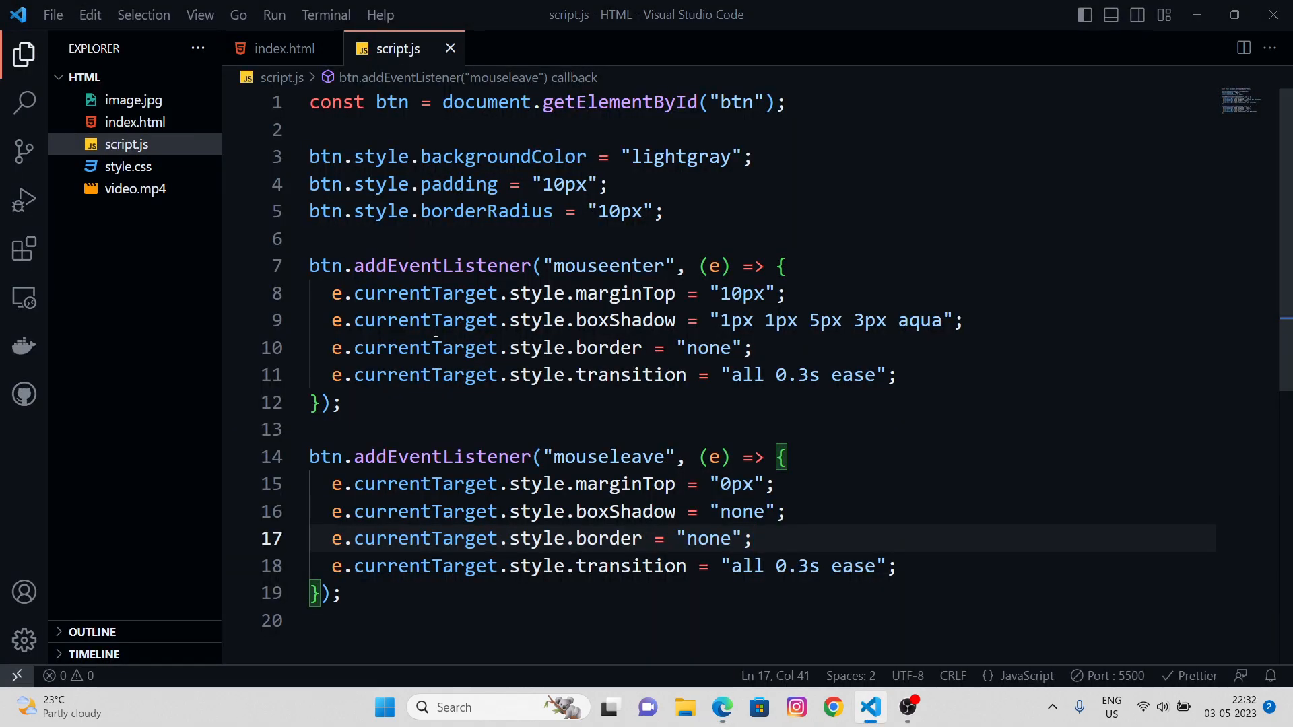
mouse_move(1164, 440)
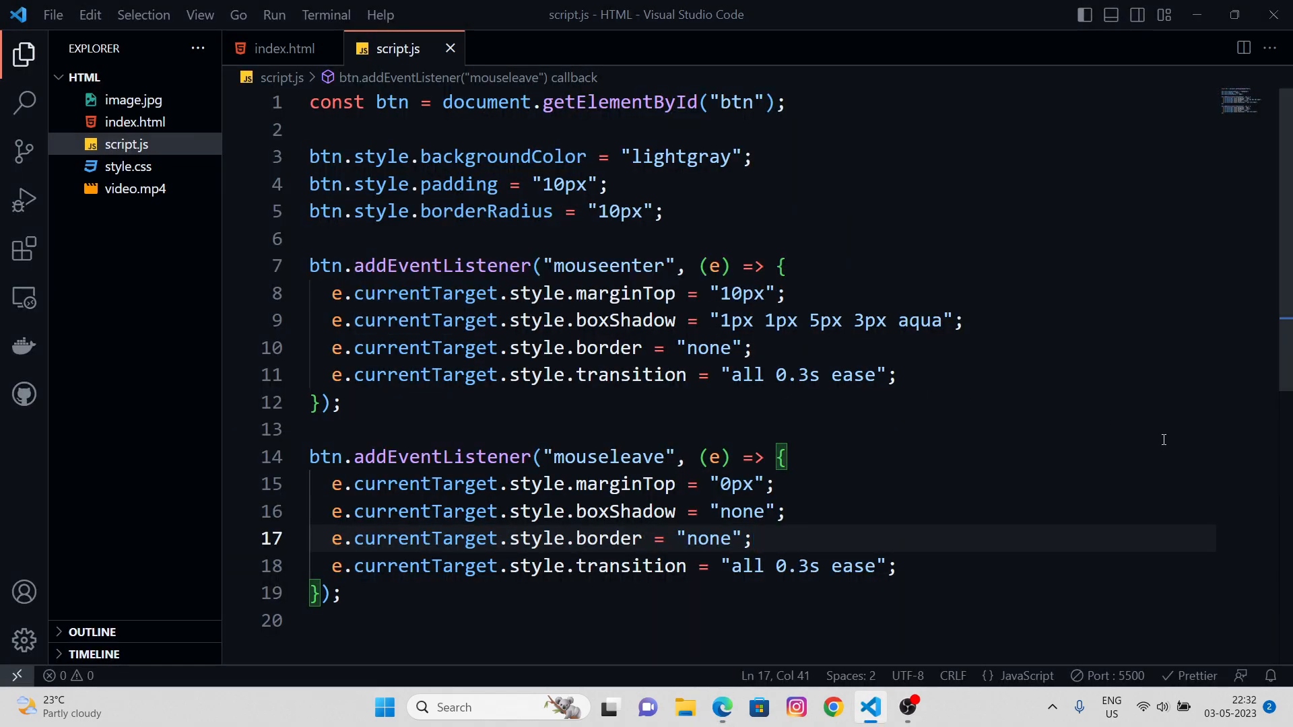